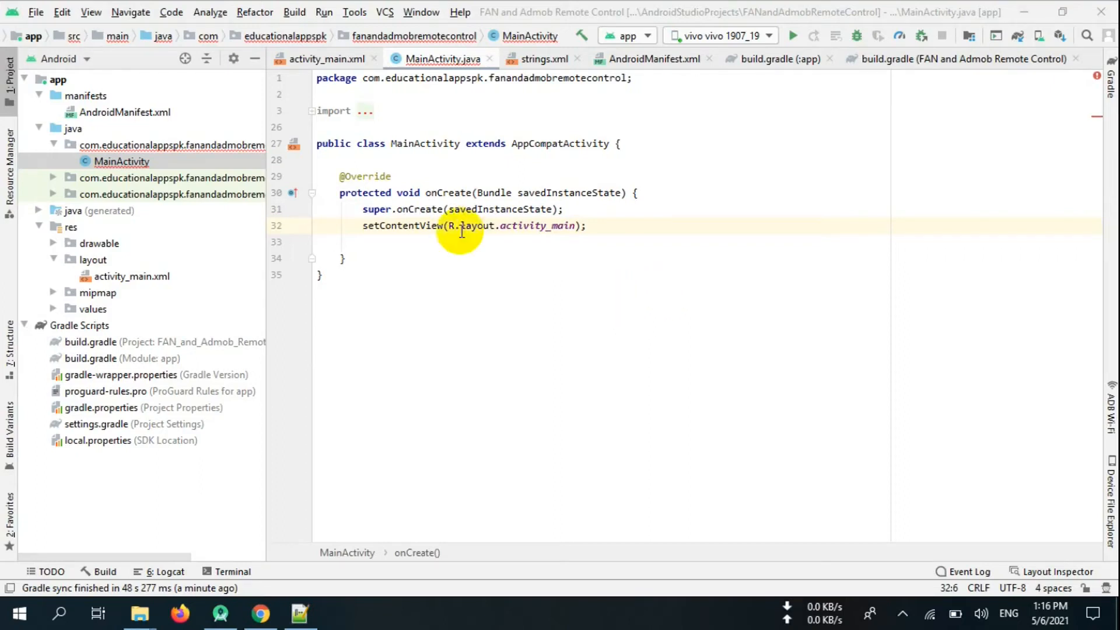
Start a new Android project using the Empty Activity template
left_click(35, 11)
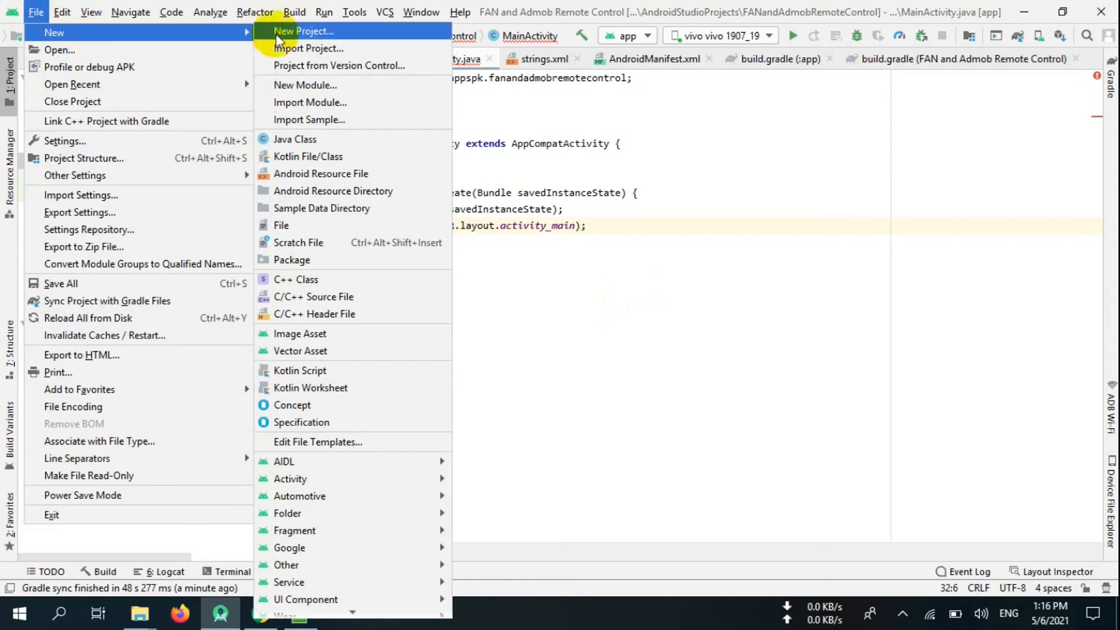
left_click(304, 31)
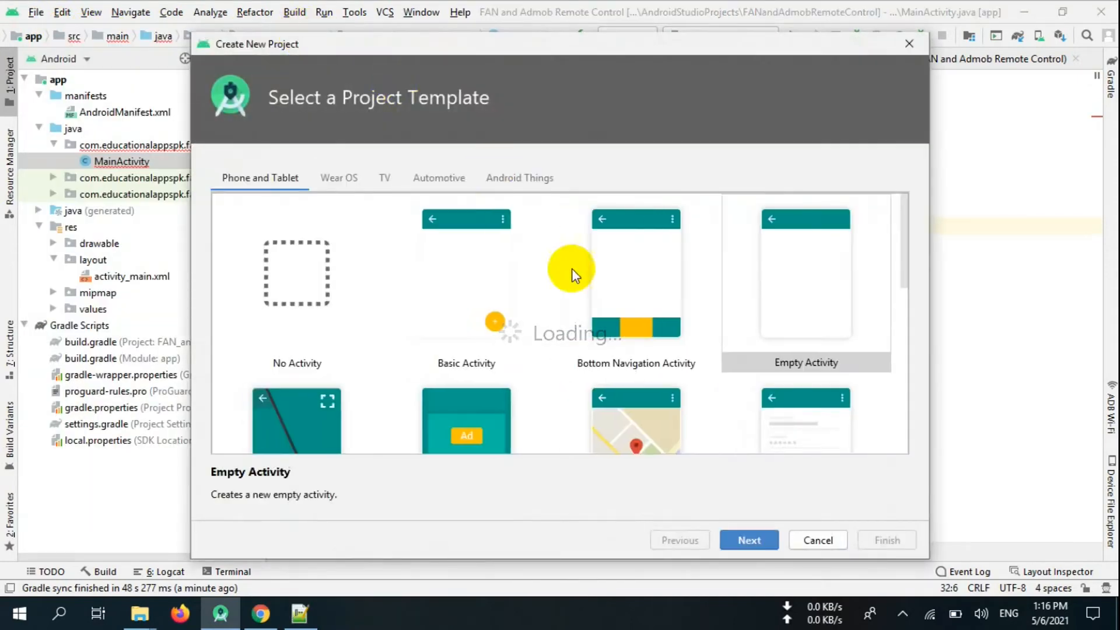
left_click(749, 540)
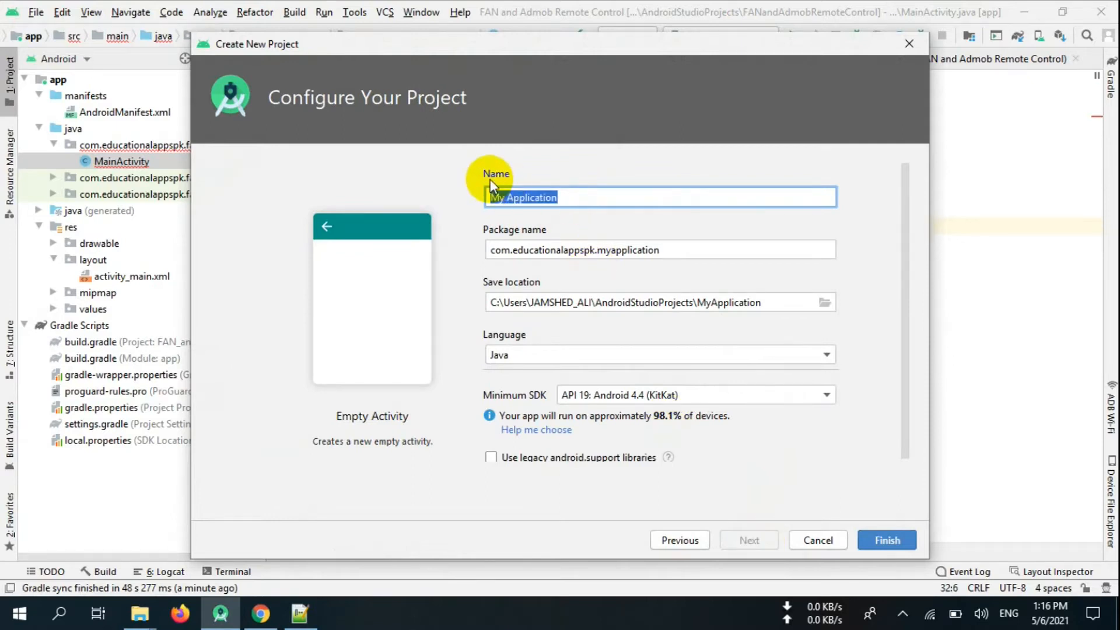
Name the project 'FAN and Admob Ads Remote Control'
type("Fac")
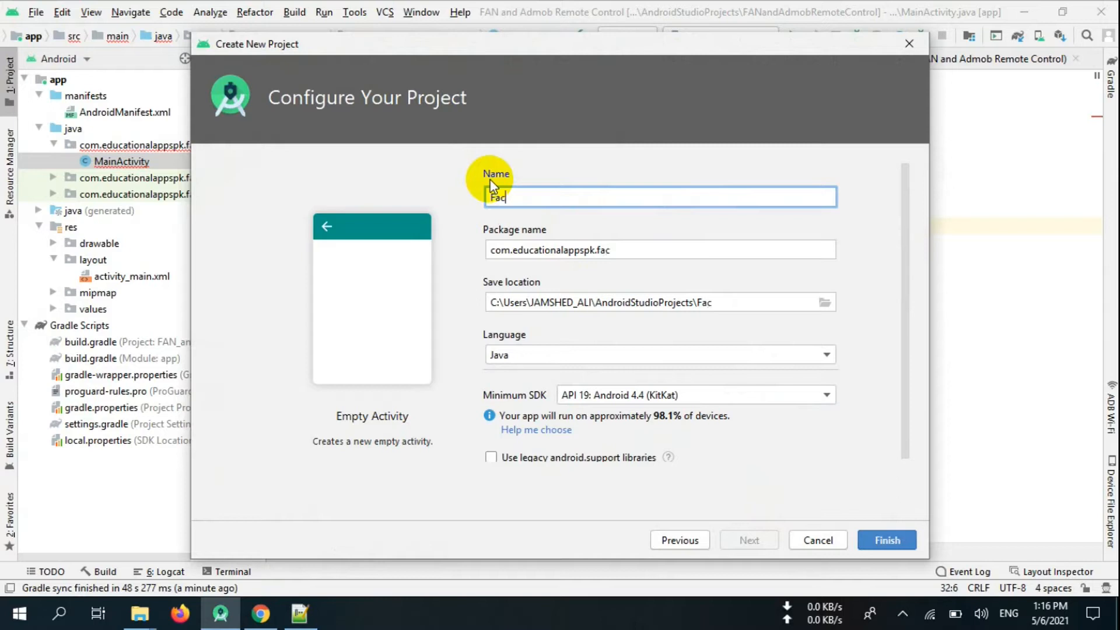
key("Backspace")
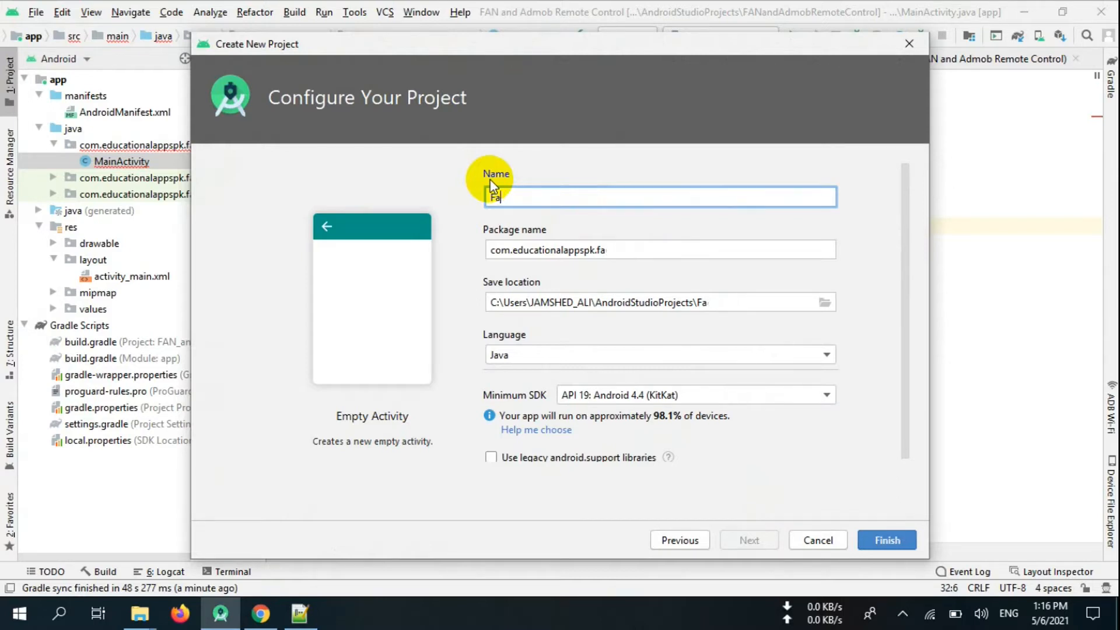
type("FAN")
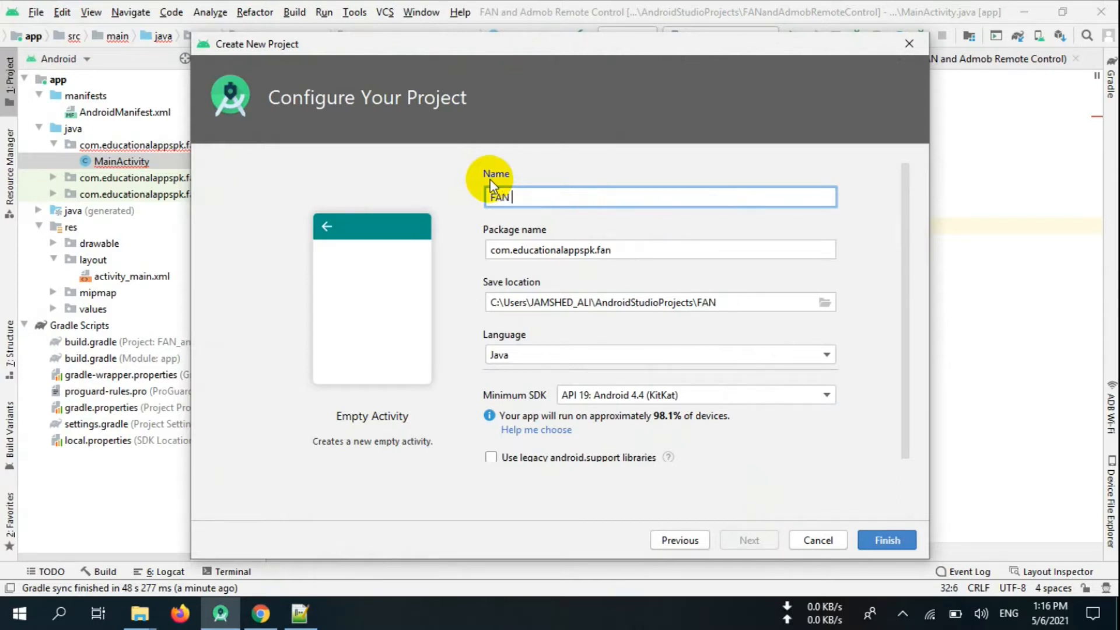
type("and Ad")
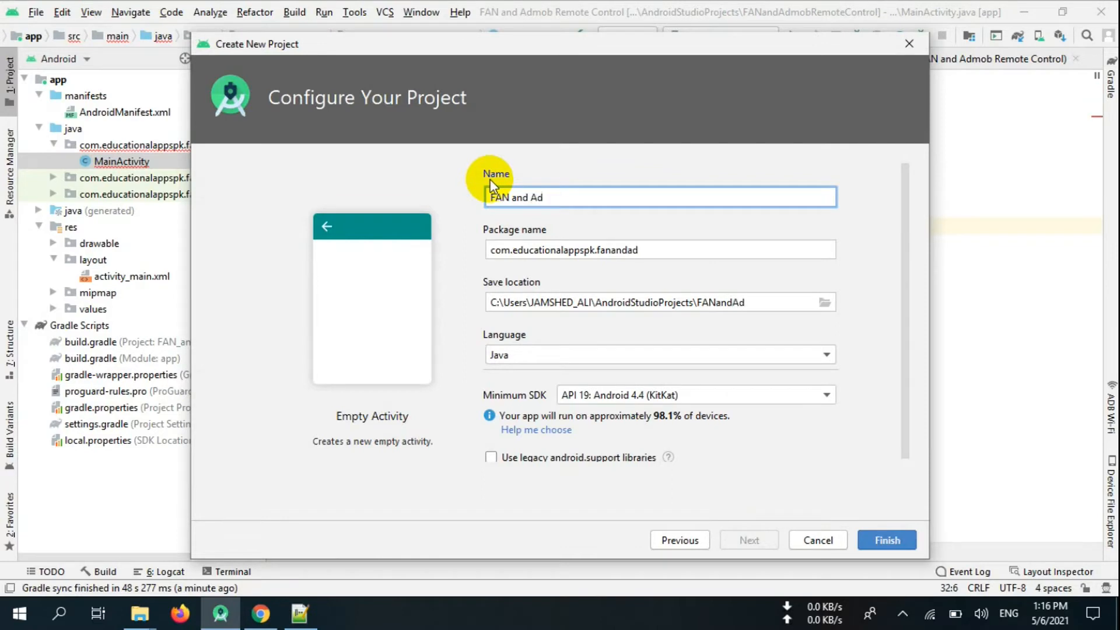
type("mob")
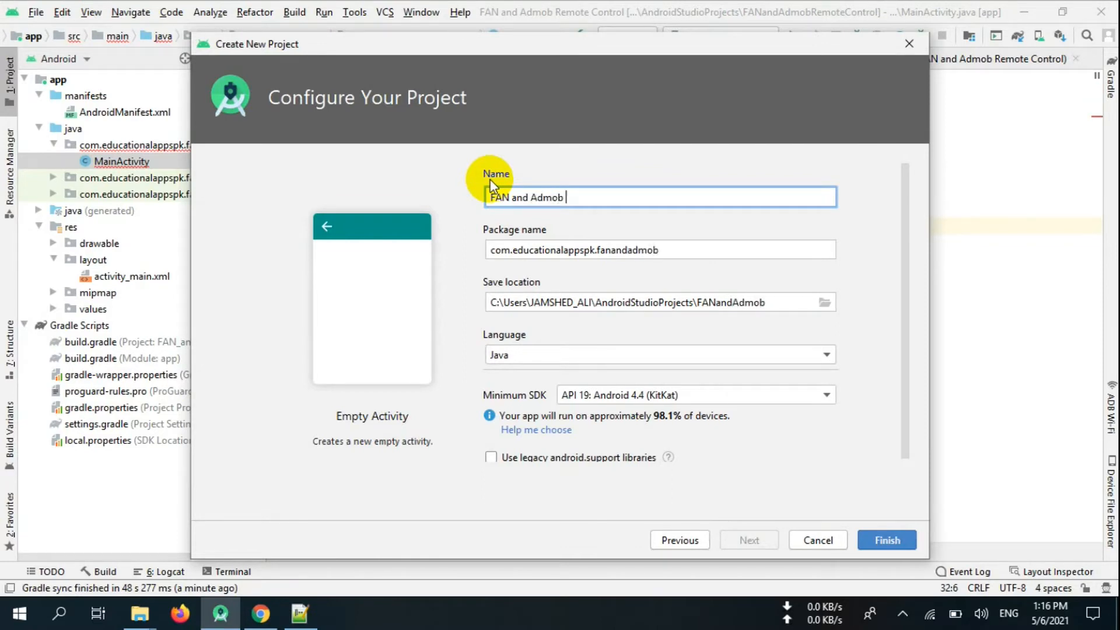
type("Ads Re")
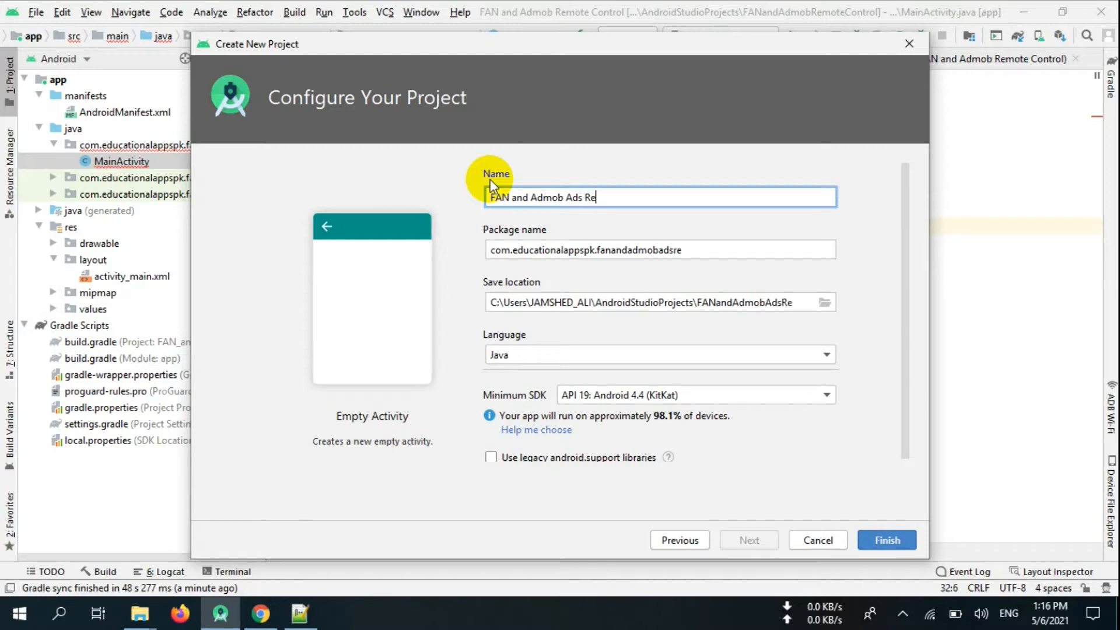
type("mot")
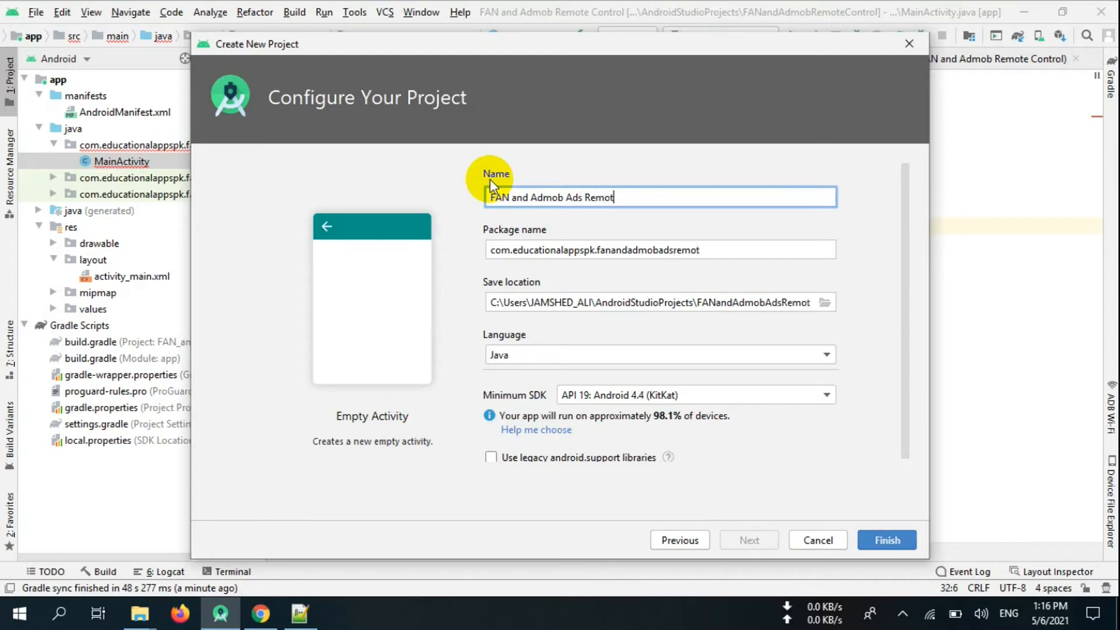
type("e Contro")
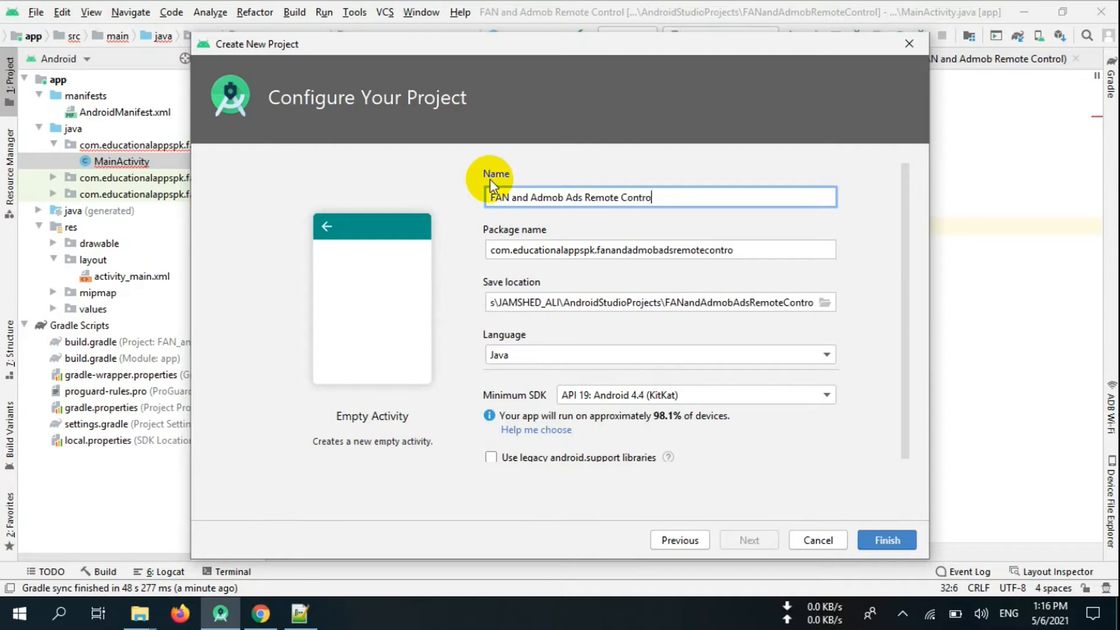
type("l")
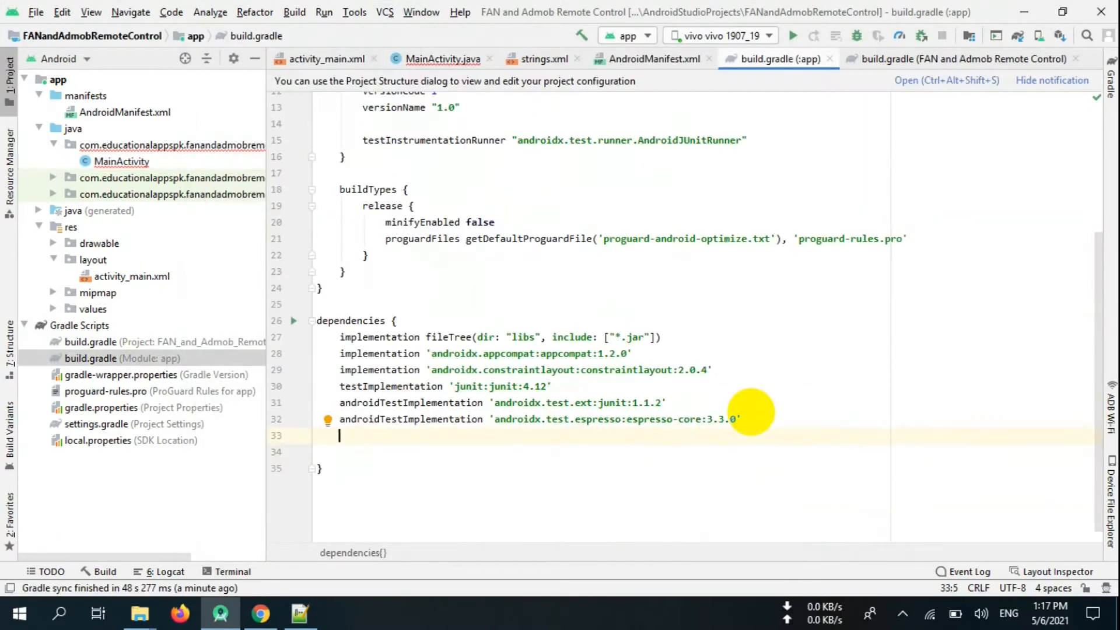
Add implementation 'com.google.android.gms:play-services-ads:19.8.0' to the app build file and sync Gradle
key("Backspace")
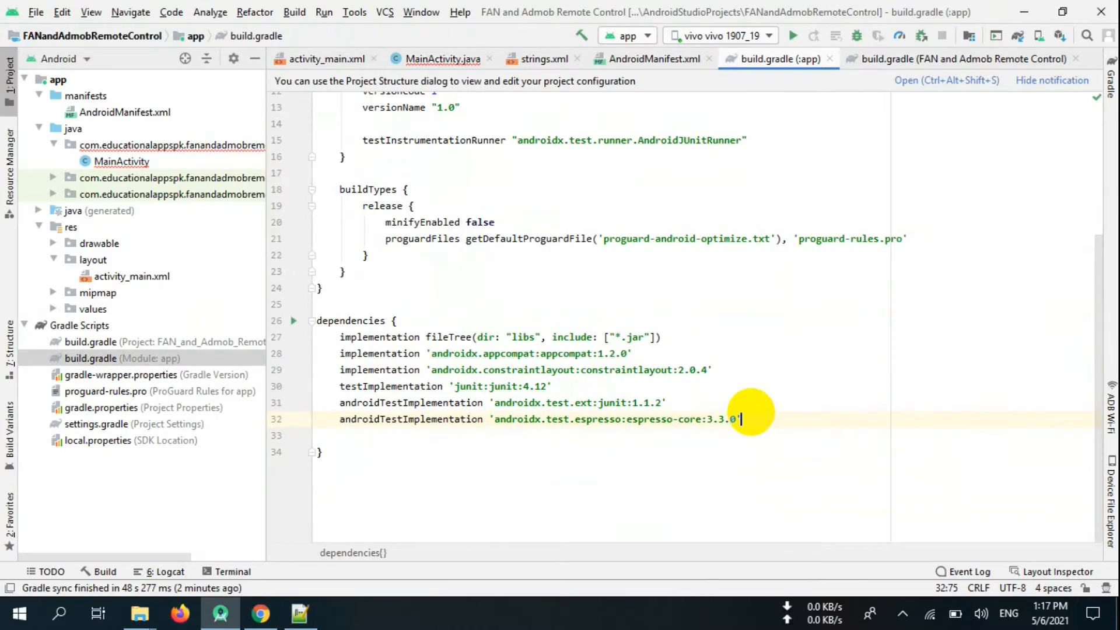
type("implementation 'com.google.android.gms:play-services-ads:19.8.0'")
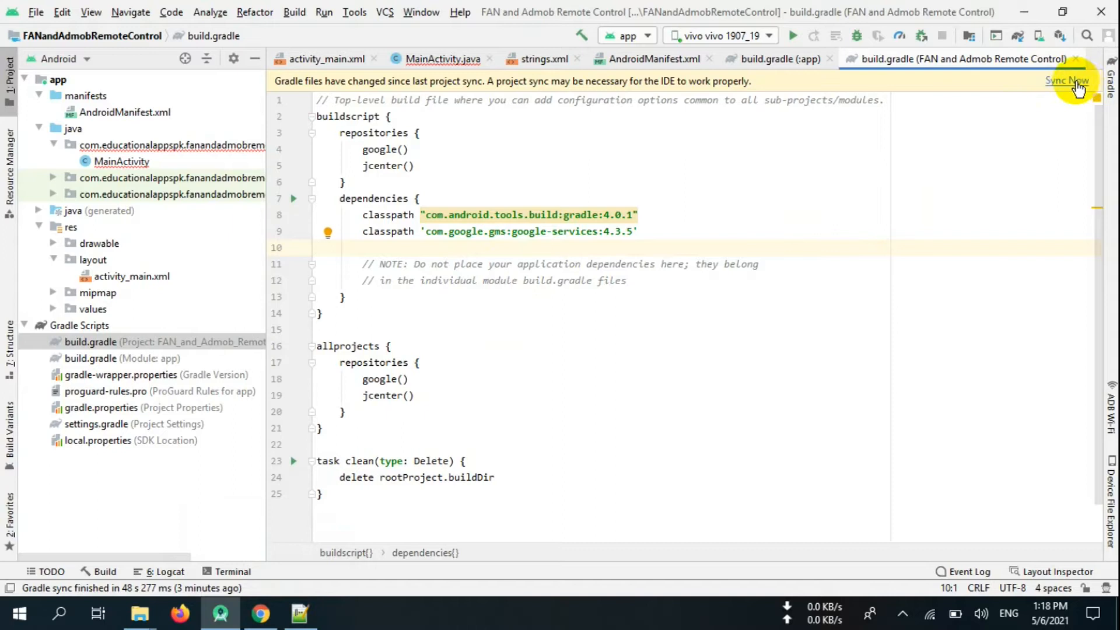
left_click(1067, 80)
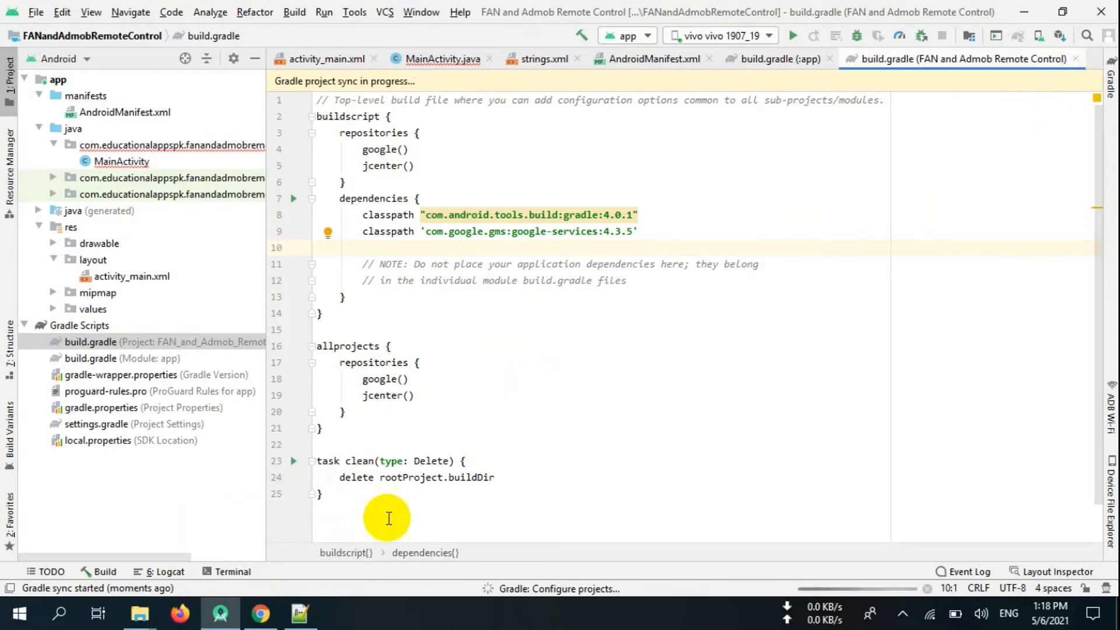
left_click(260, 612)
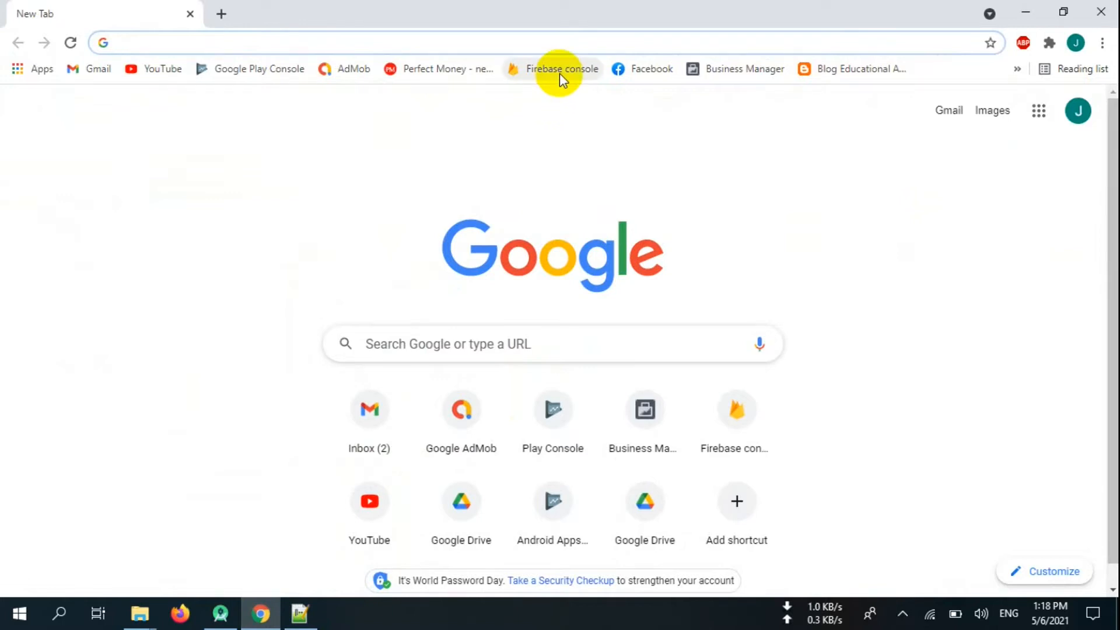
In the Firebase console, start a new project named AdsControlling
left_click(562, 69)
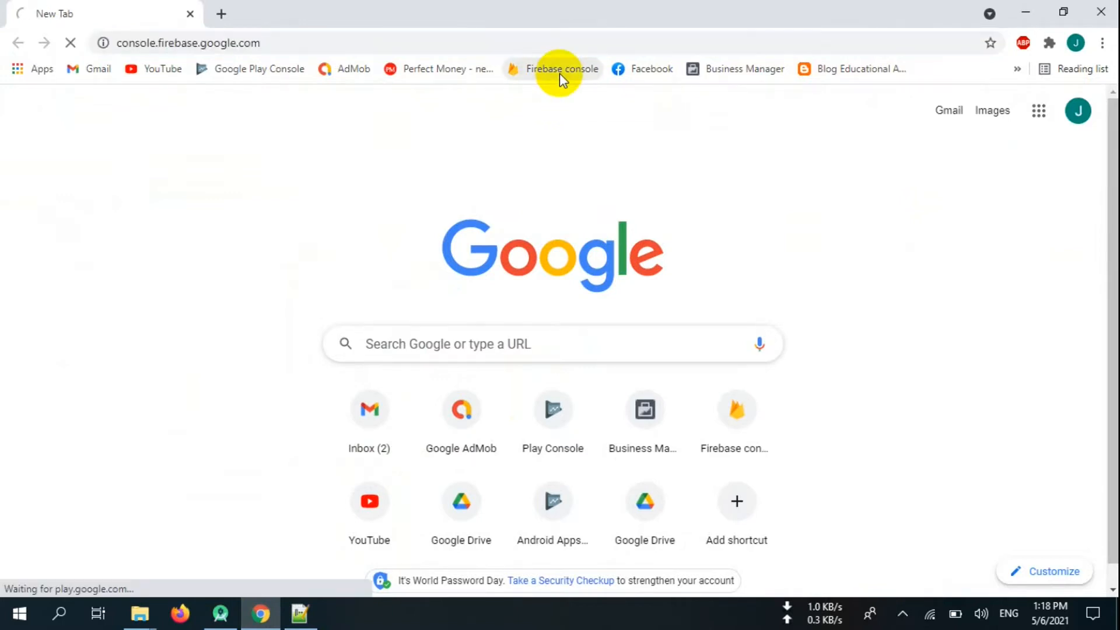
left_click(564, 69)
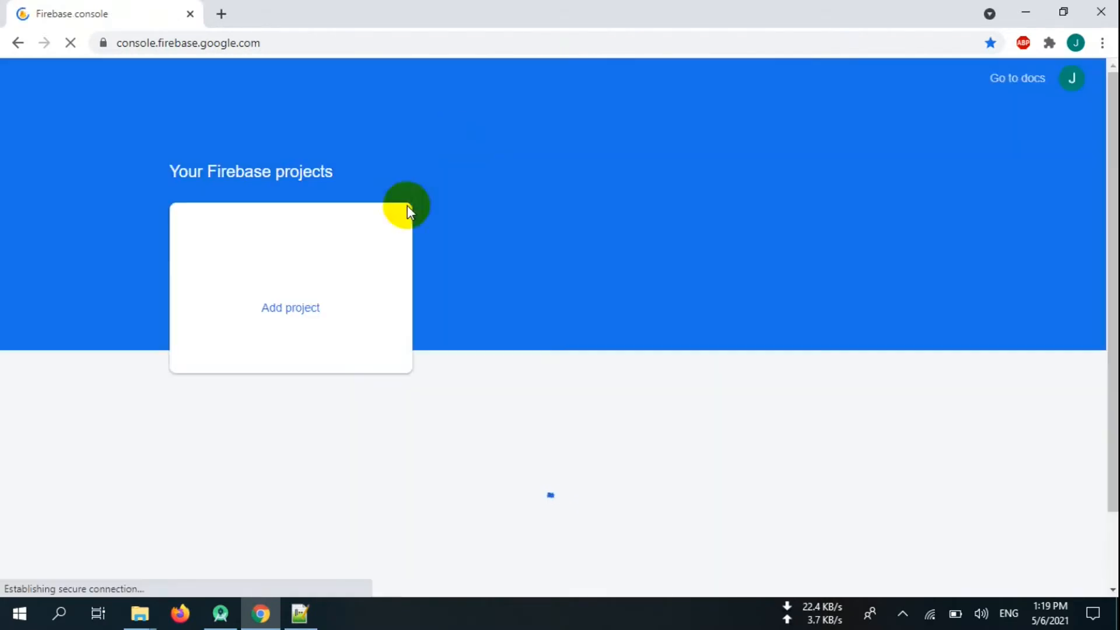
left_click(291, 307)
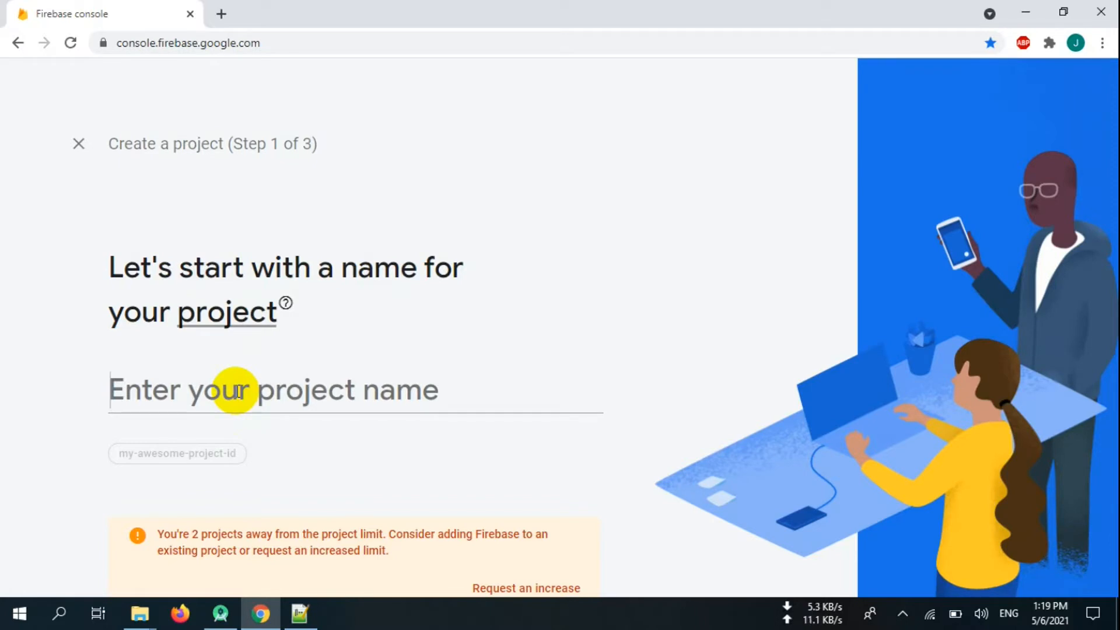
type("Ads")
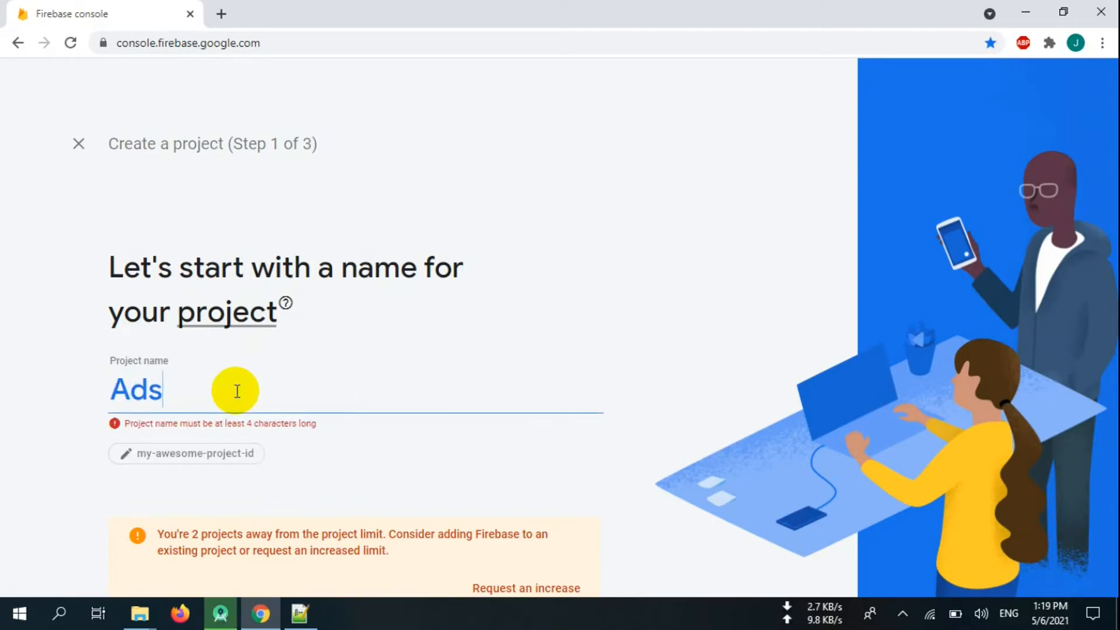
type("Cont")
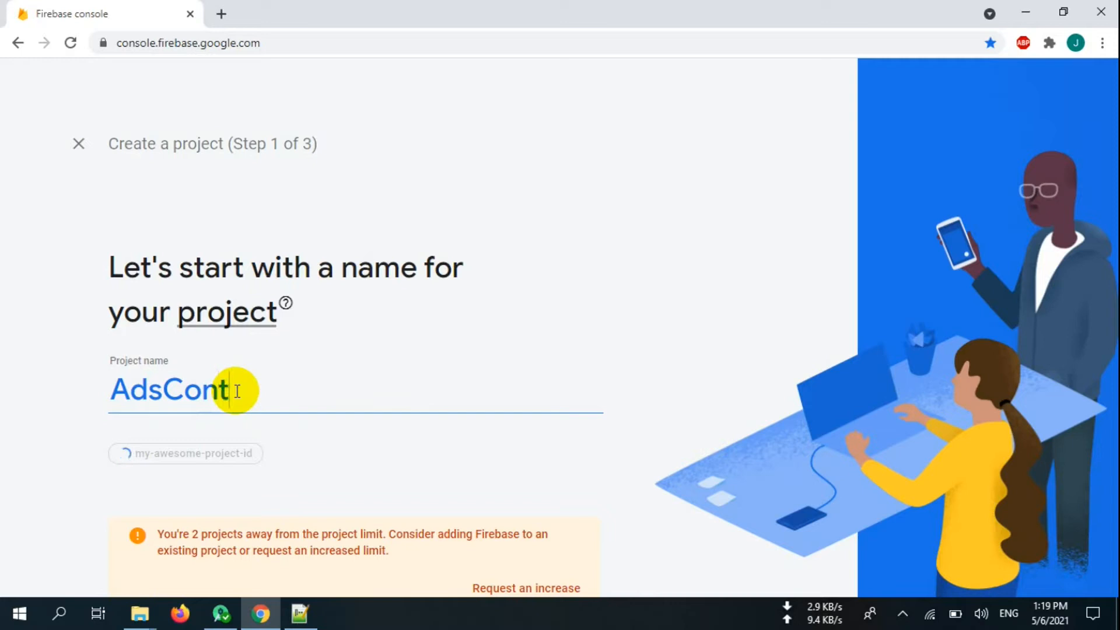
type("rollign")
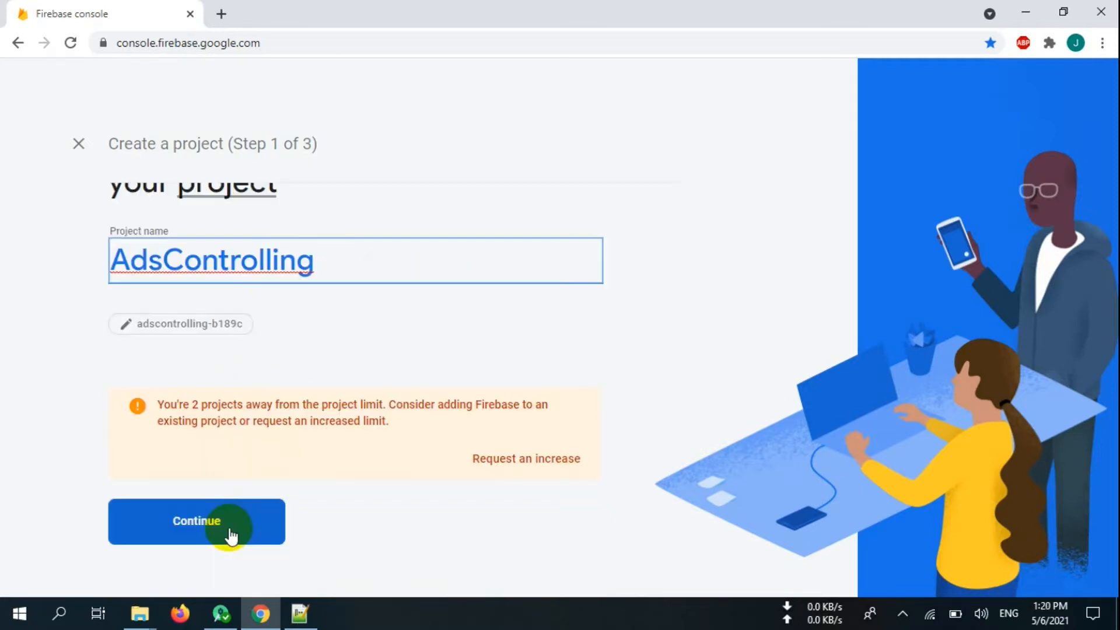
left_click(196, 521)
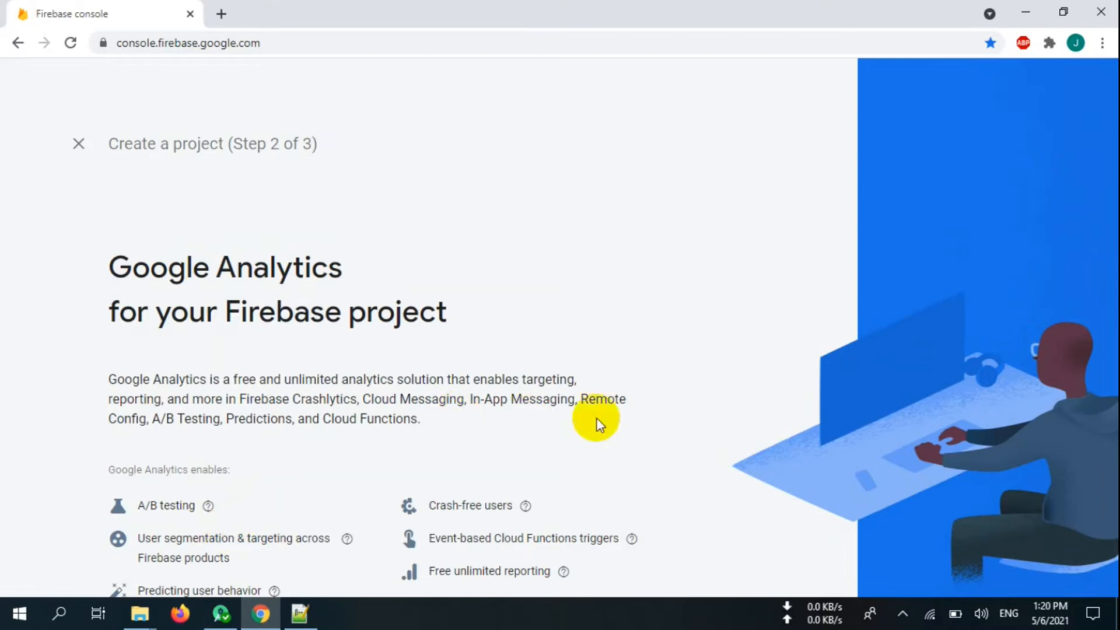
Turn off Google Analytics and create the AdsControlling project
scroll("down", 3)
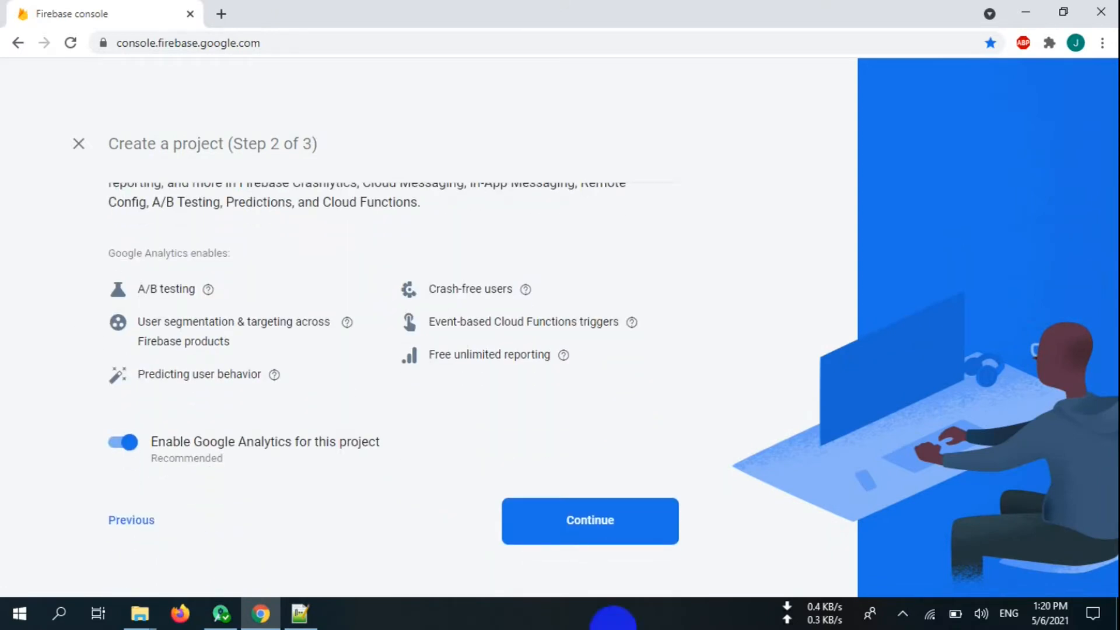
left_click(122, 443)
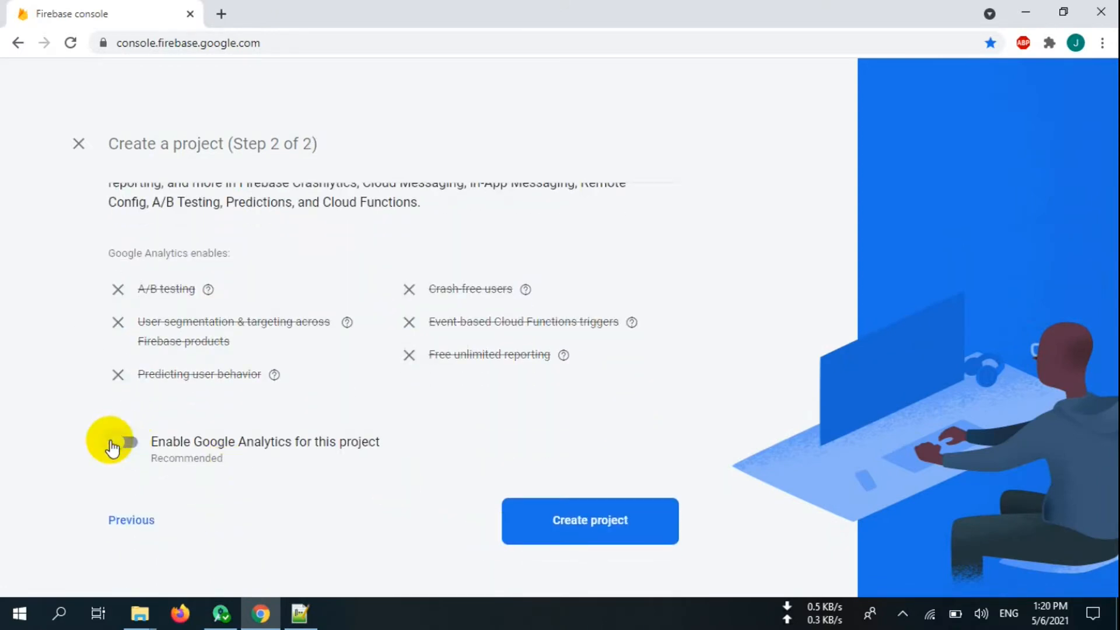
left_click(589, 521)
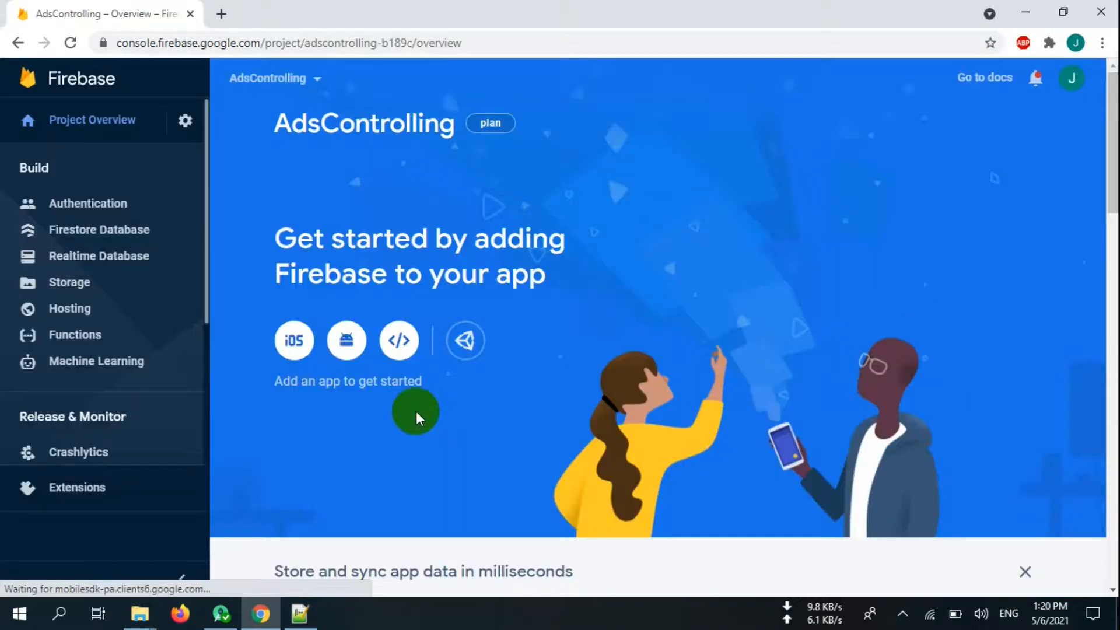
Copy the package name com.educationalappspk.fanandadmobremotecontrol from MainActivity.java
left_click(219, 613)
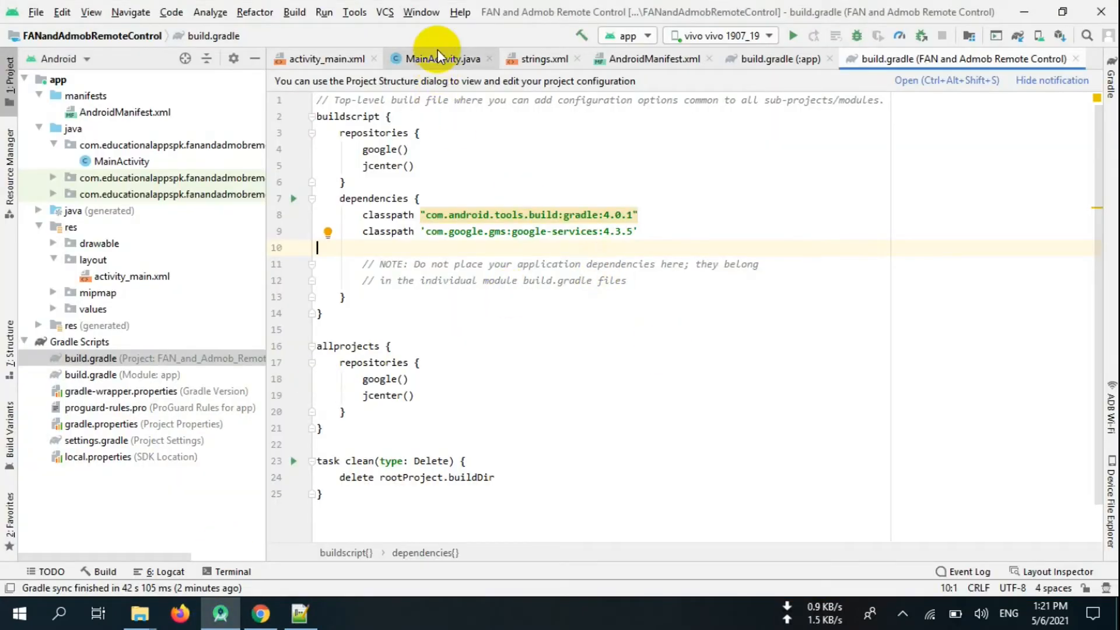
left_click(436, 58)
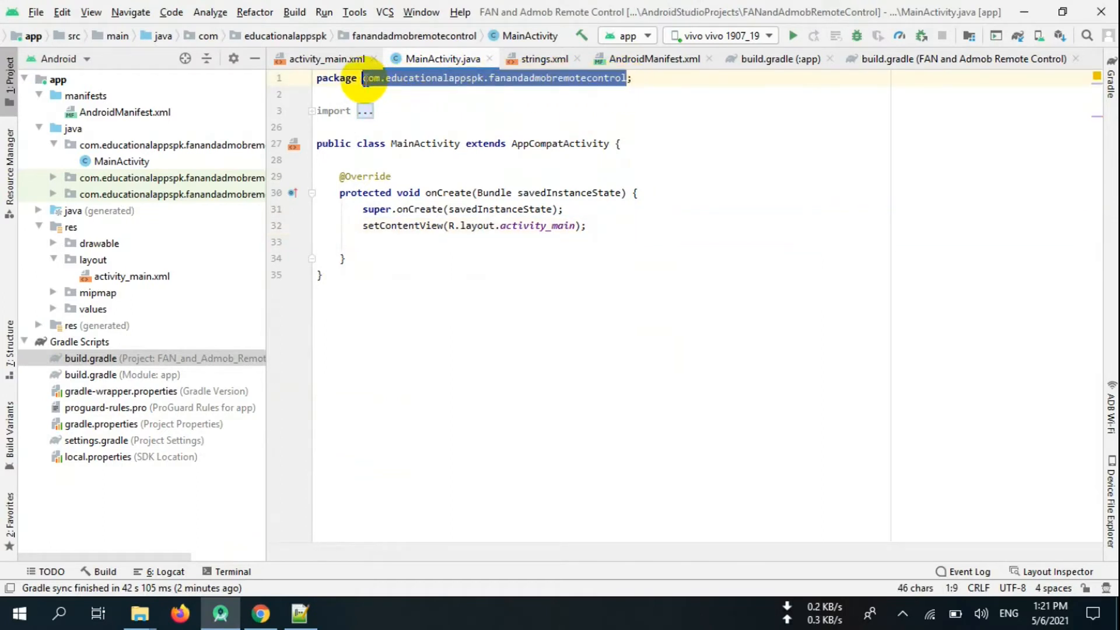
left_click(260, 612)
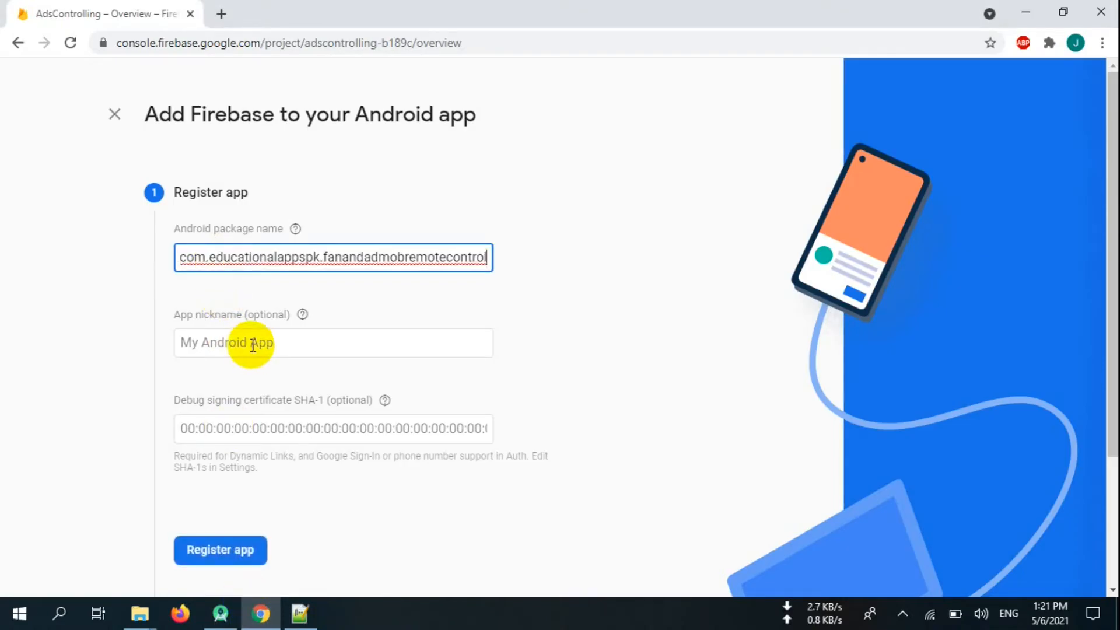
Register the Android app in Firebase with its package name and nickname AdsControlling
type("AdsControlli")
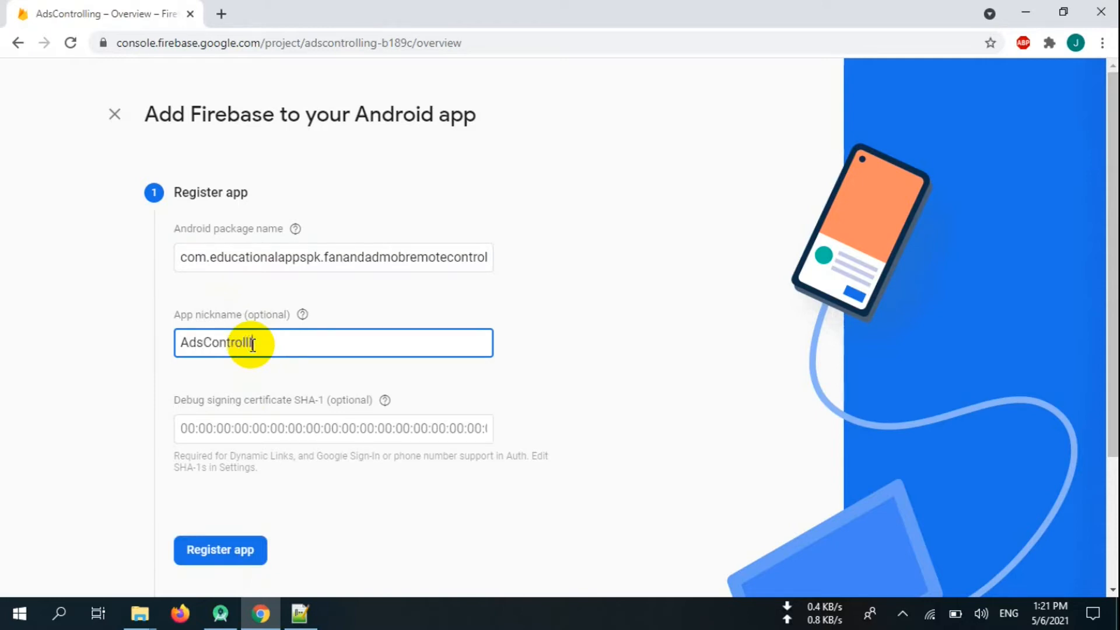
left_click(221, 550)
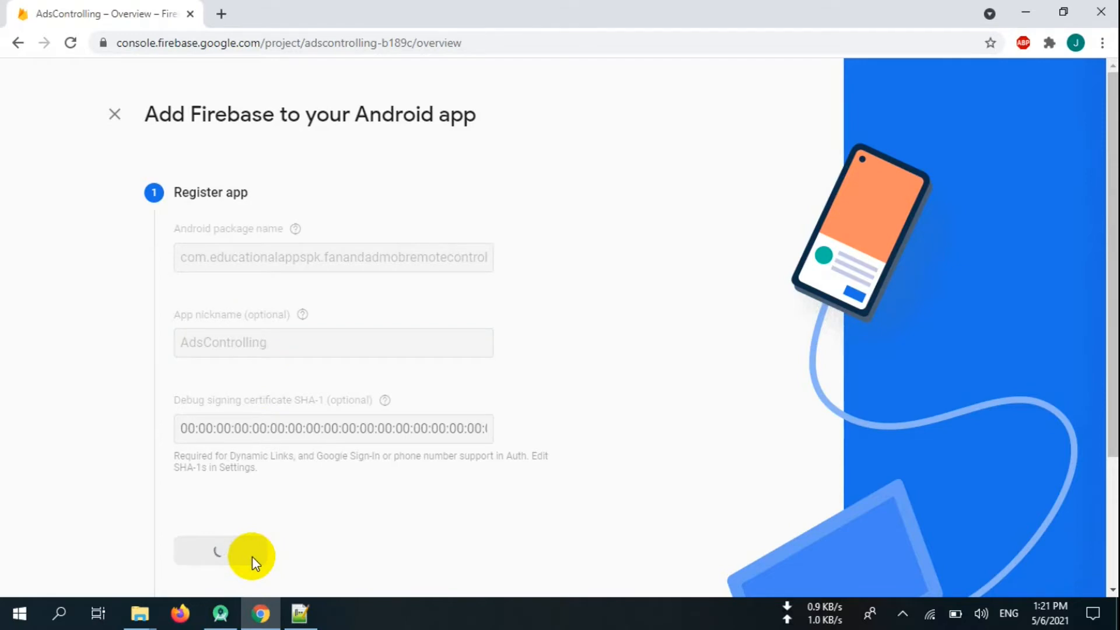
left_click(224, 555)
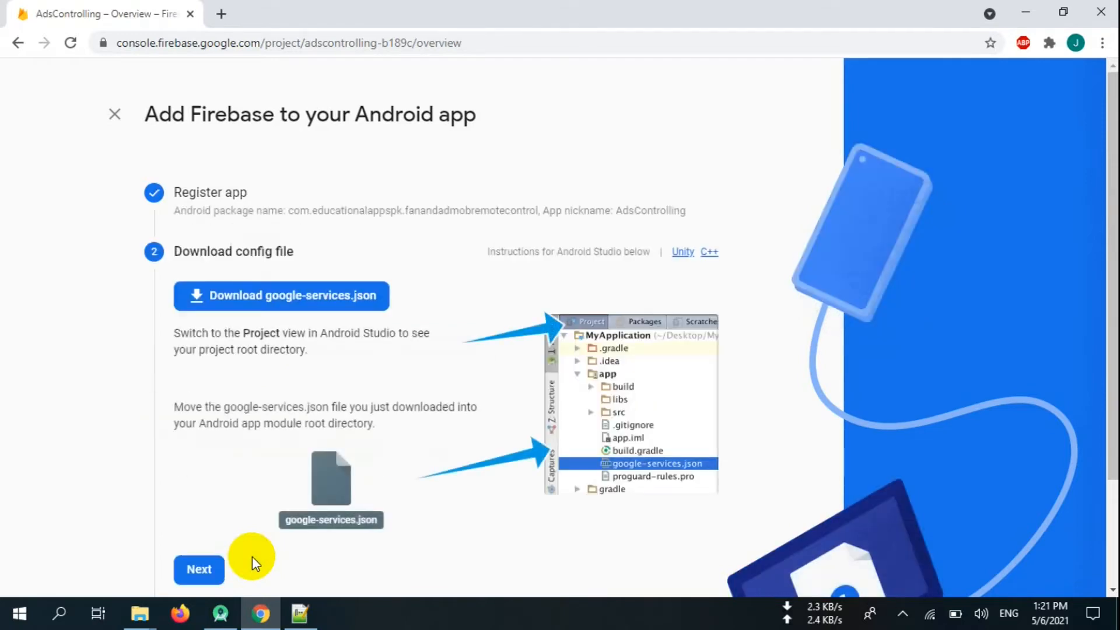
Download google-services.json and reveal it in its download folder
left_click(281, 296)
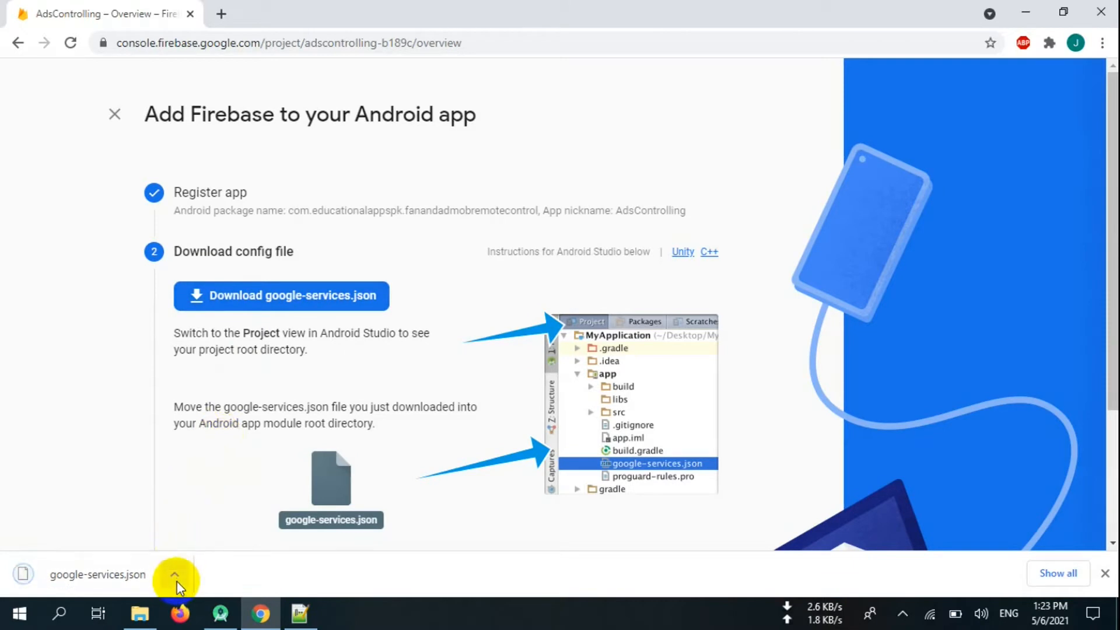
left_click(174, 574)
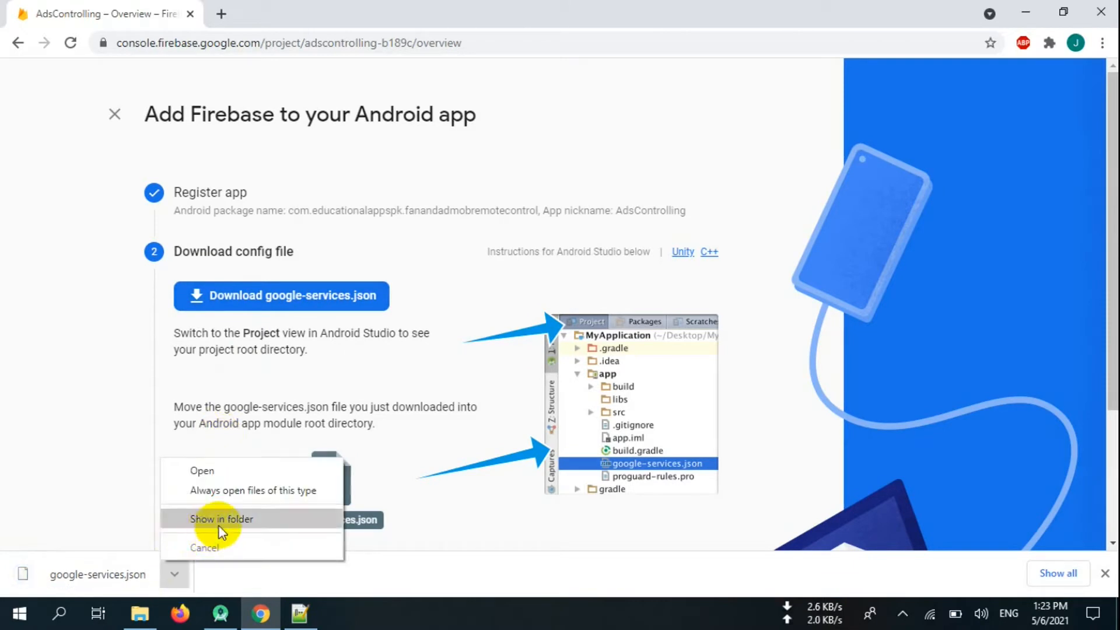
left_click(222, 520)
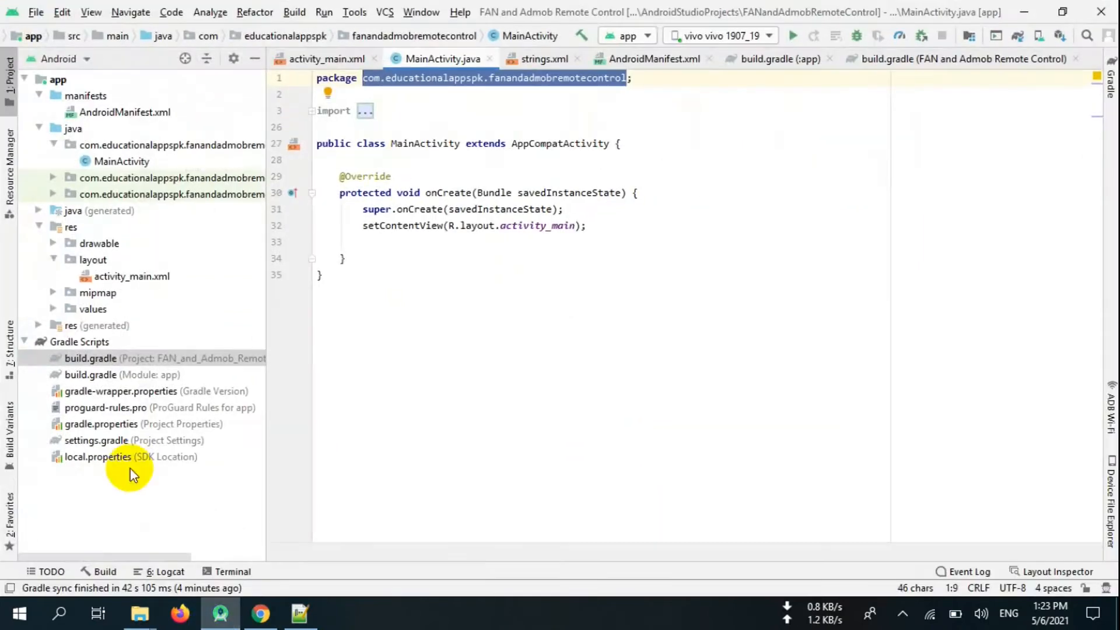
left_click(59, 59)
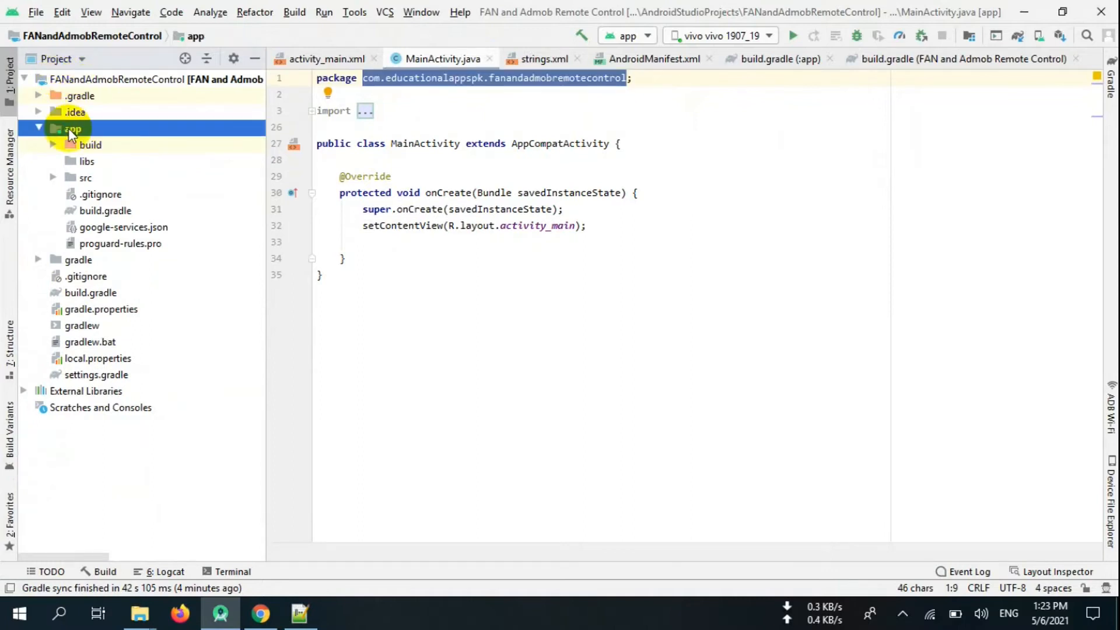
Paste google-services.json into the app module folder, overwriting the existing copy
right_click(72, 128)
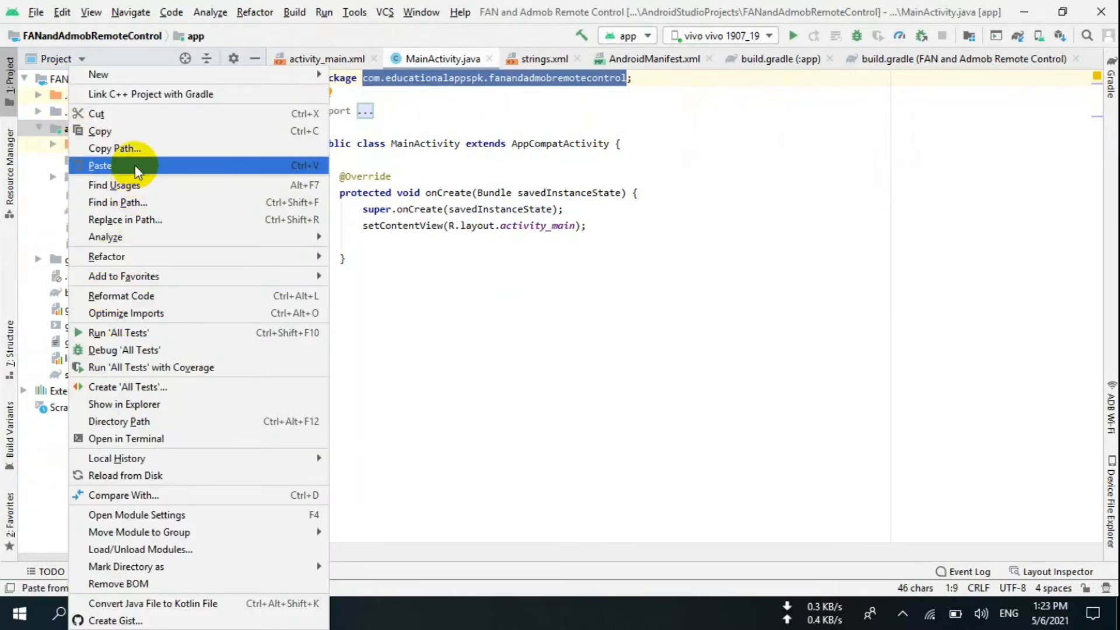
left_click(101, 165)
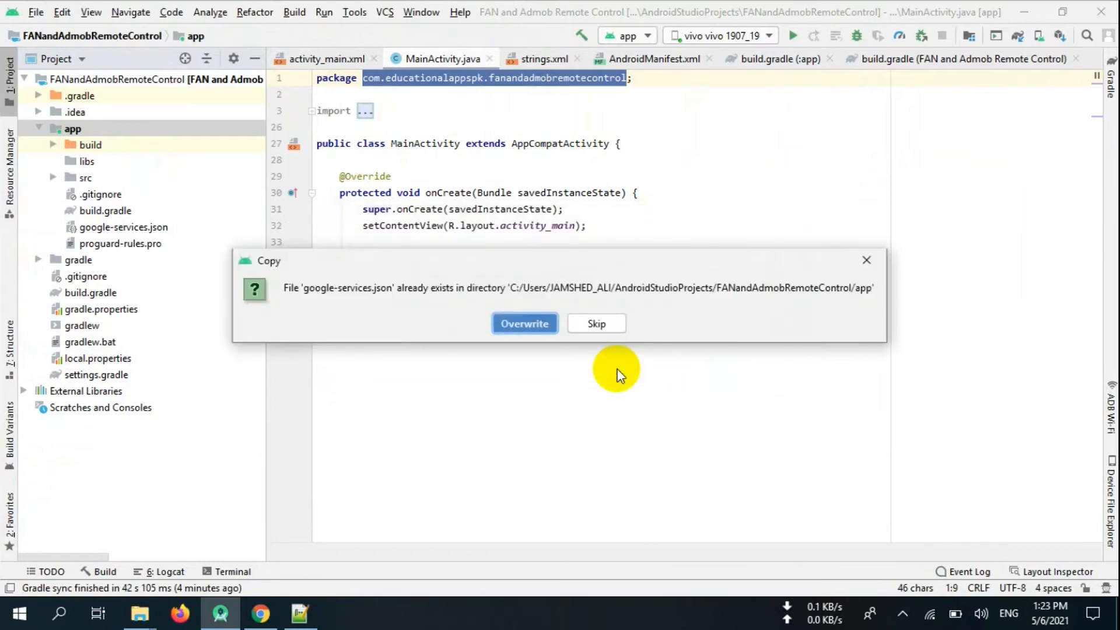
left_click(524, 323)
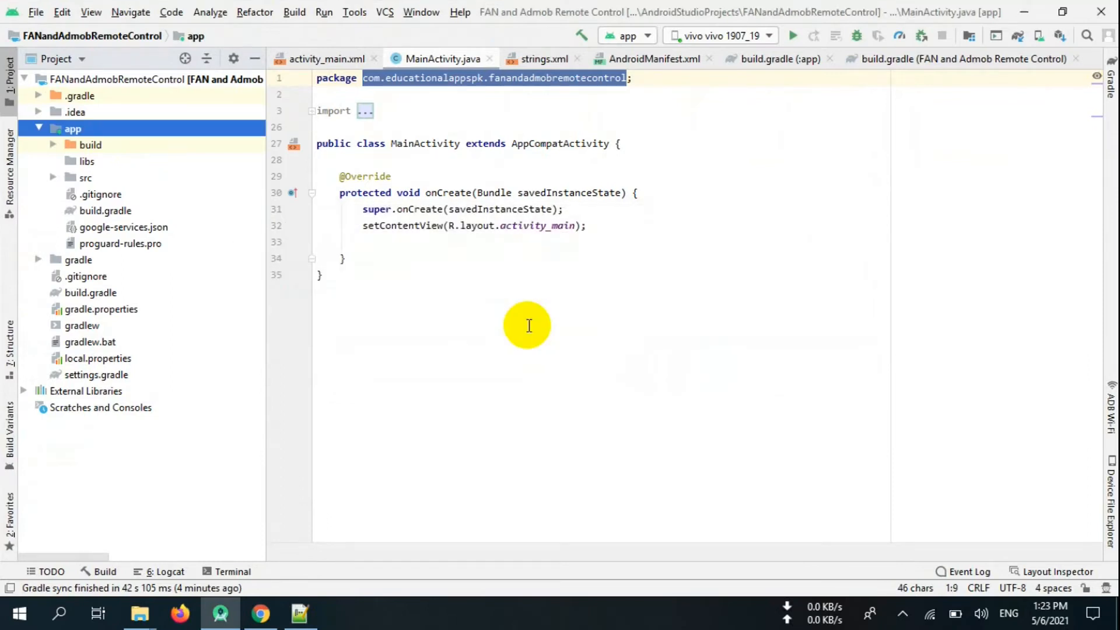
left_click(122, 227)
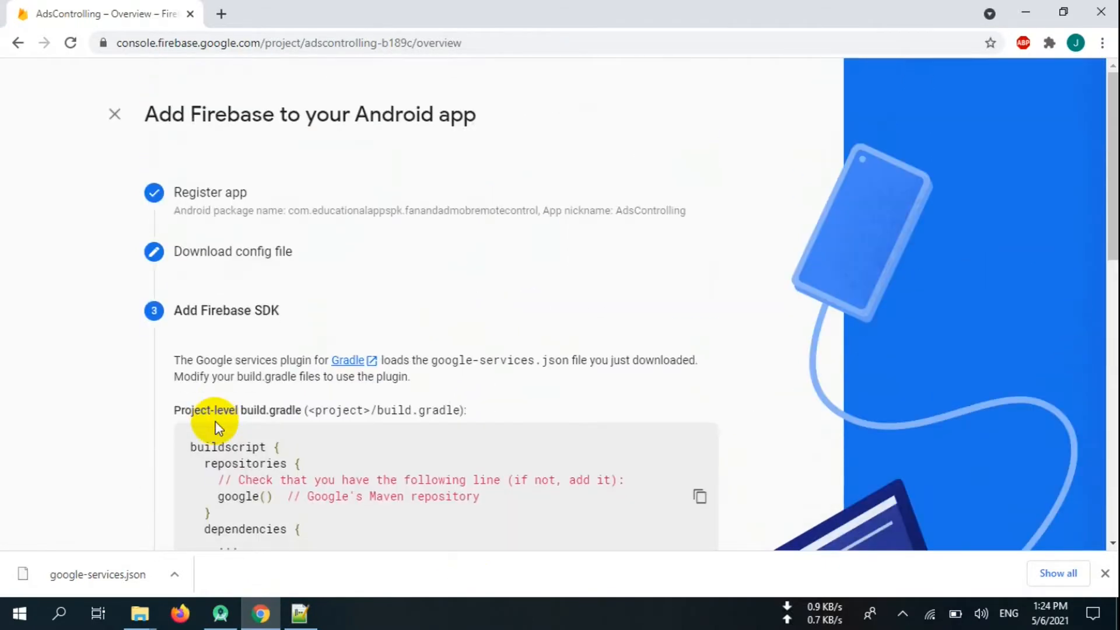
Finish the app setup and go to the Realtime Database section
scroll("down", 3)
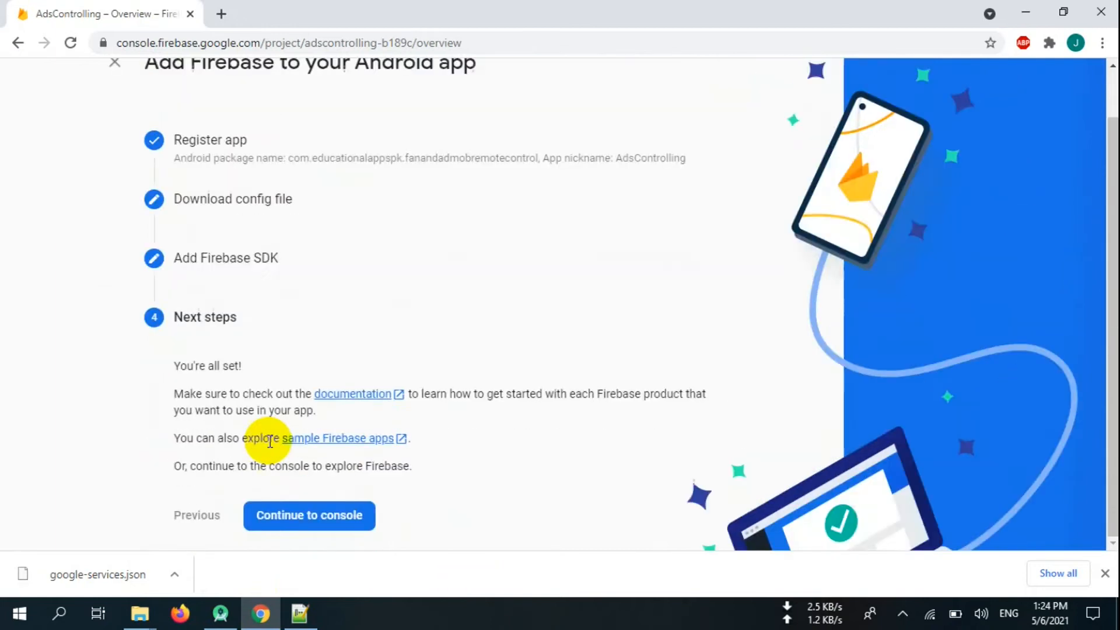
left_click(308, 514)
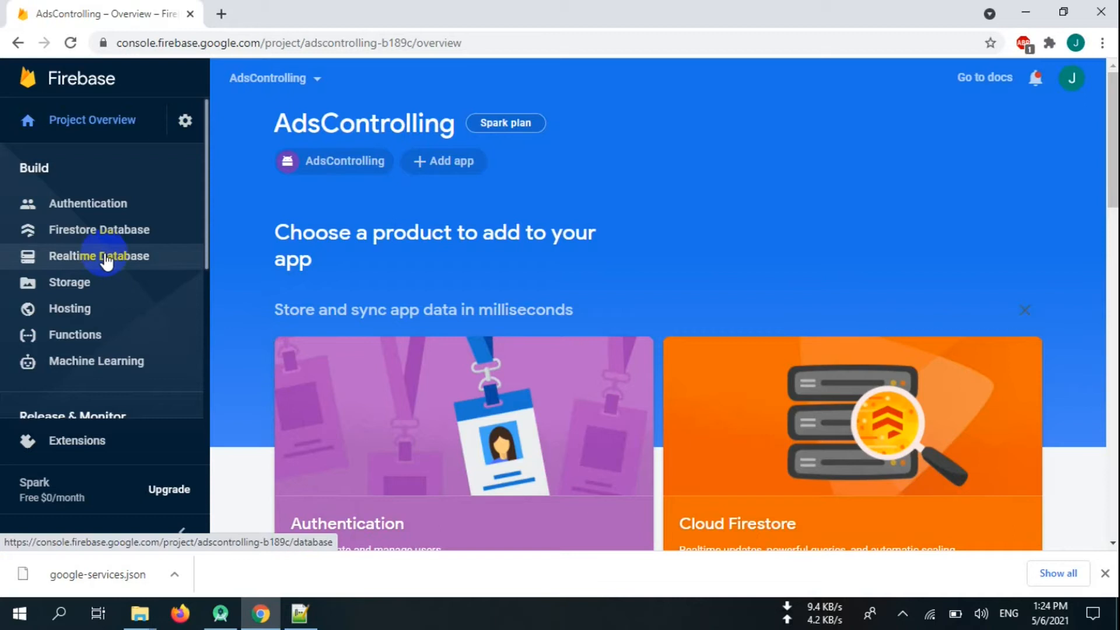
left_click(100, 256)
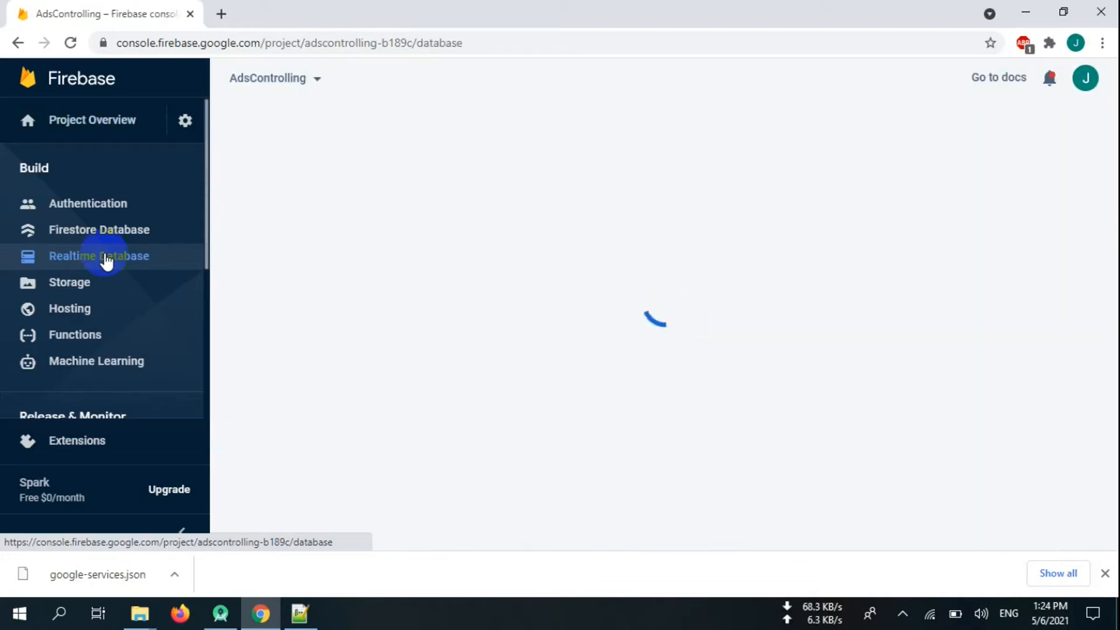
left_click(98, 255)
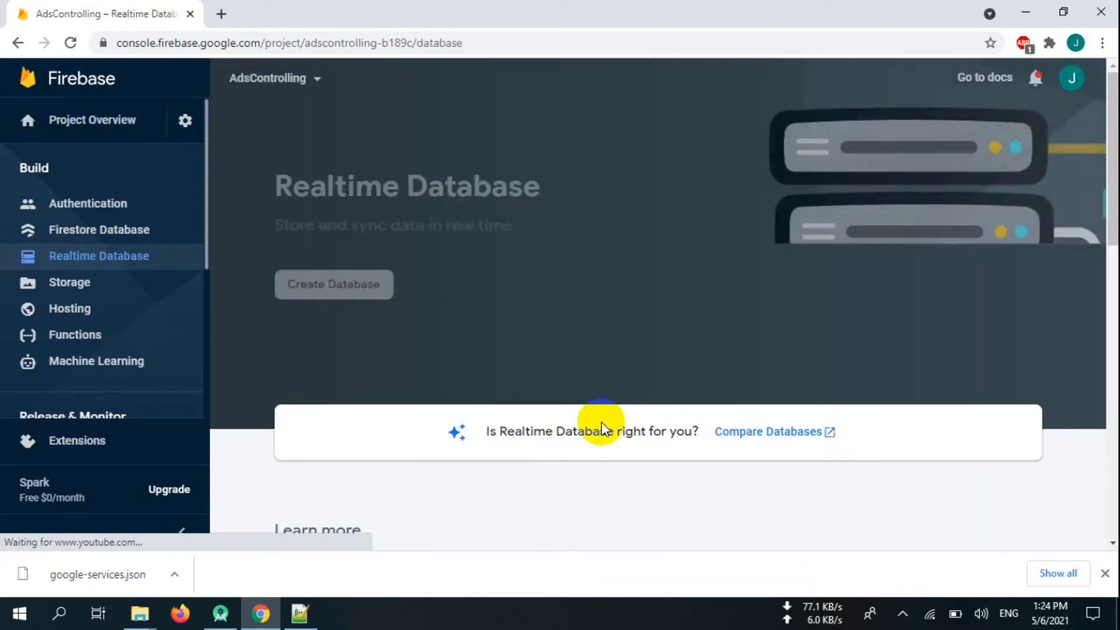
Create a Realtime Database in the default location starting in test mode
left_click(333, 284)
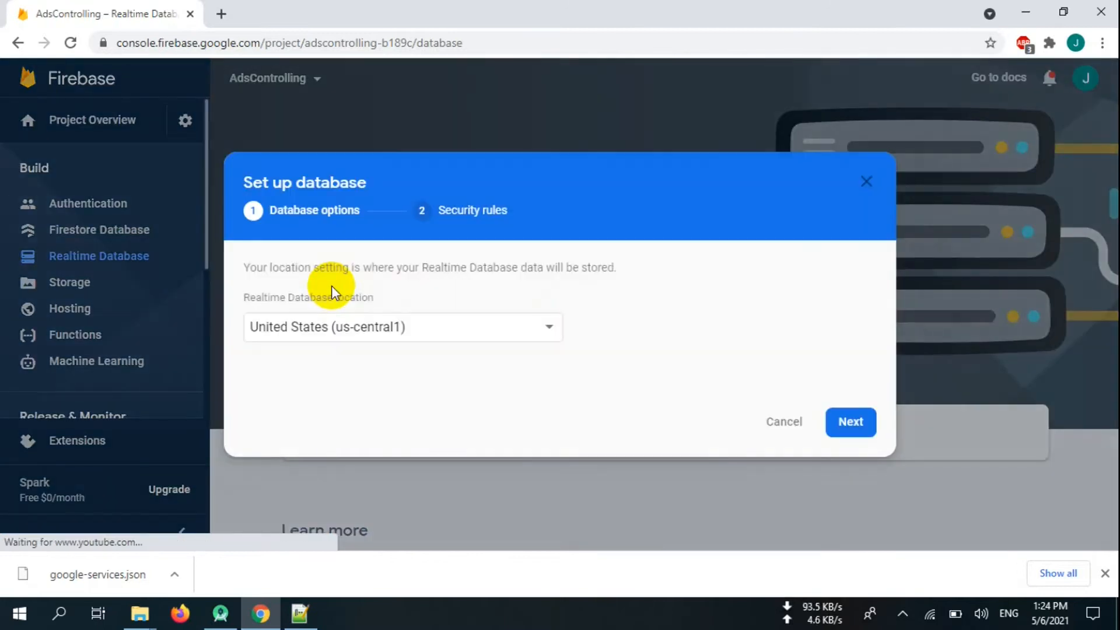
left_click(850, 421)
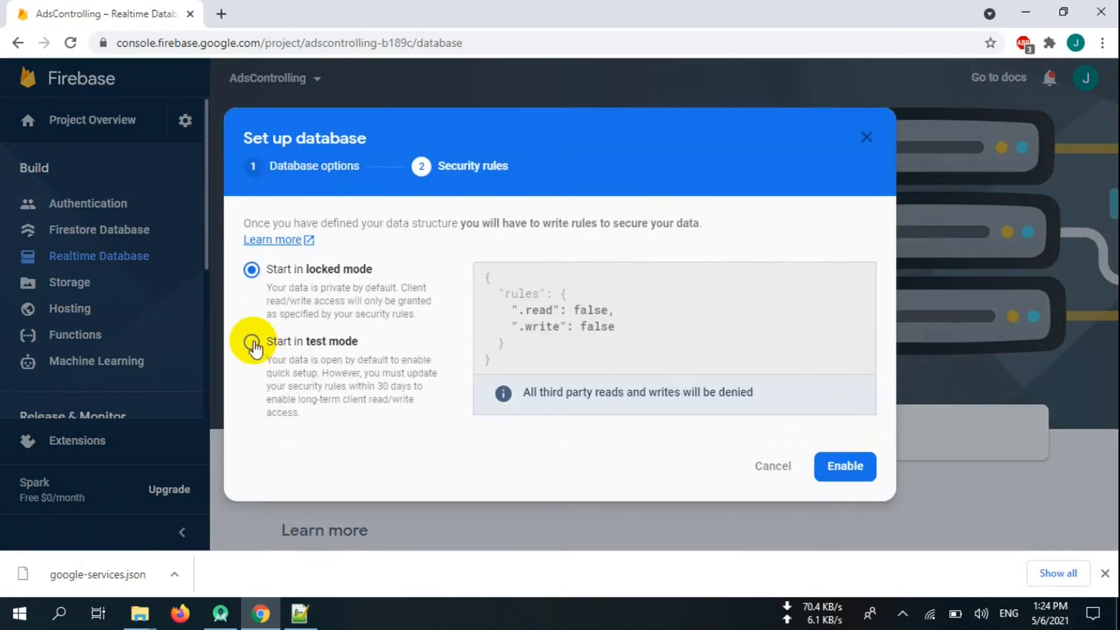
left_click(845, 465)
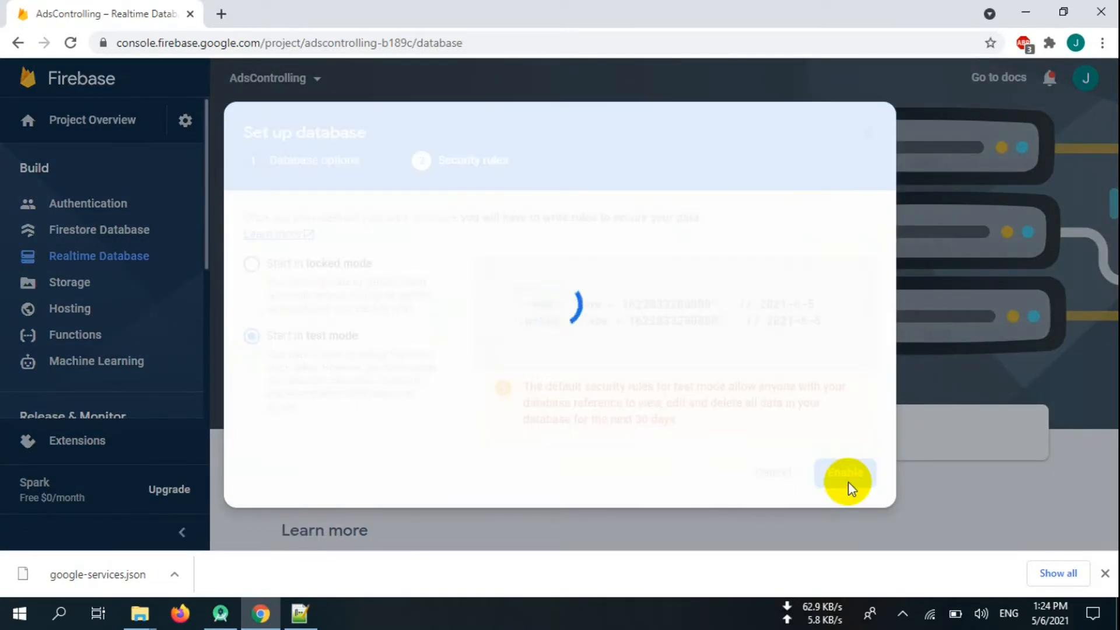
left_click(846, 473)
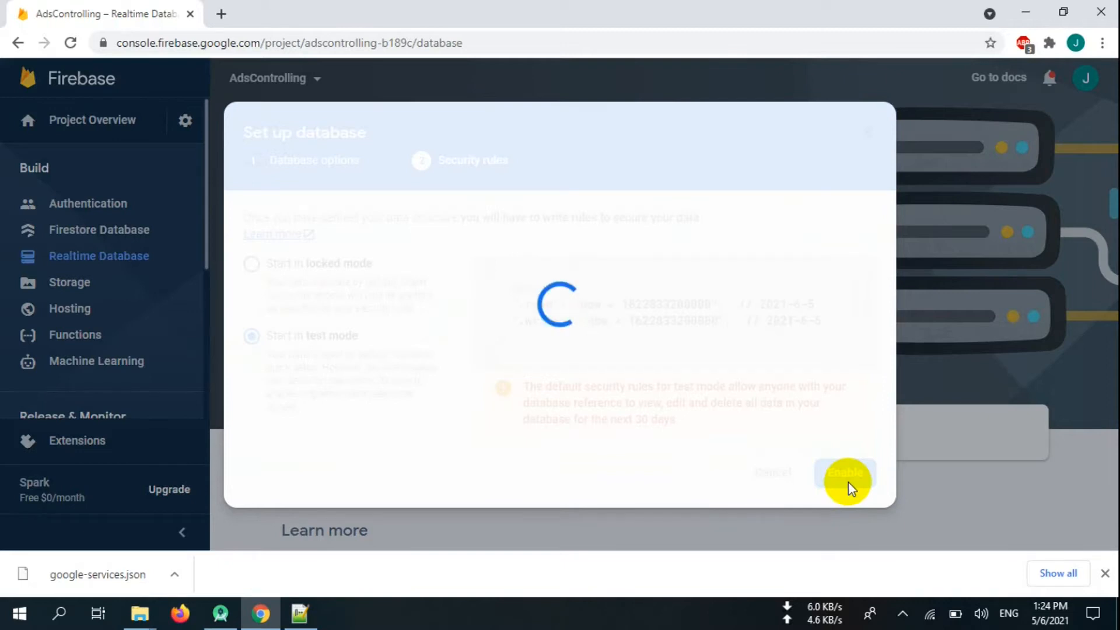
left_click(846, 472)
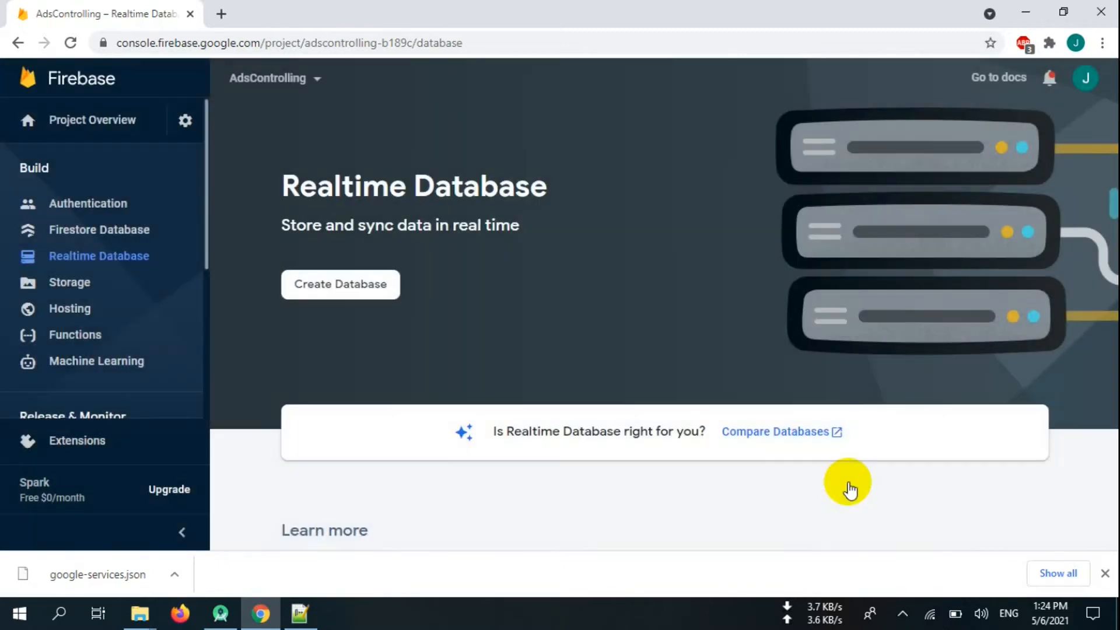
Add an AdsController node with a nested Admob child in the database
left_click(339, 285)
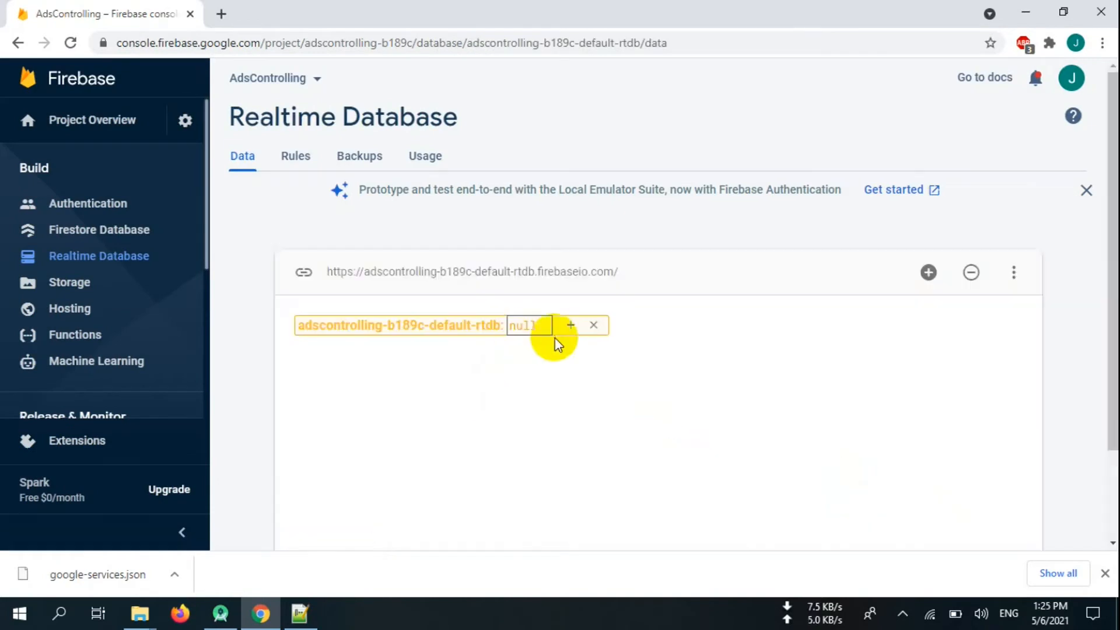
left_click(571, 326)
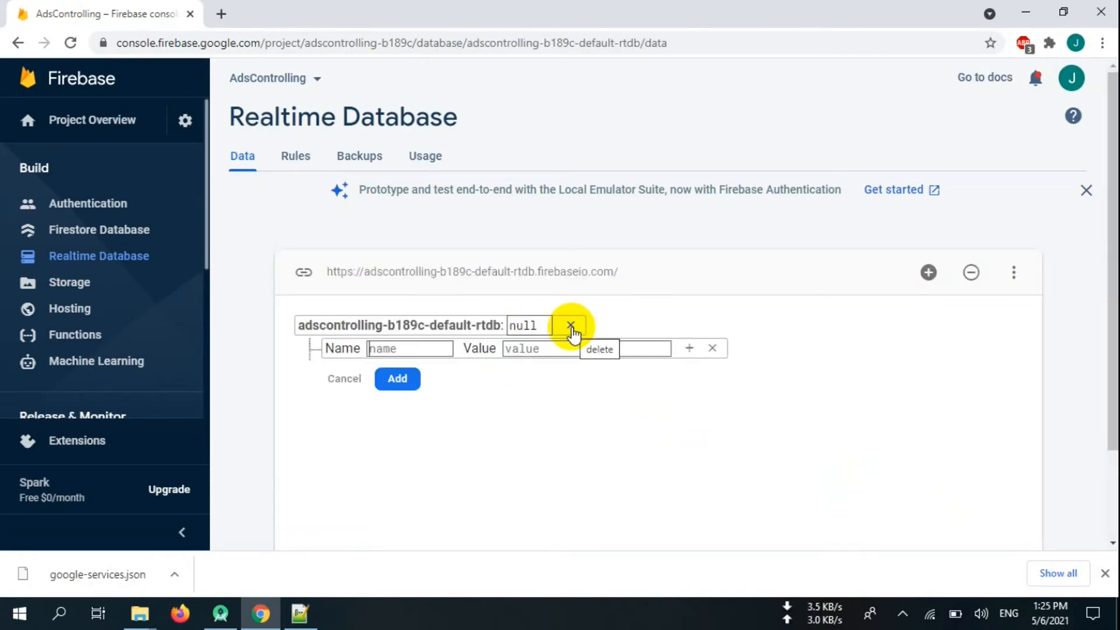
type("AdsController")
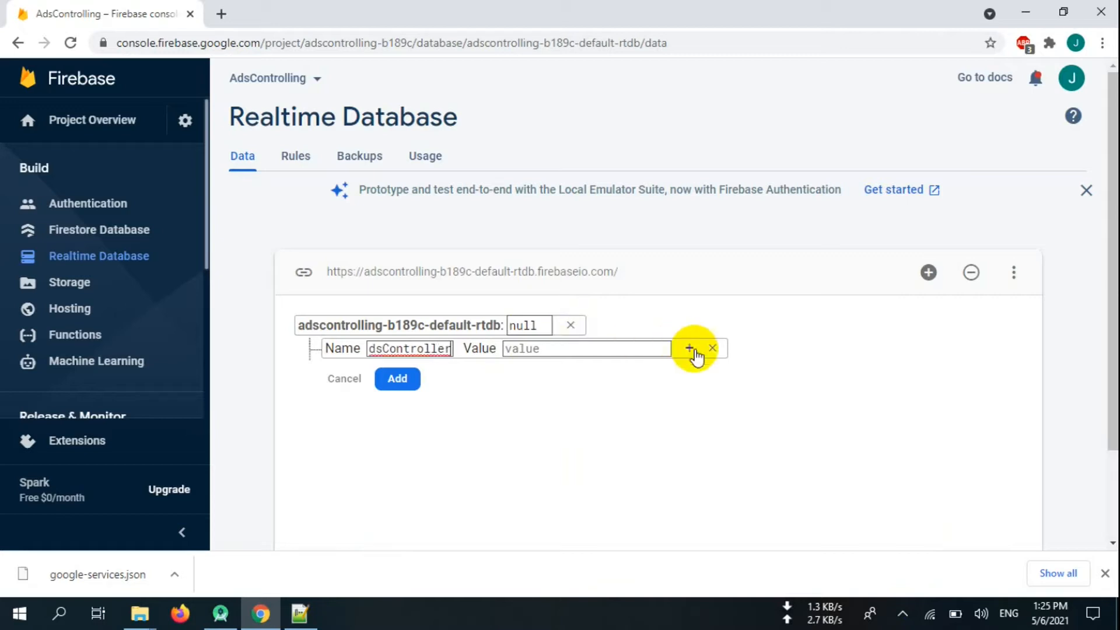
left_click(689, 347)
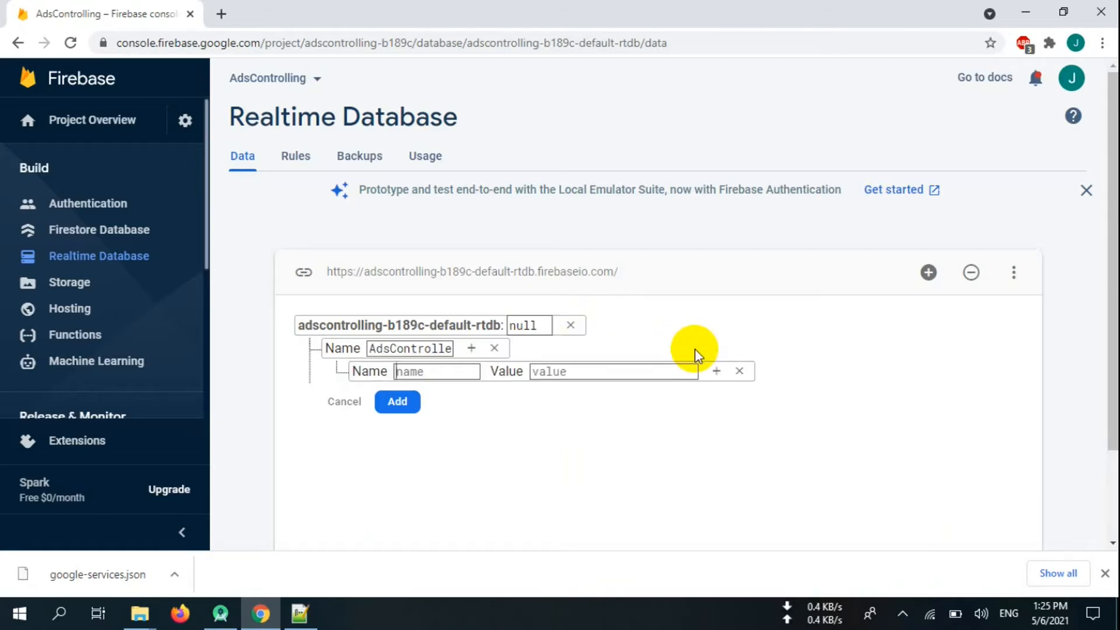
type("Admob")
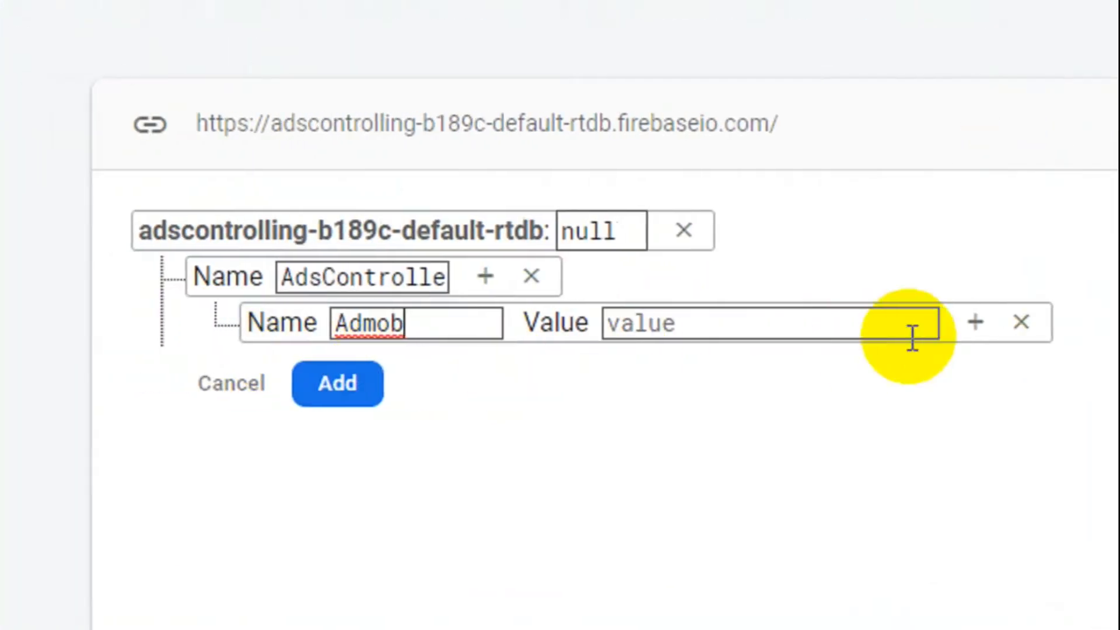
Add AdmobAdPermission with value yes under Admob and save the entries
left_click(975, 322)
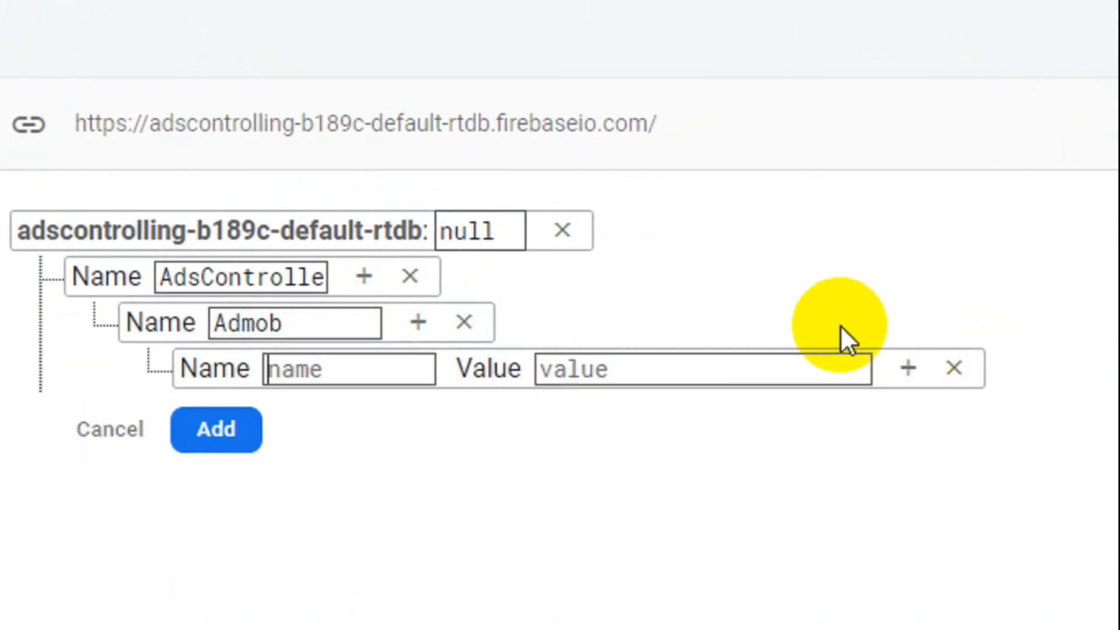
type("AdmobAd")
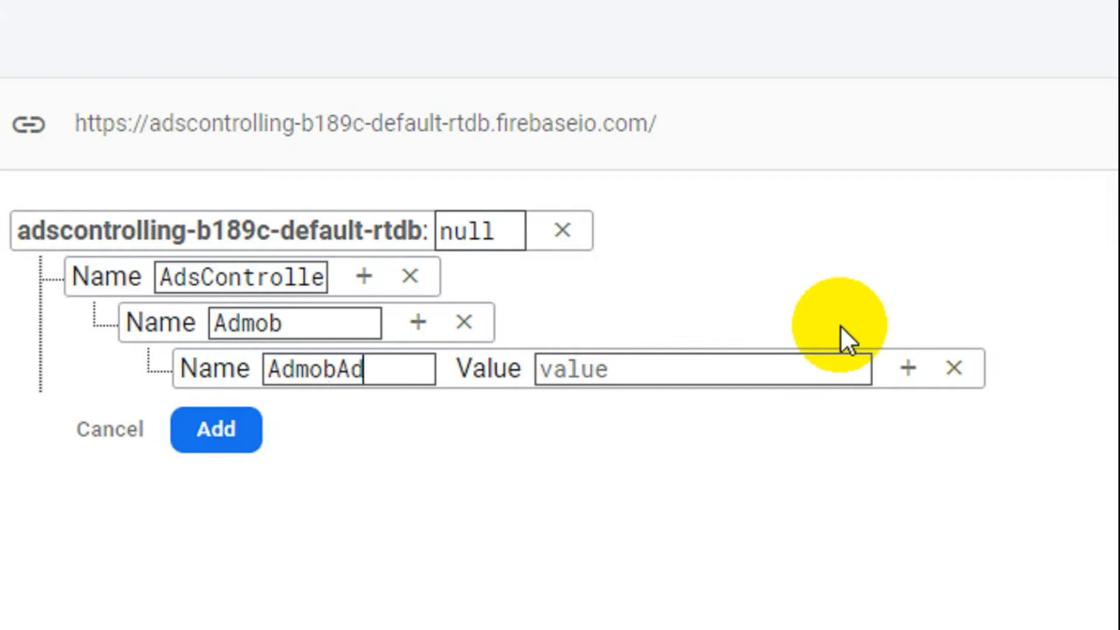
type("Per")
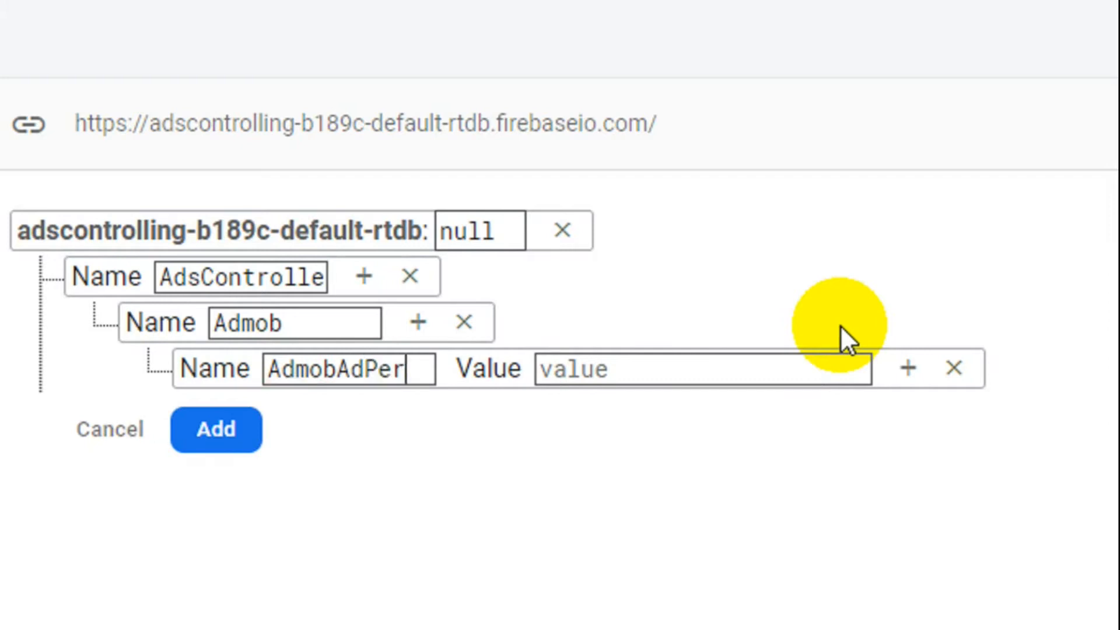
type("mi")
left_click(703, 369)
type("yes")
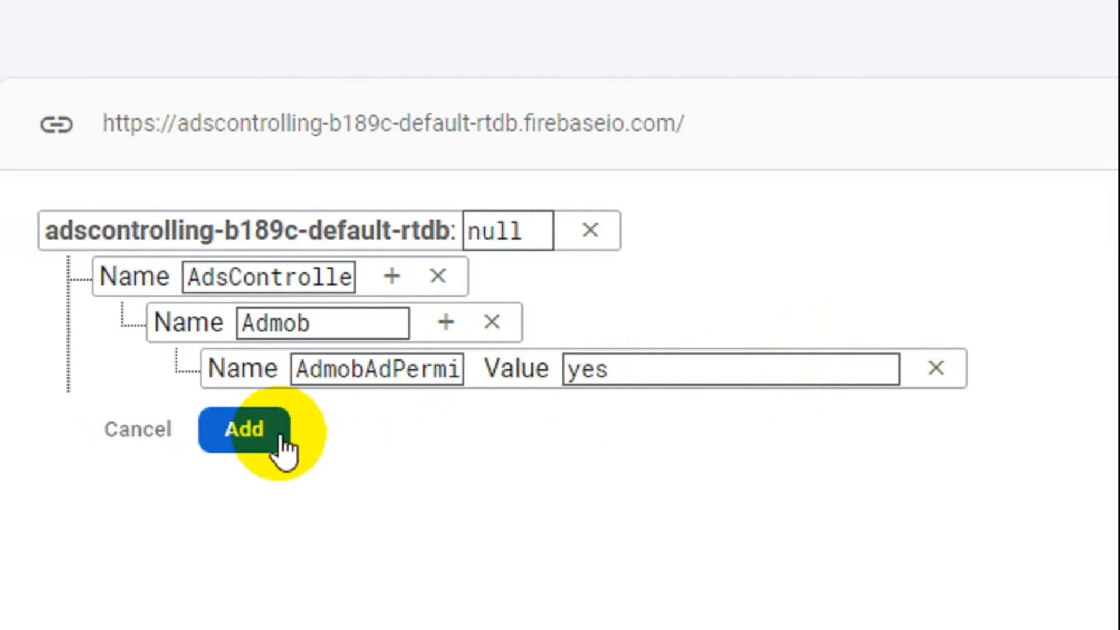
left_click(244, 429)
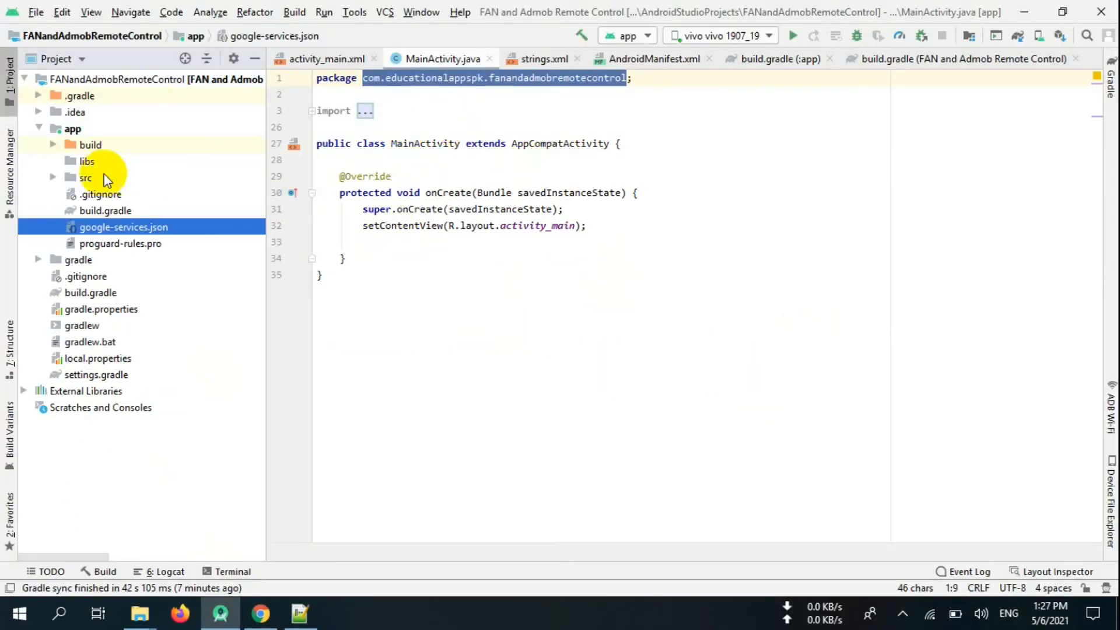
Switch the project tree to Android view and select the app's source package
left_click(55, 59)
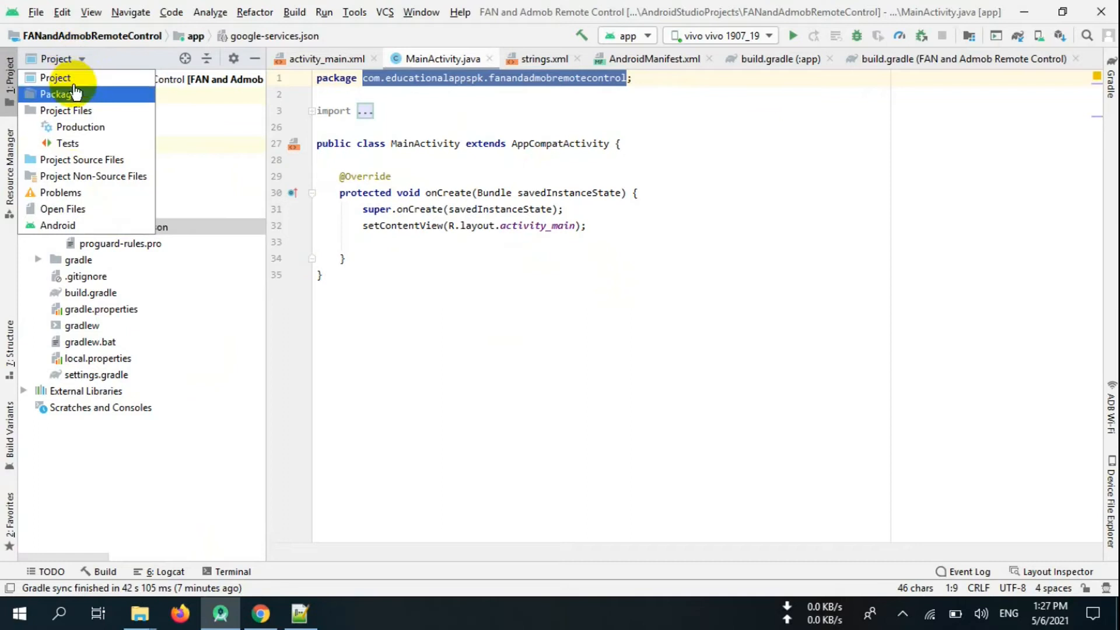
left_click(57, 77)
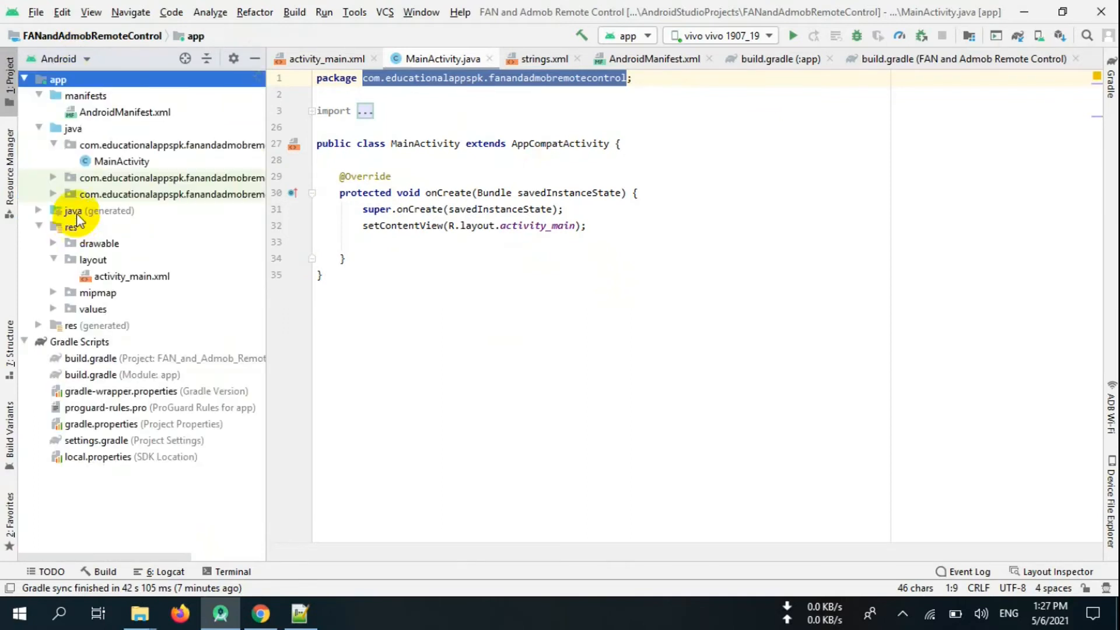
left_click(121, 161)
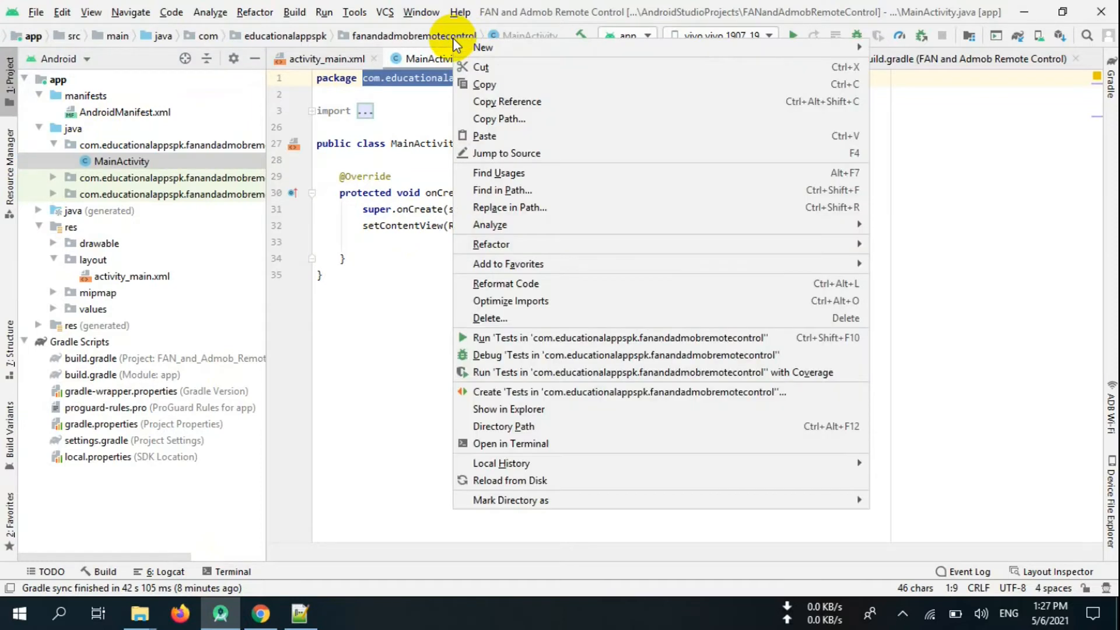
mouse_move(483, 47)
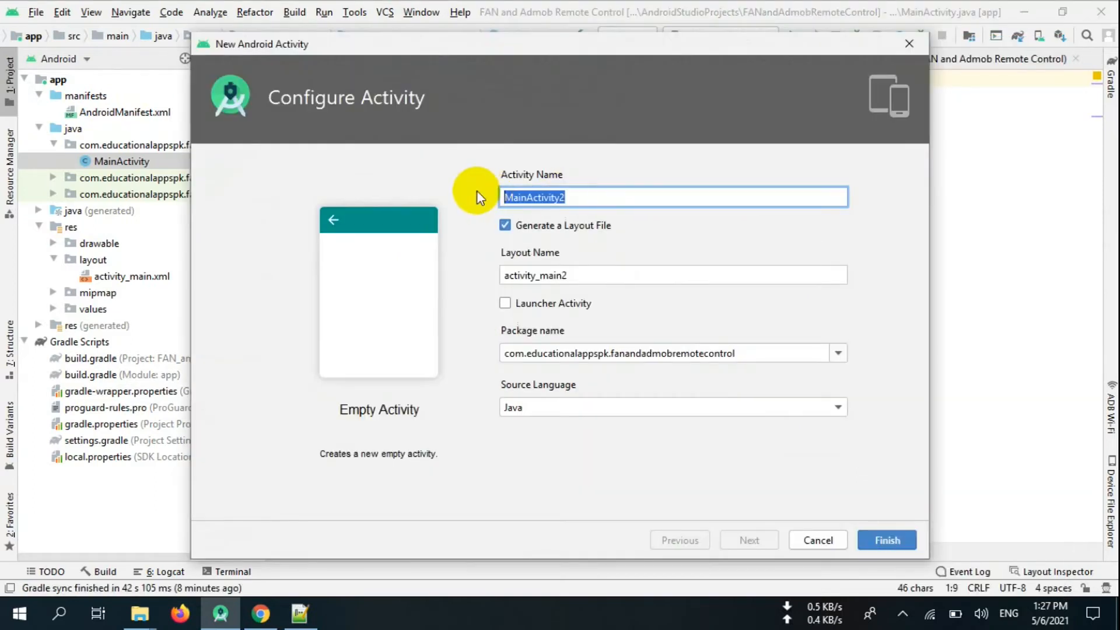
Create a new Empty Activity named SecondActivity with its activity_second layout
type("Second")
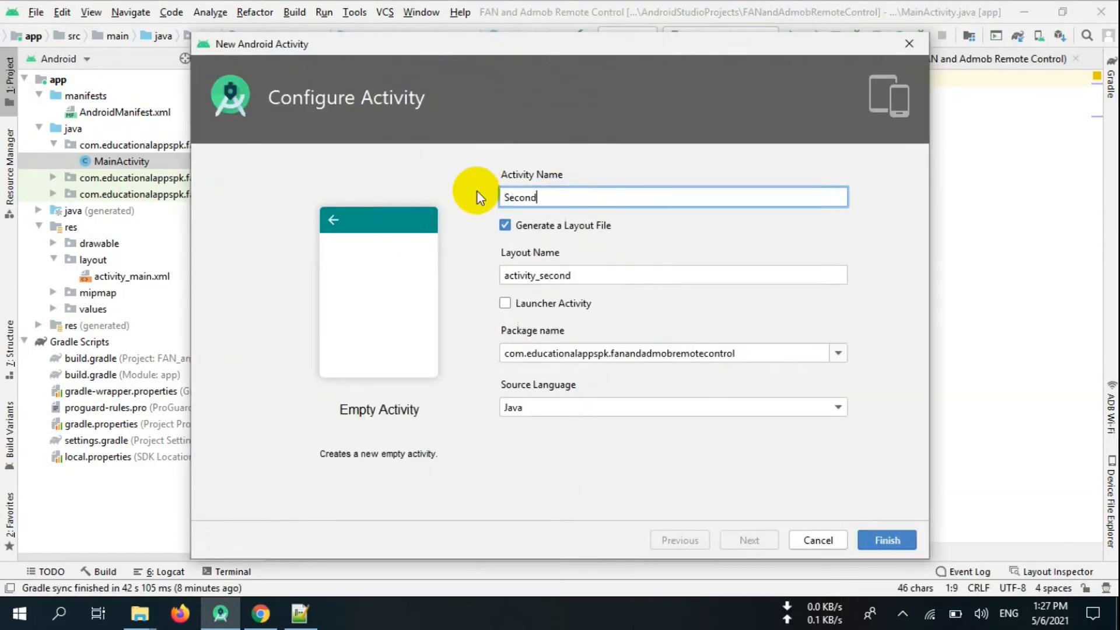
type("Activity")
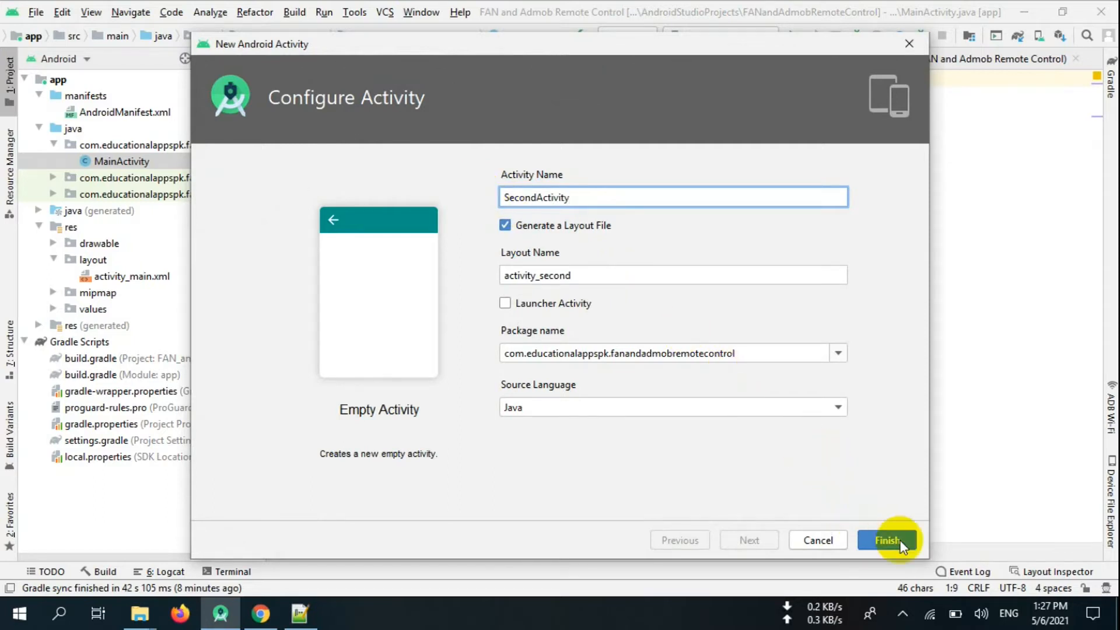
left_click(885, 541)
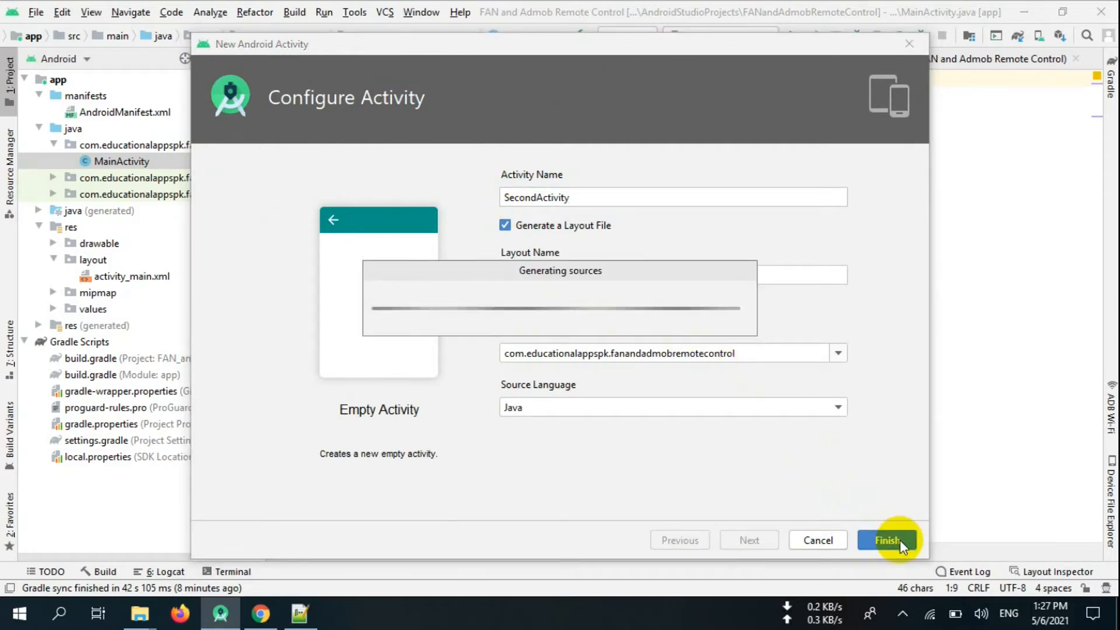
left_click(887, 540)
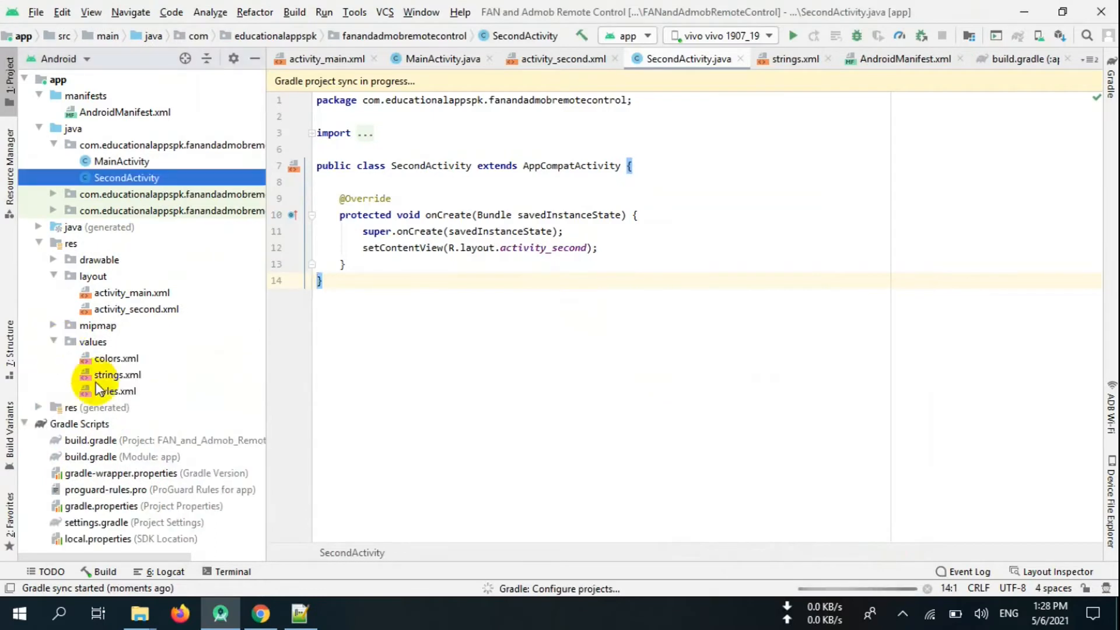
Open AndroidManifest.xml, which declares MainActivity as the launcher activity
double_click(117, 374)
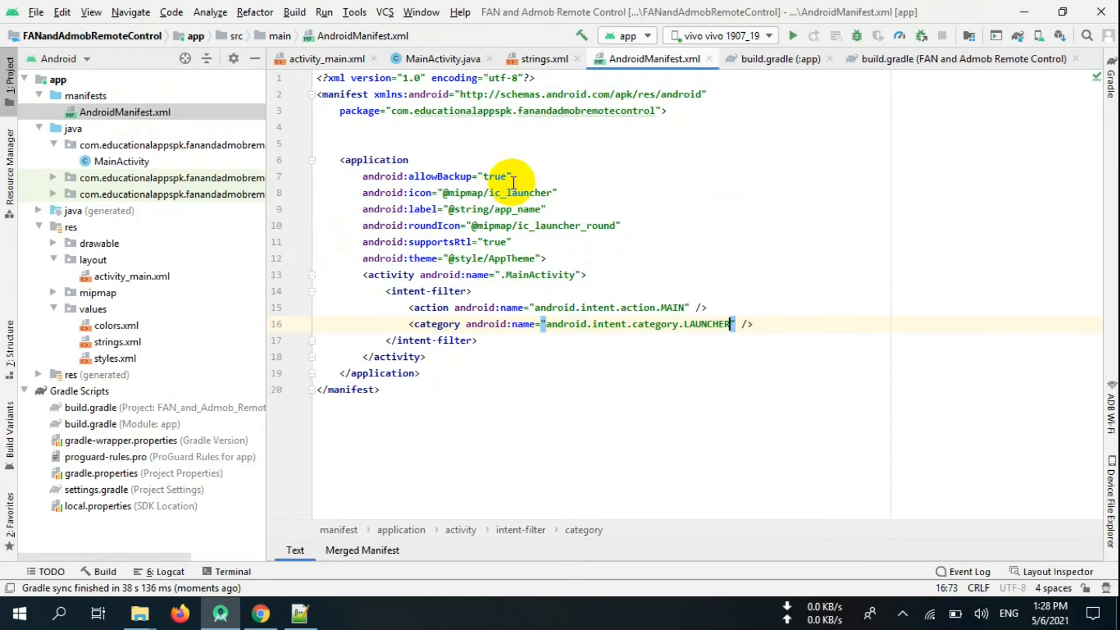
mouse_move(545, 151)
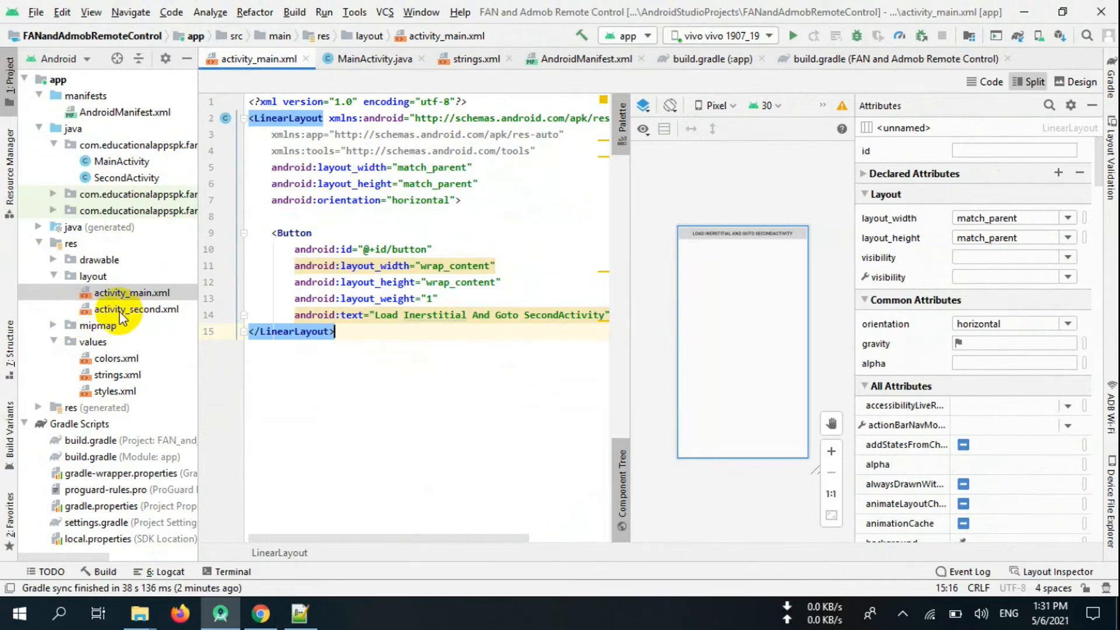
Review activity_second.xml's root RelativeLayout, Second Activity TextView, banner_container LinearLayout and AdView
double_click(136, 308)
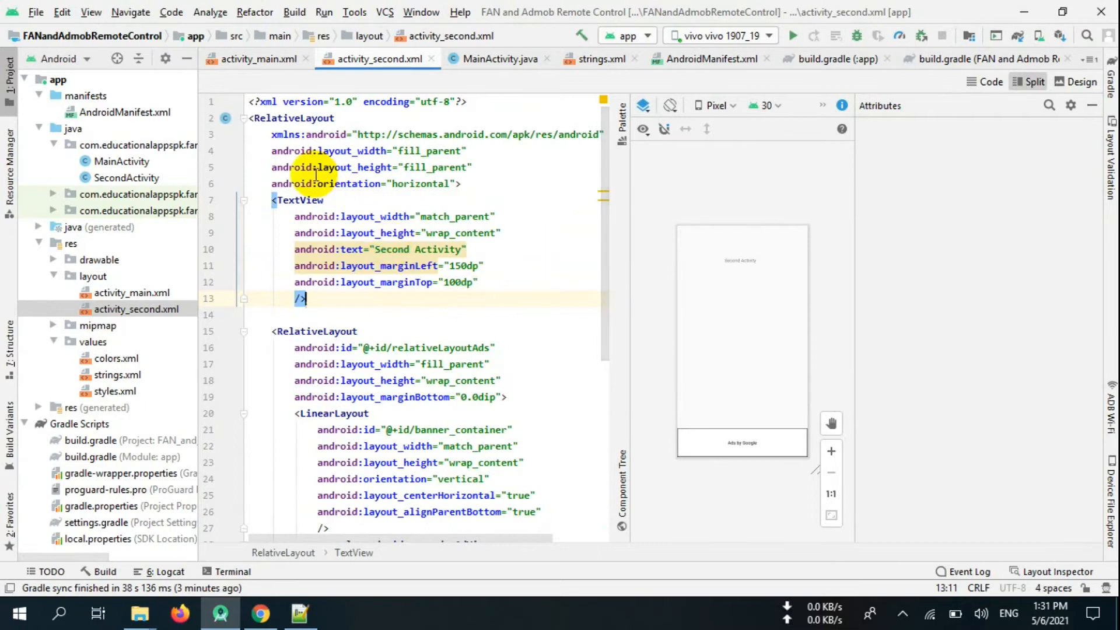
left_click(293, 118)
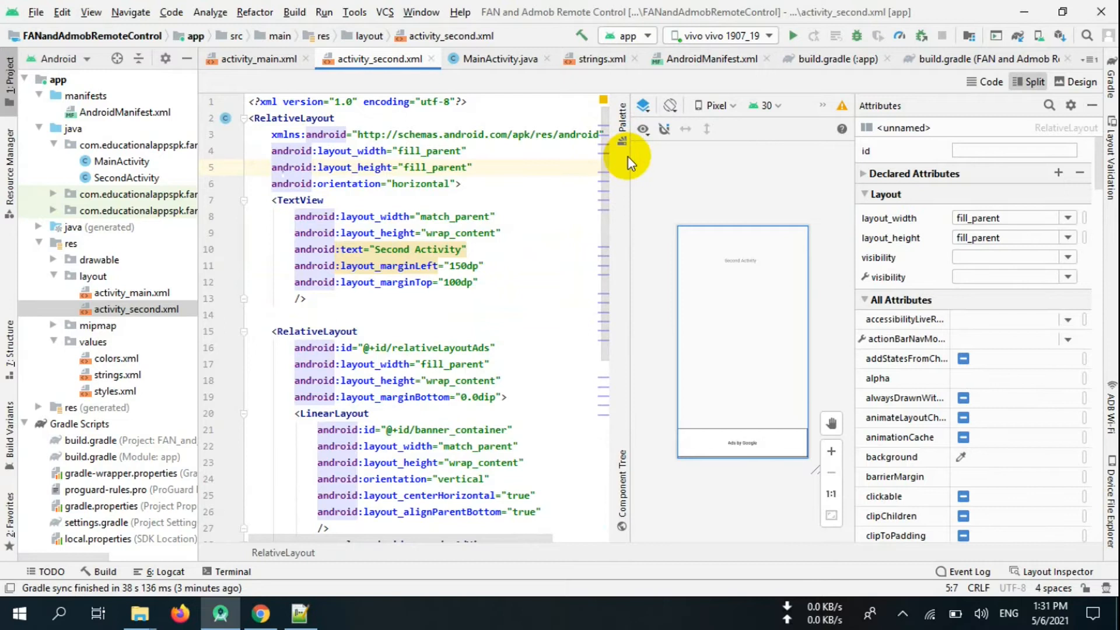
left_click(300, 298)
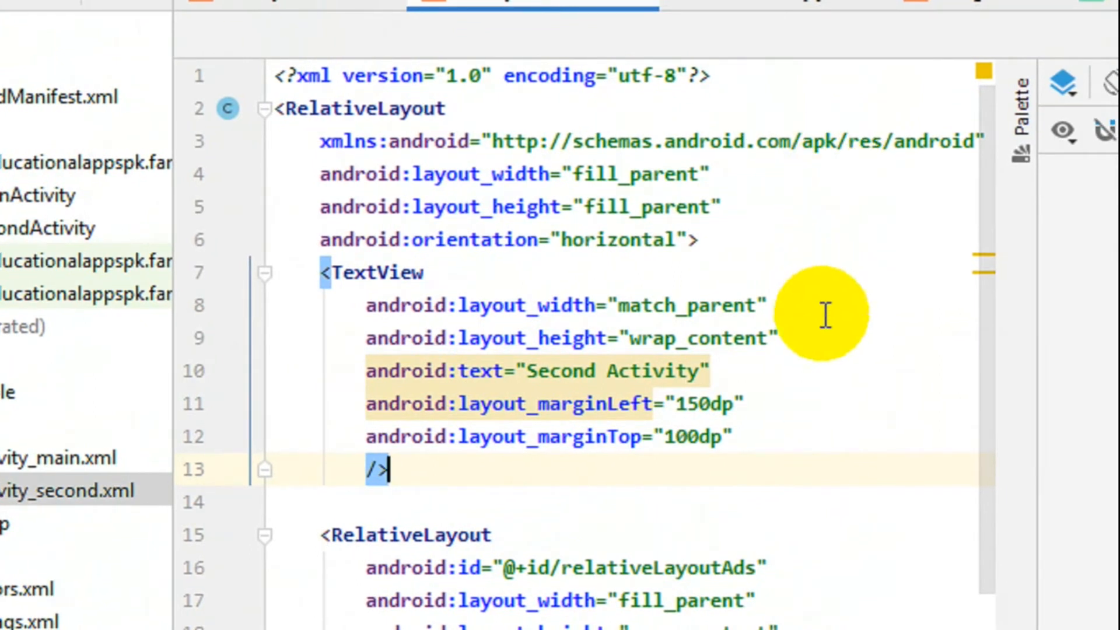
scroll("down", 3)
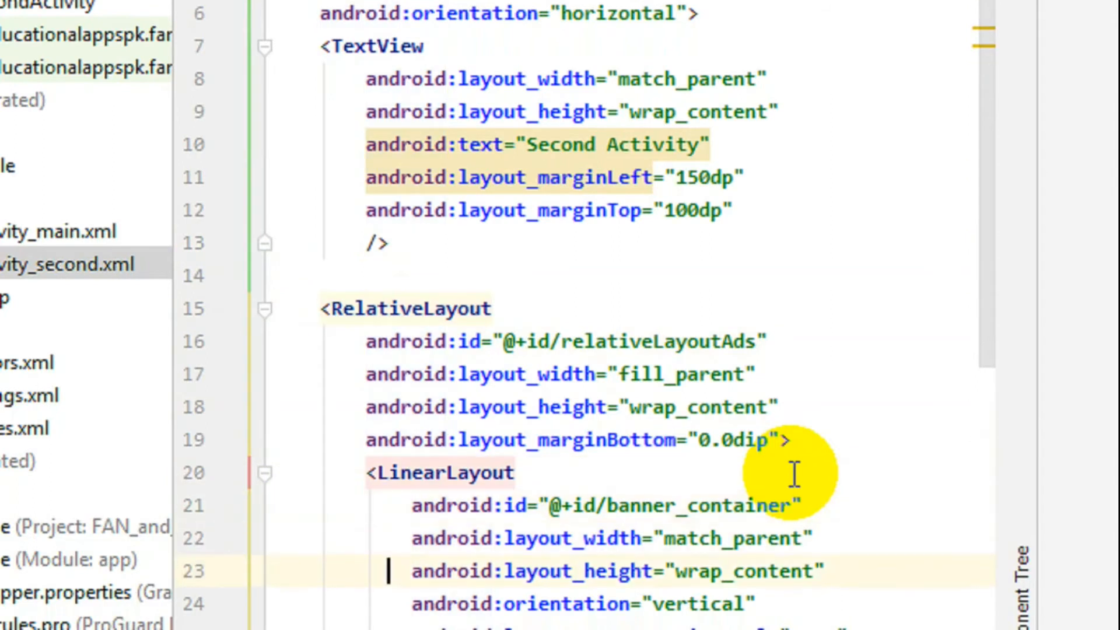
scroll("down", 3)
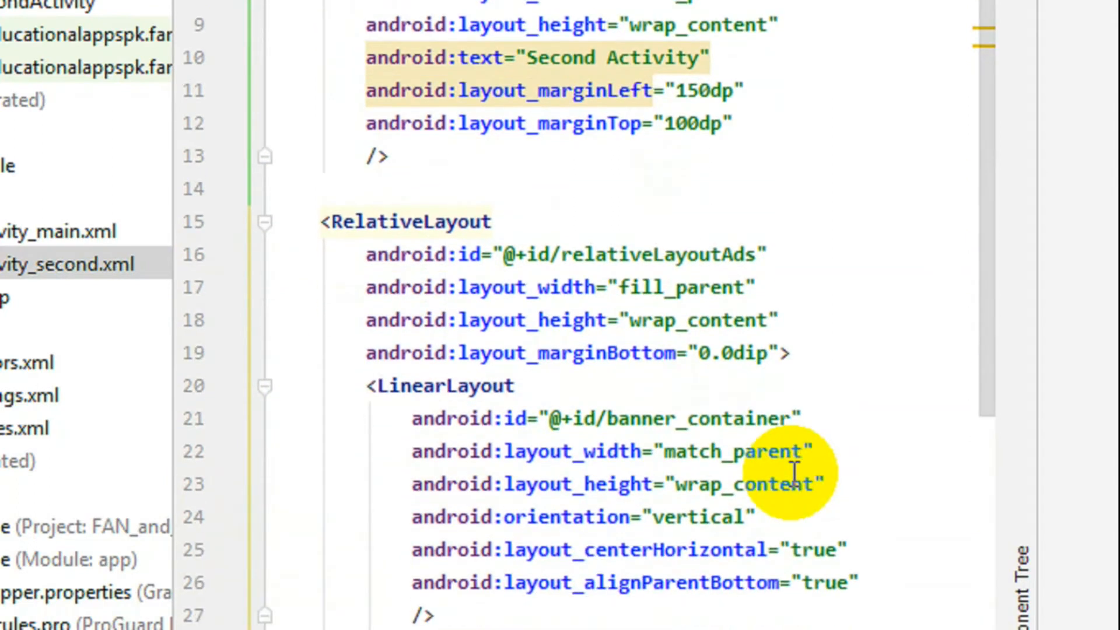
scroll("down", 3)
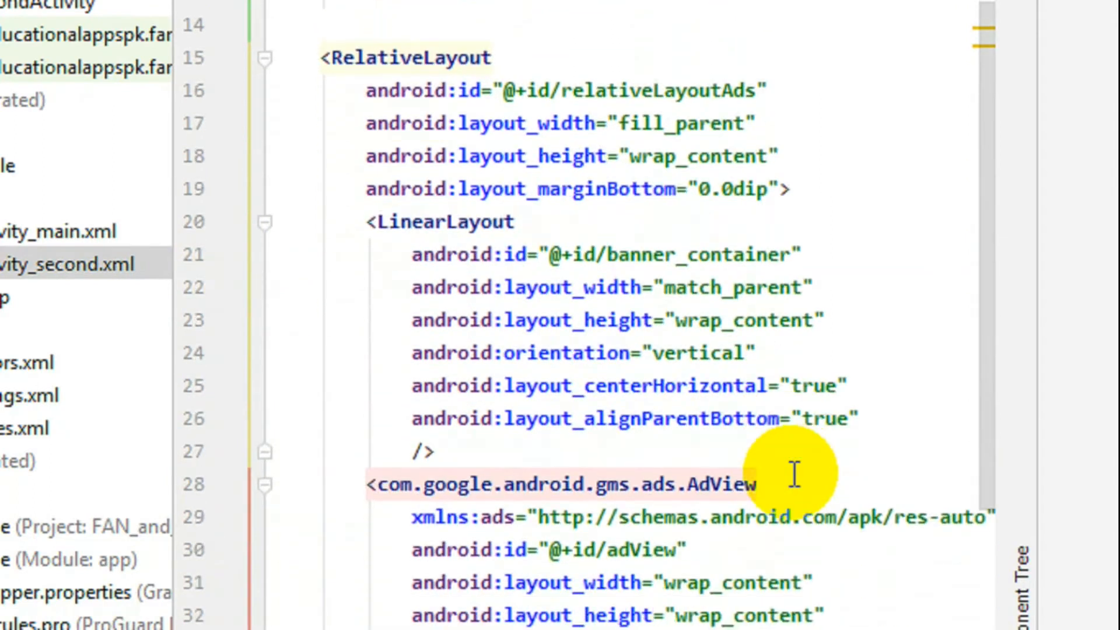
mouse_move(387, 237)
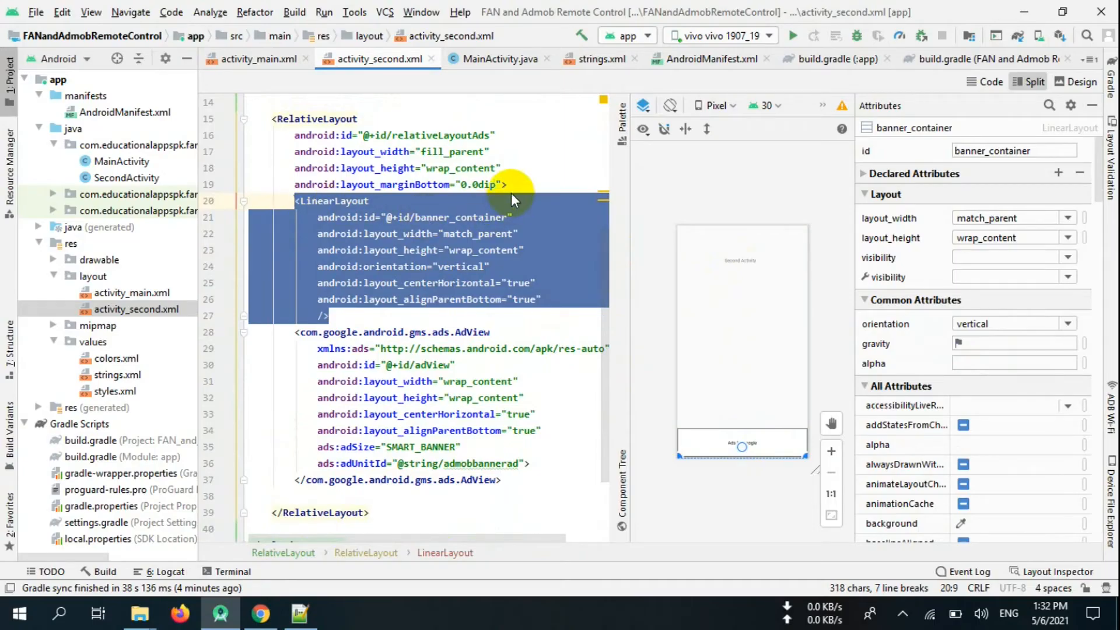
Note 'facebook banner ad container' above the LinearLayout and 'admob banner ad container' above the AdView
left_click(507, 185)
type("facebook ad")
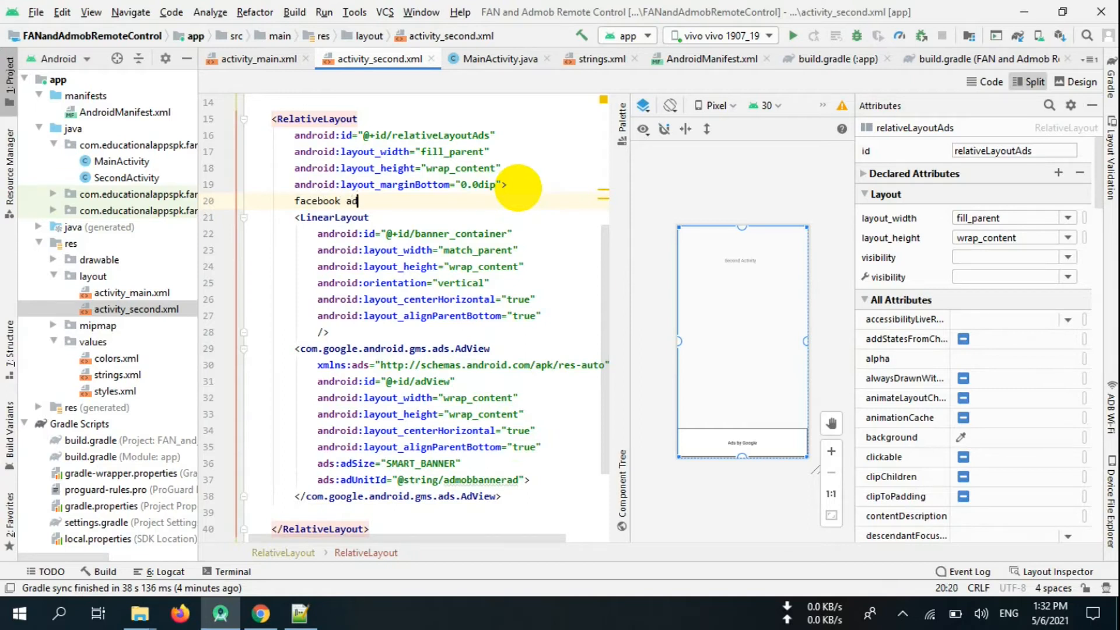
type("b")
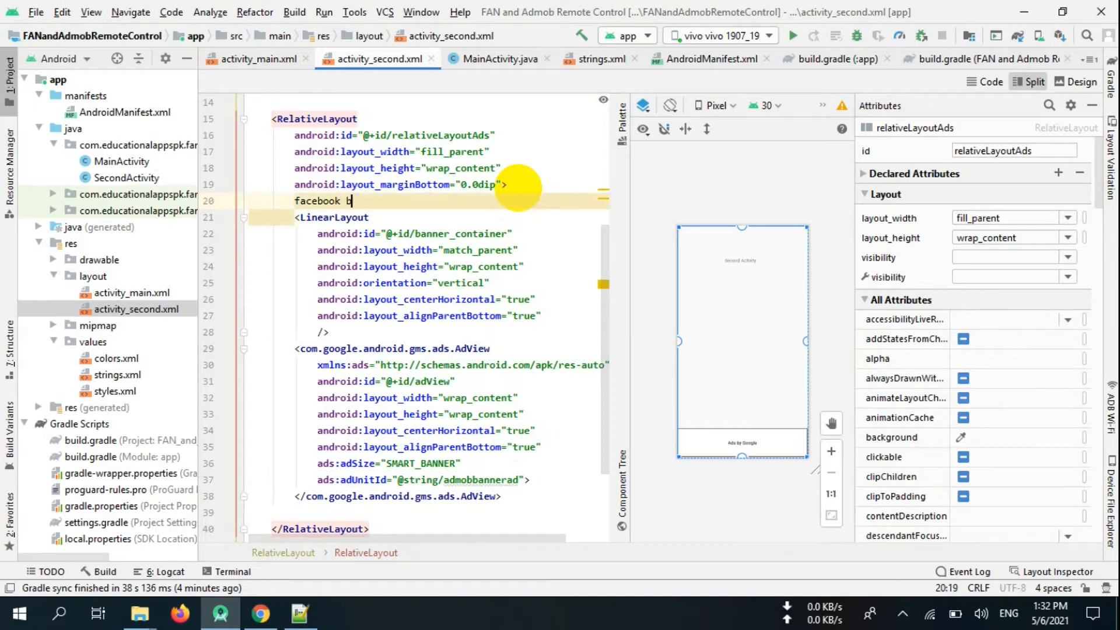
type("anner ad")
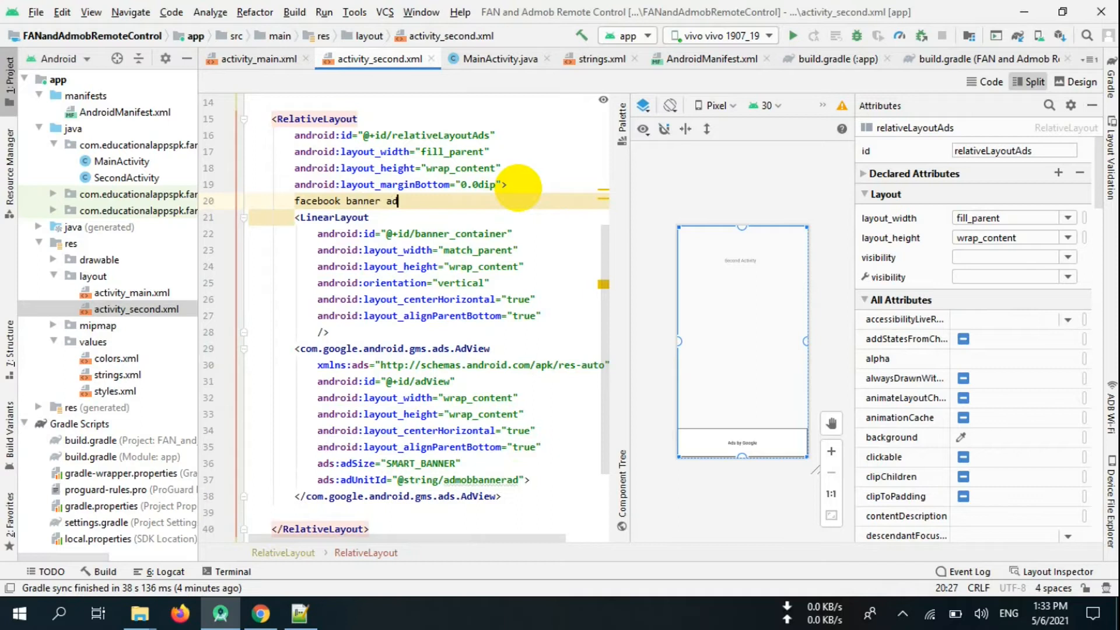
type("container")
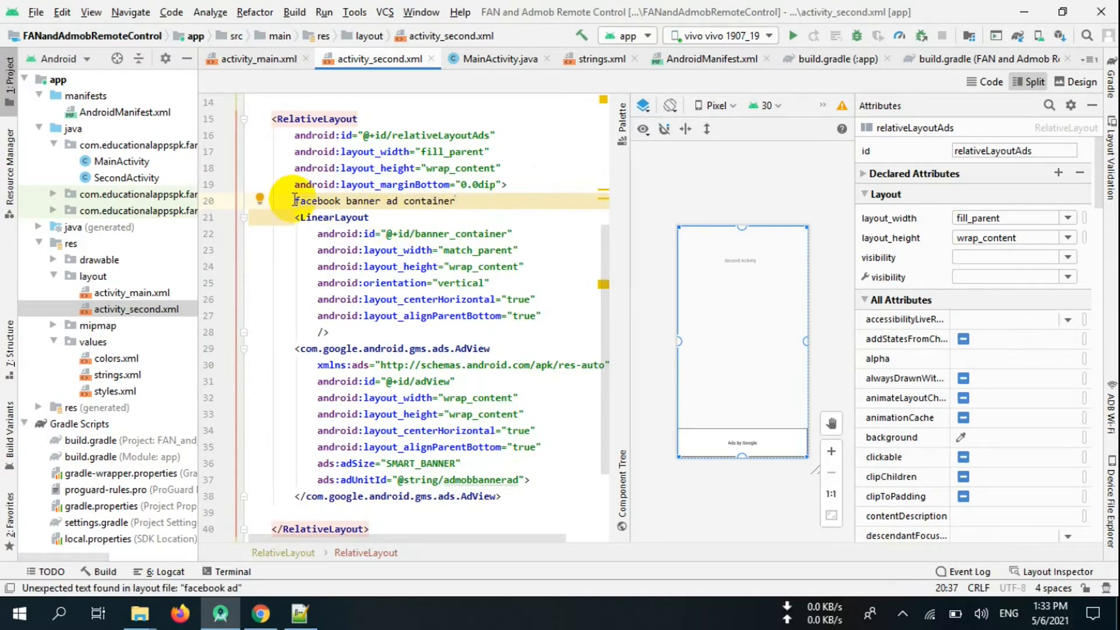
type("admob banner ad c")
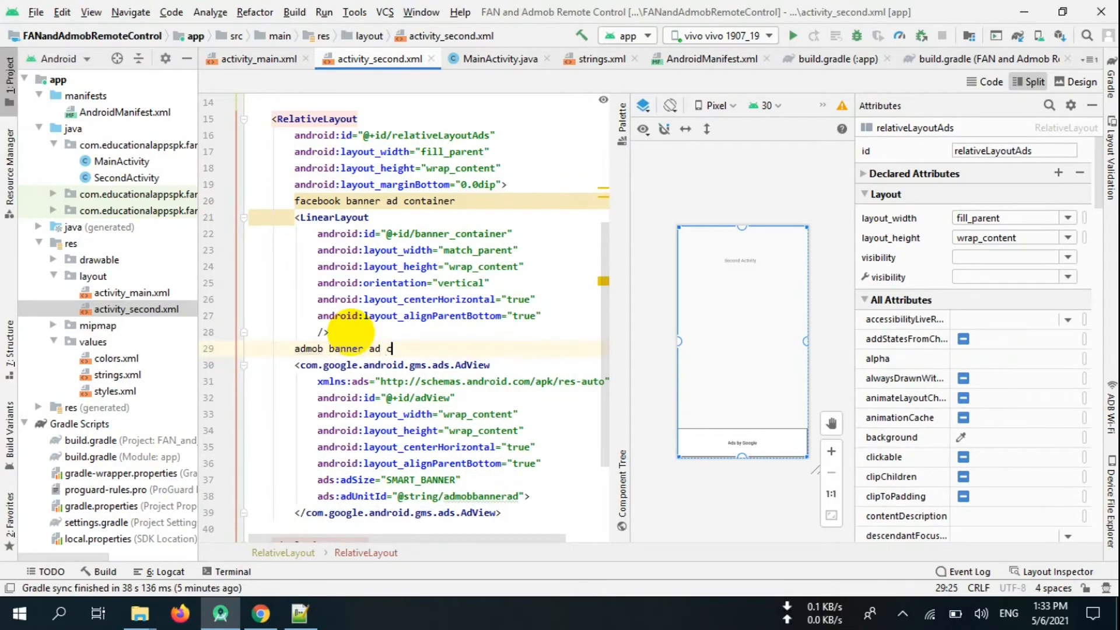
type("ontainer")
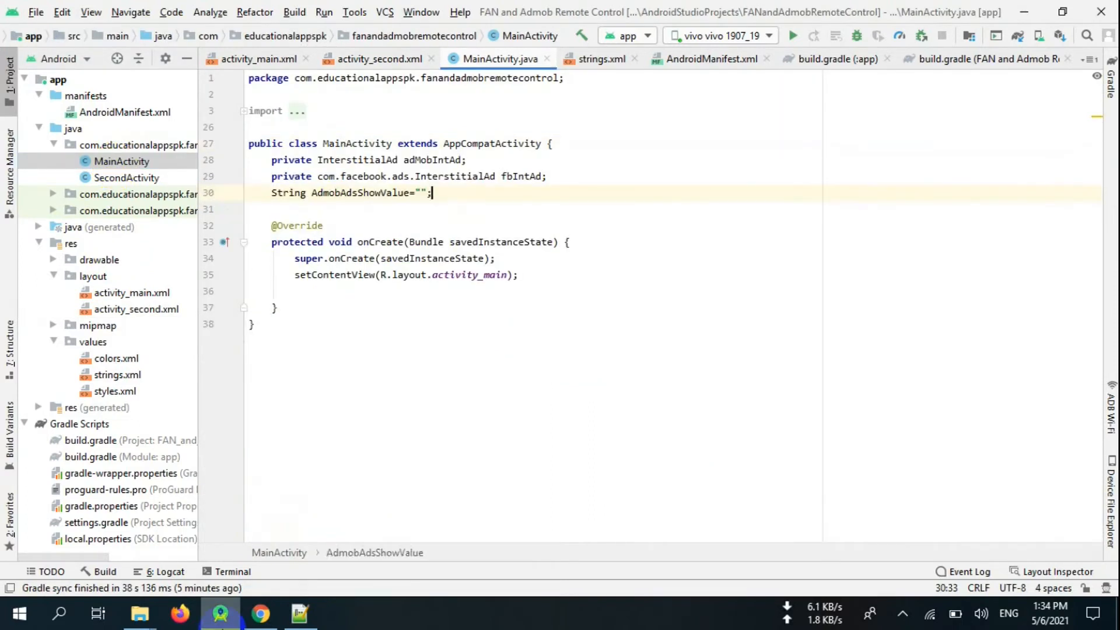
Initialize AudienceNetworkAds in onCreate and begin the Firebase Database reference to AdsController
type("AudienceNetworkAds.initialize(this);")
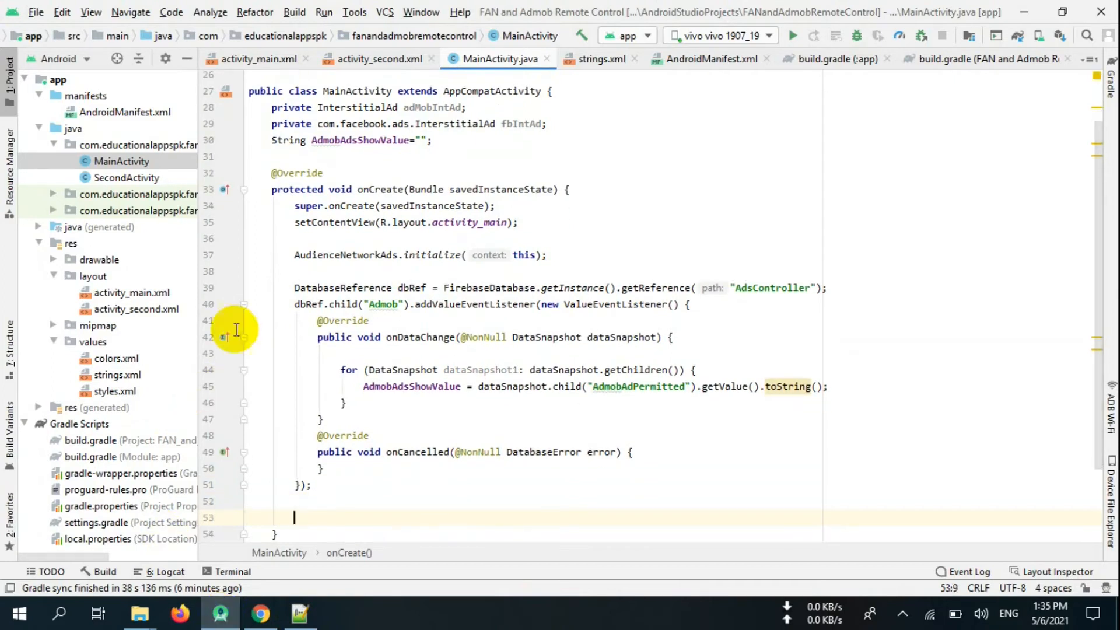
mouse_move(265, 267)
type("//")
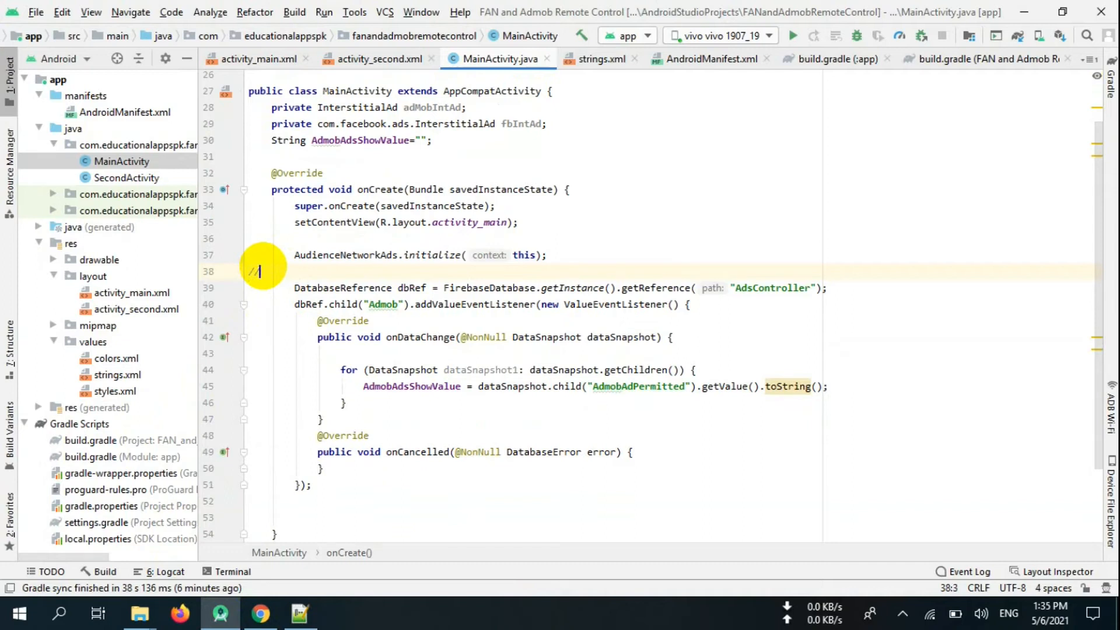
type("Database reference")
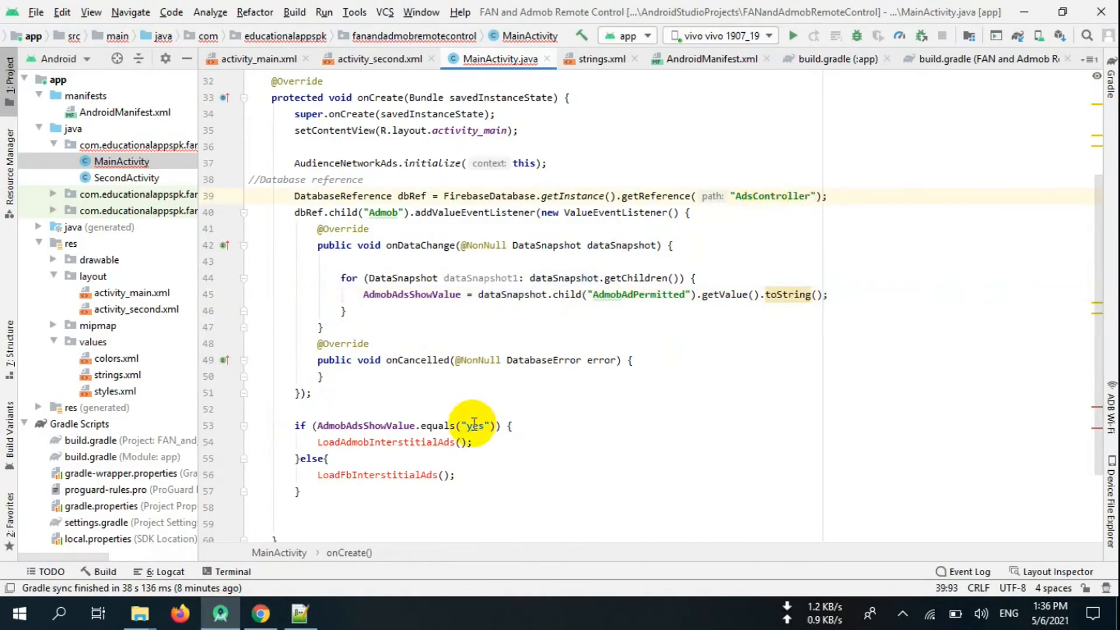
Point out the yes condition, the Admob child and the AdmobAdPermitted key in the listener
left_click(259, 612)
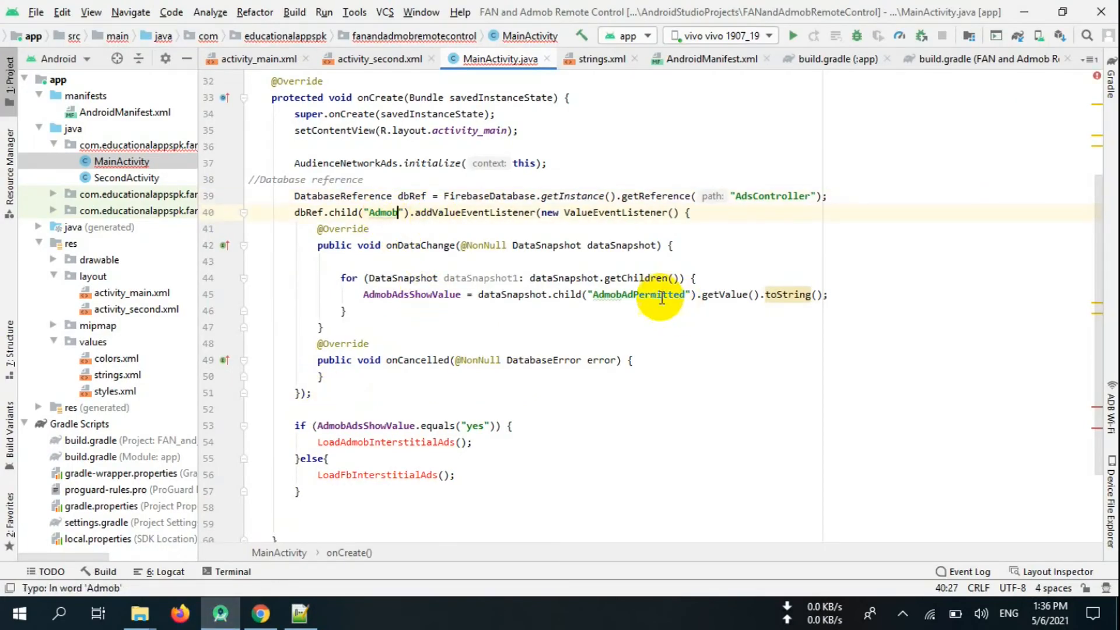
left_click(259, 613)
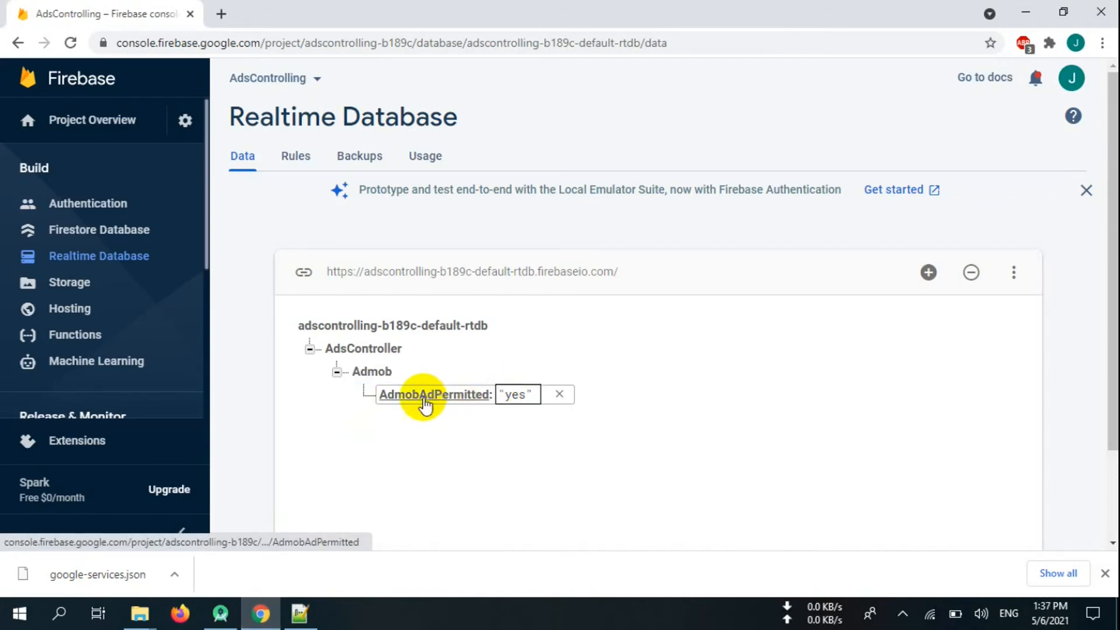
double_click(434, 395)
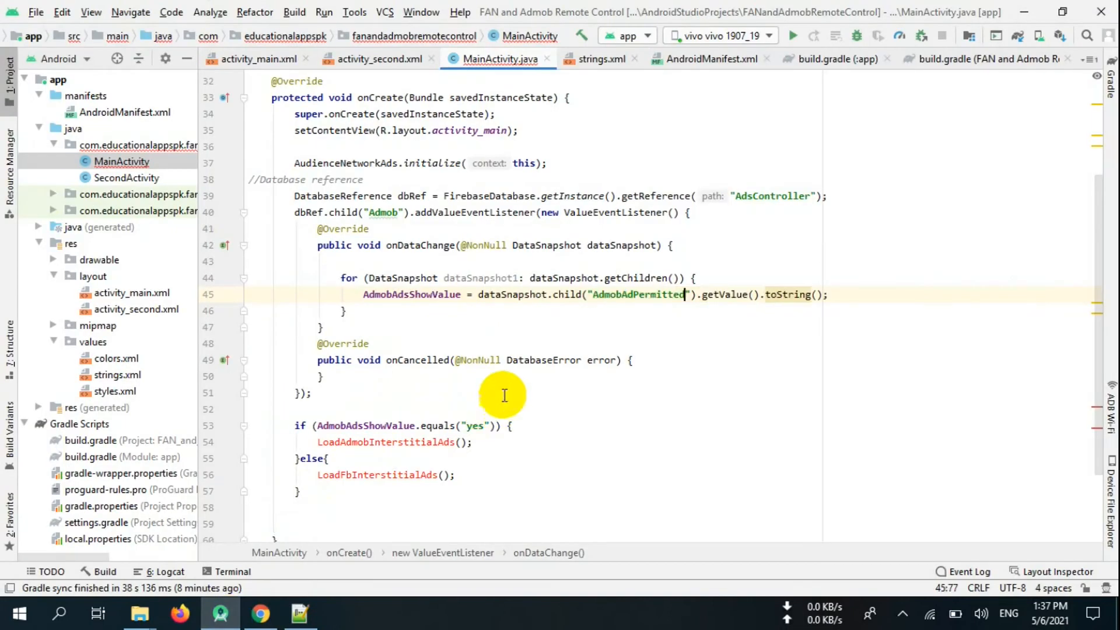
mouse_move(306, 613)
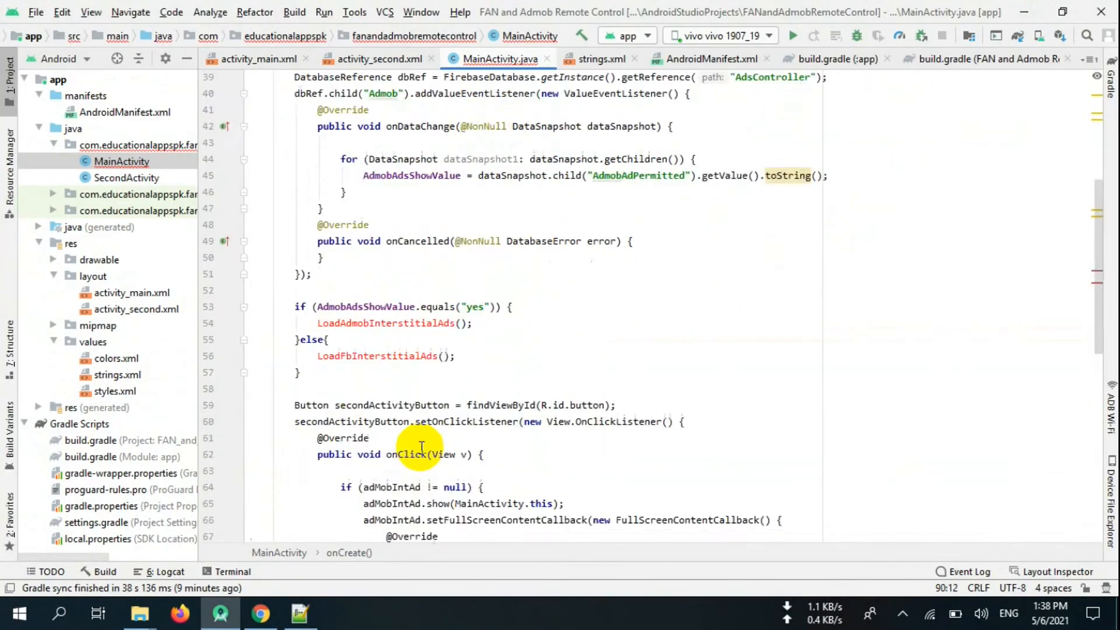
scroll("down", 3)
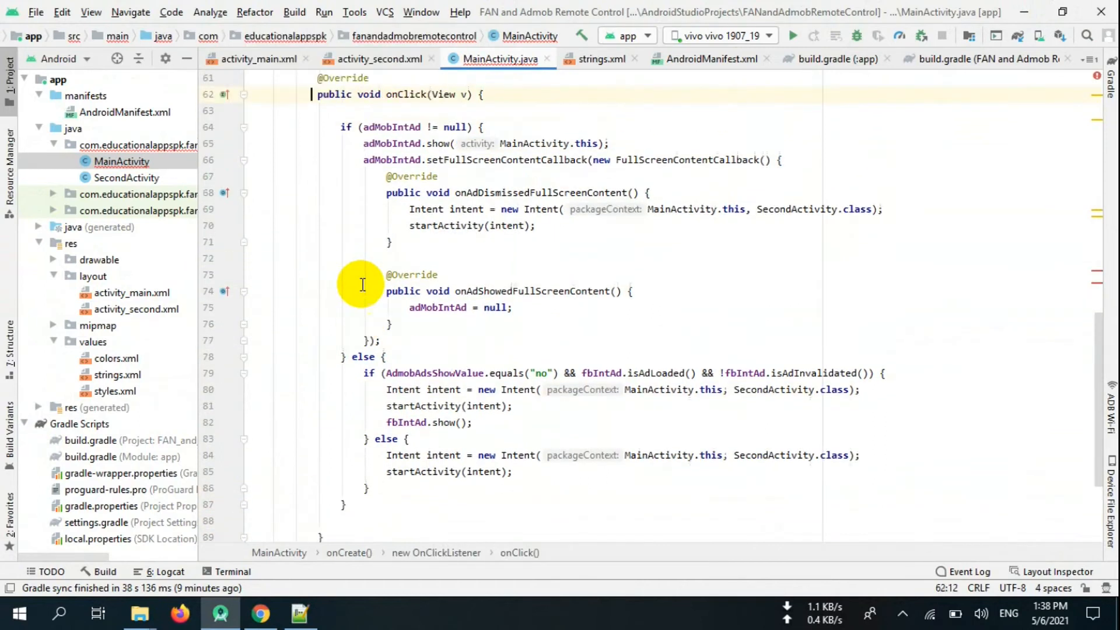
scroll("up", 3)
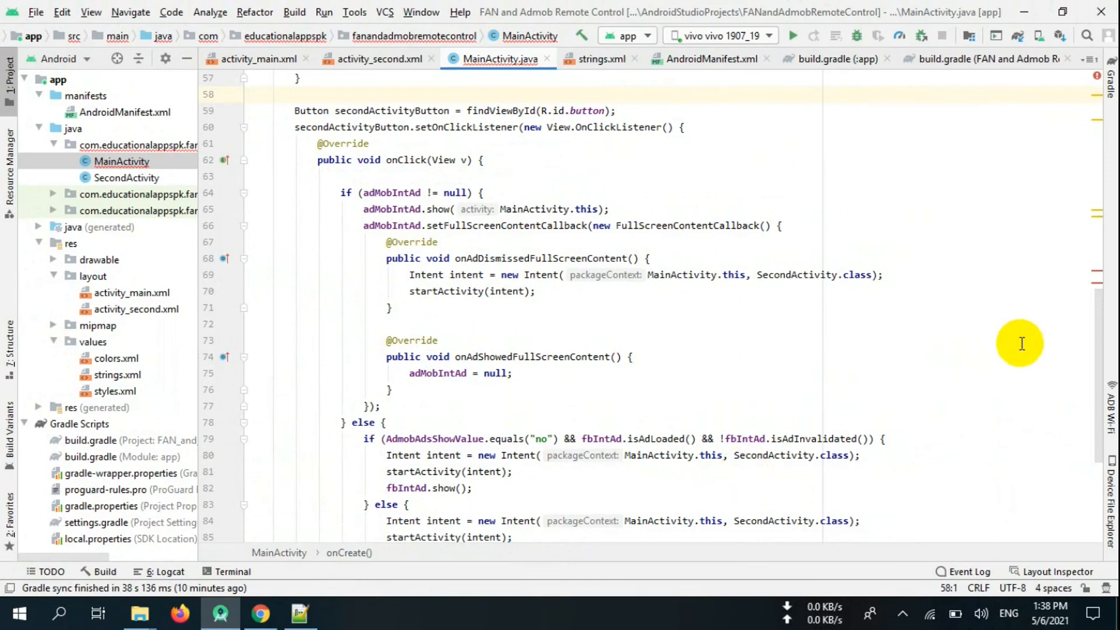
scroll("down", 3)
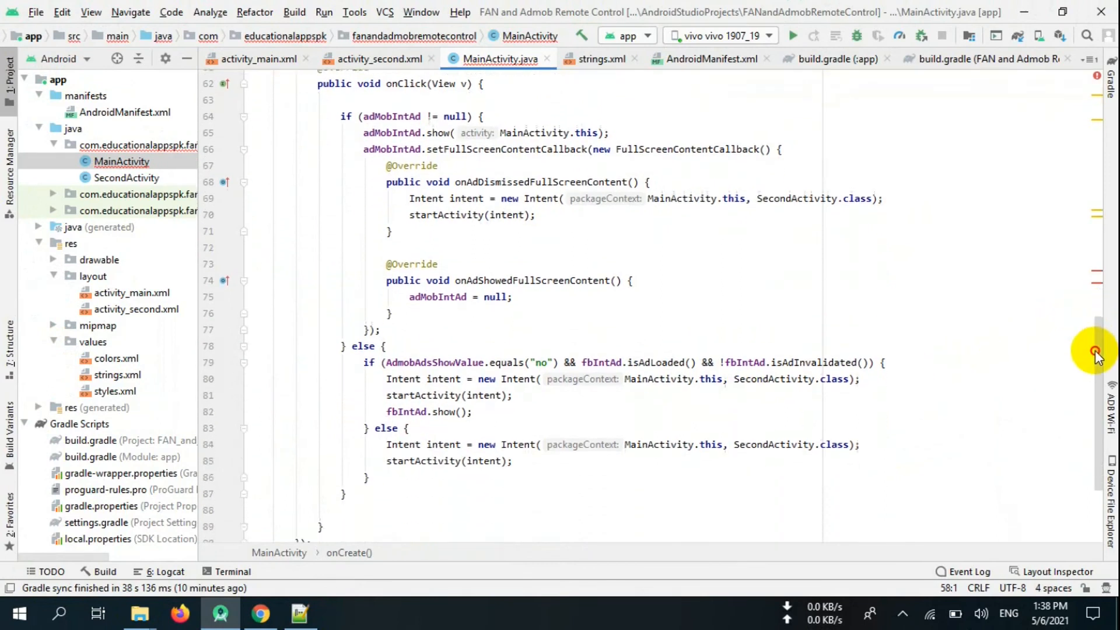
scroll("down", 3)
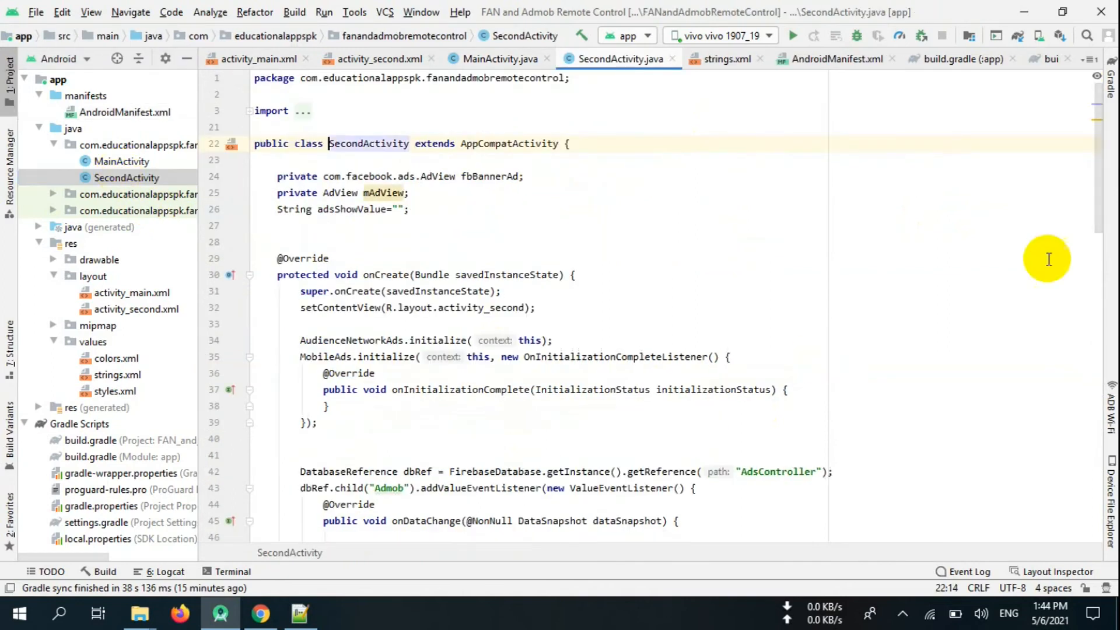
Scroll through SecondActivity's database listener, LoadFbBannerAd and LoadAdmobBannerAd methods
scroll("down", 3)
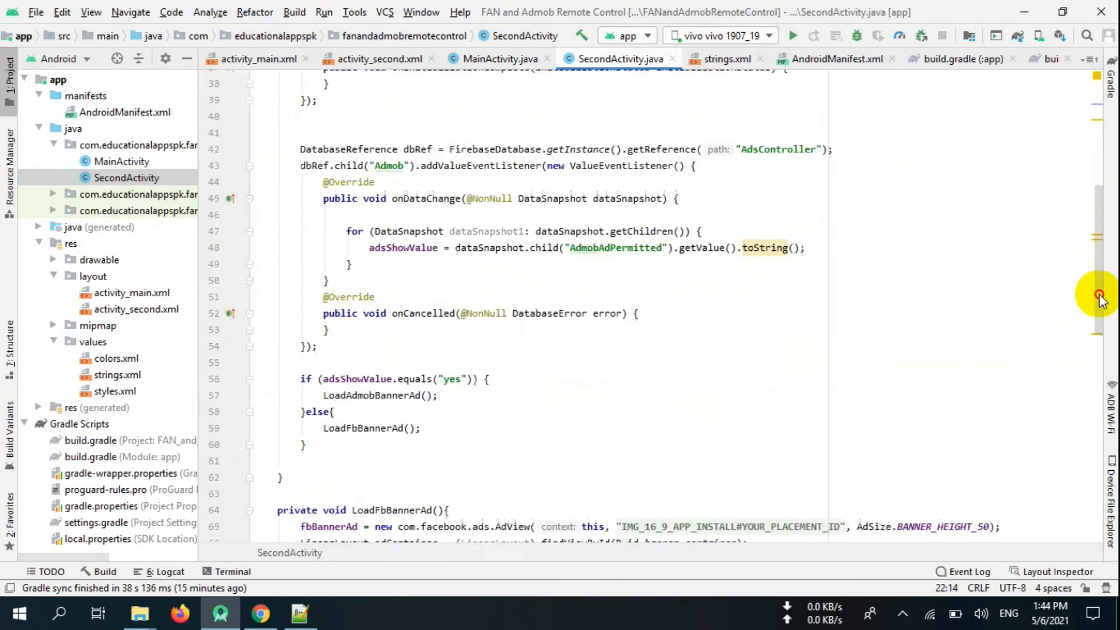
scroll("down", 3)
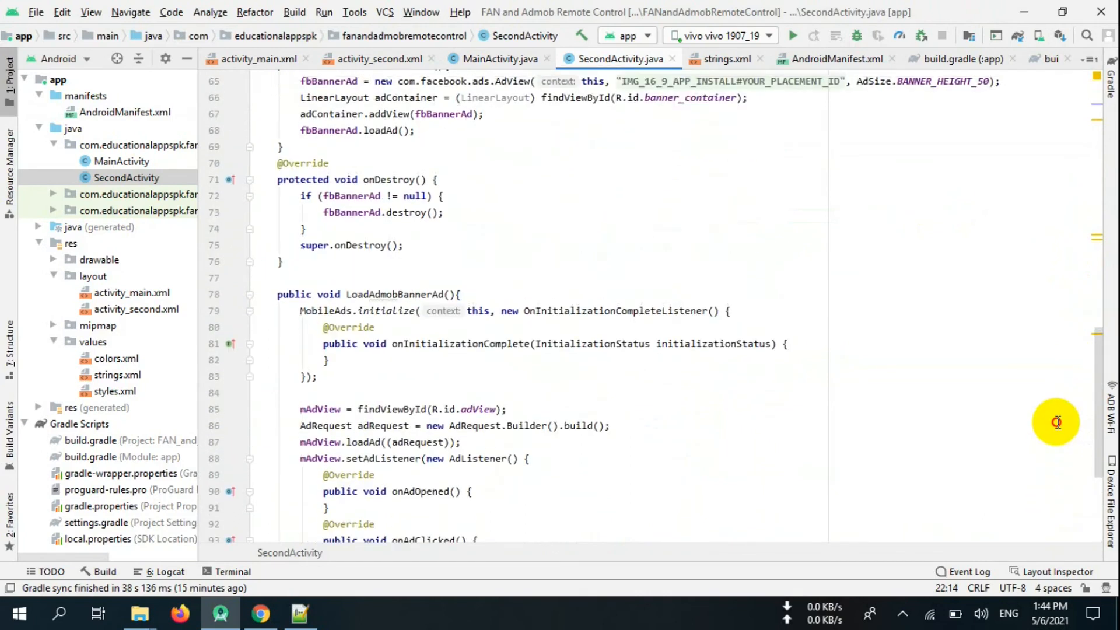
scroll("down", 3)
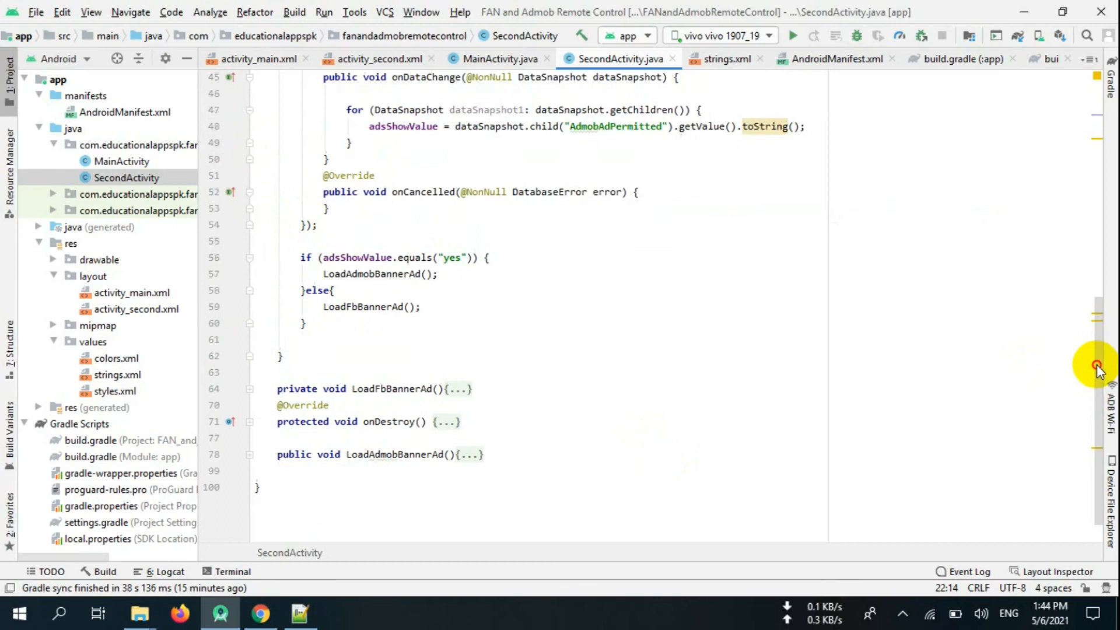
scroll("up", 3)
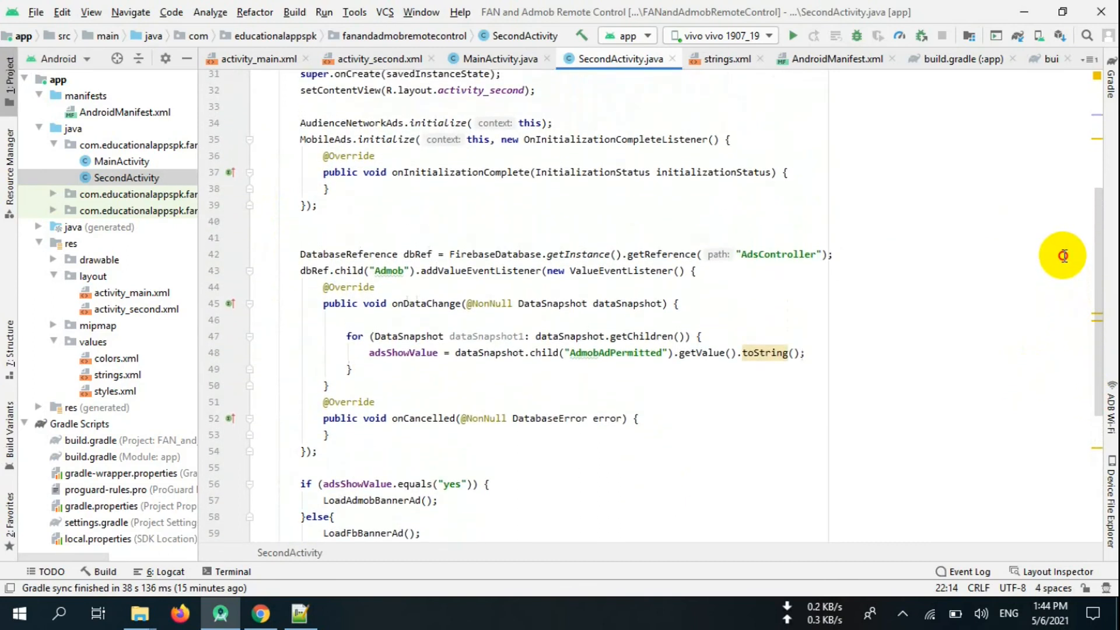
scroll("up", 3)
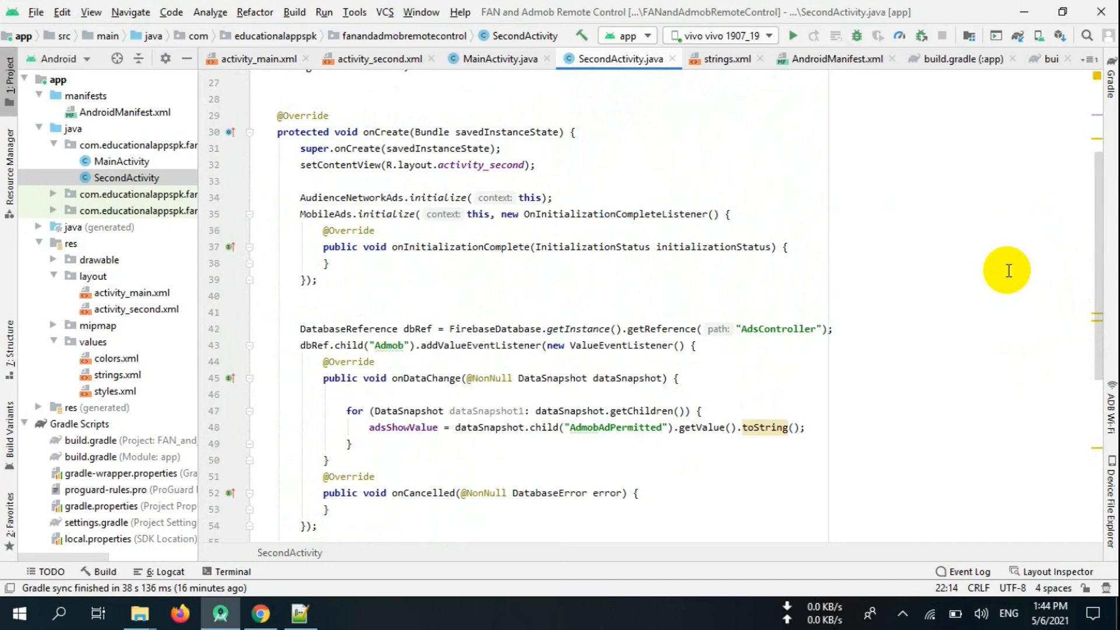
mouse_move(1097, 266)
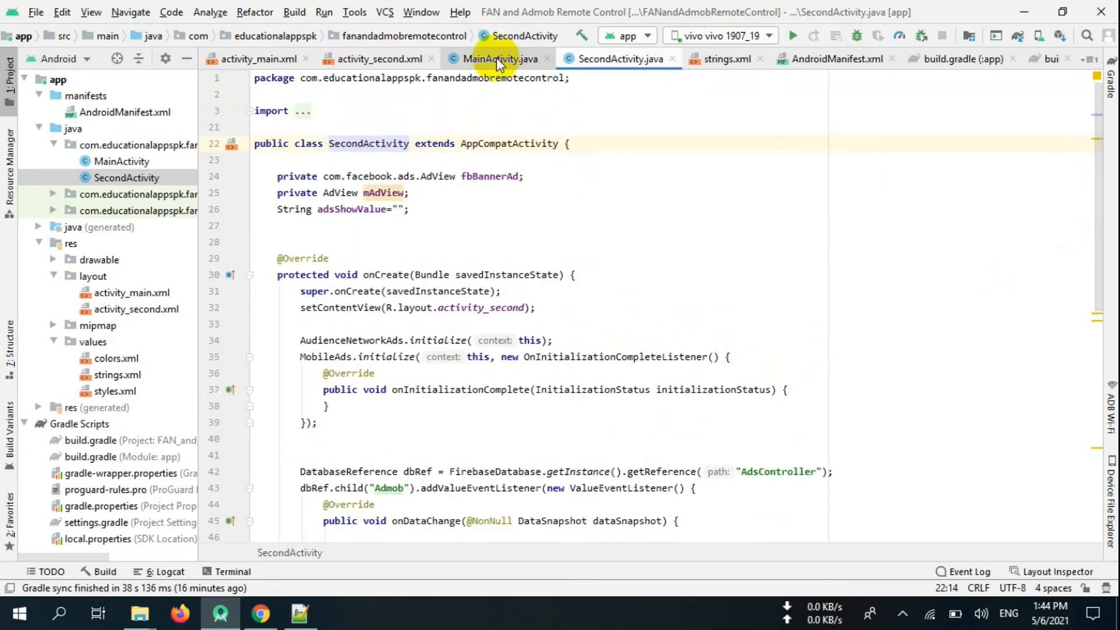
Return to MainActivity.java and scroll to LoadAdmobInterstitialAds and LoadFbInterstitialAds
left_click(498, 58)
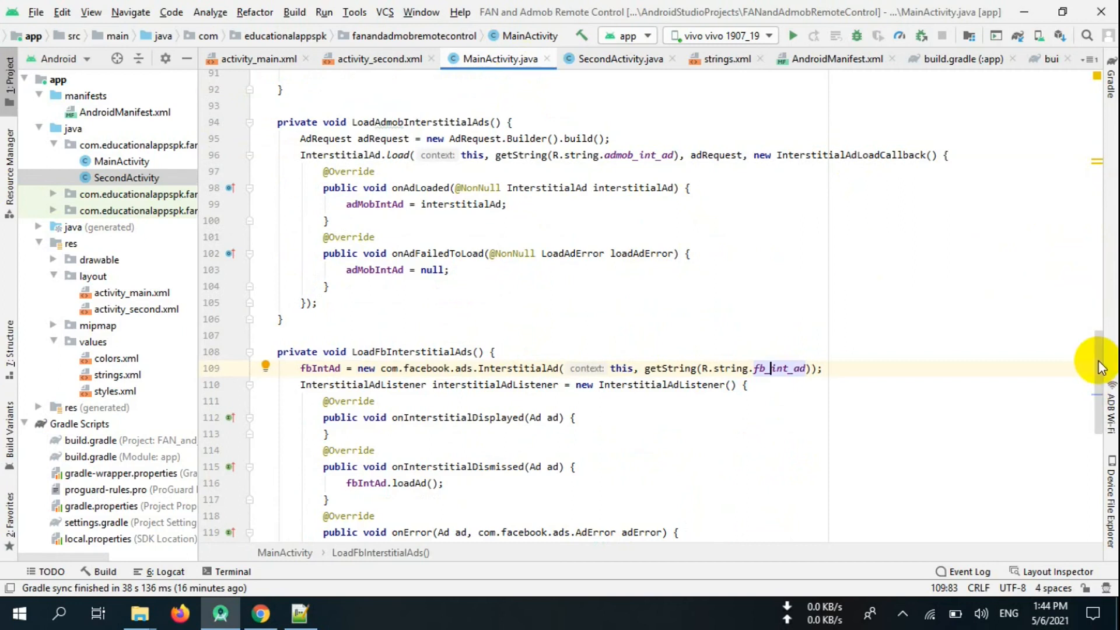
scroll("down", 3)
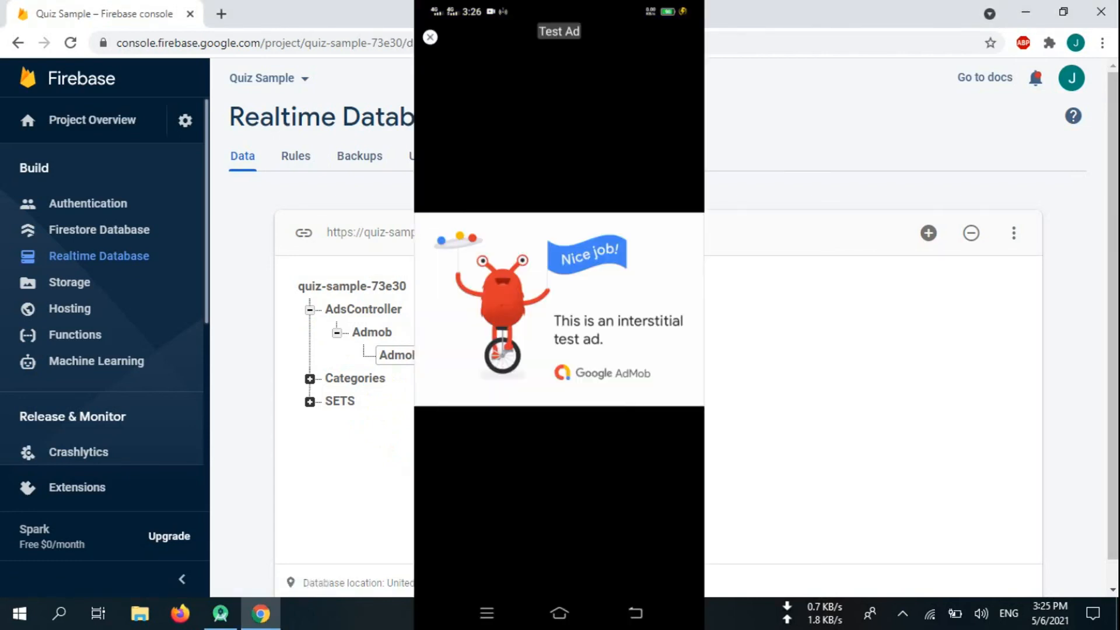
Dismiss the AdMob test ad, relaunch FAN and Admob Remote Control, and tap LOAD INERSTITIAL AND GOTO SECONDACTIVITY
left_click(430, 37)
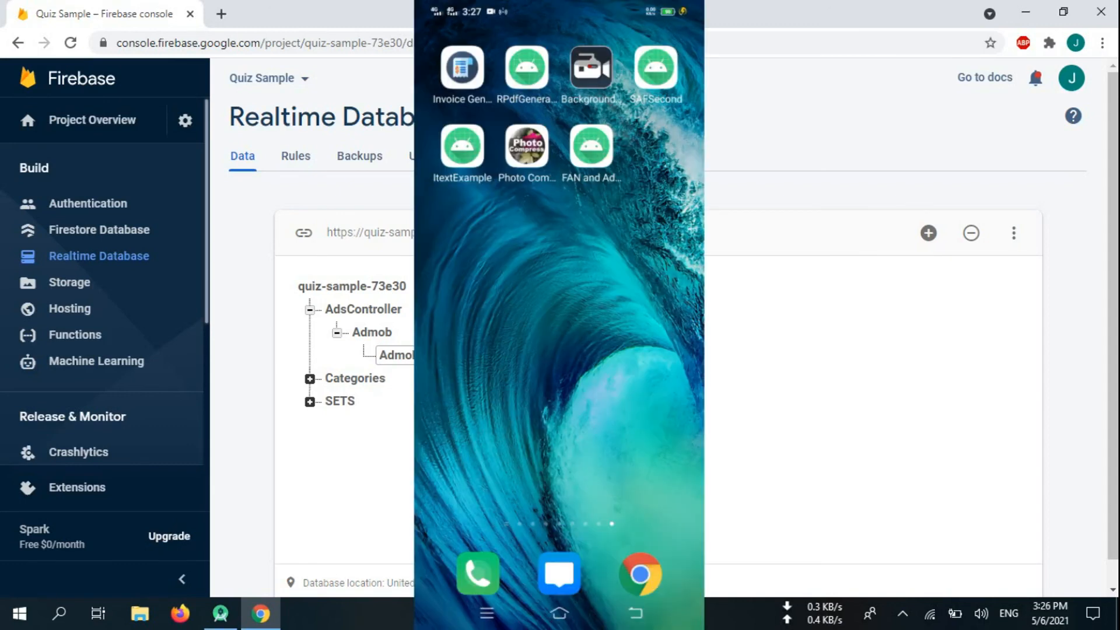
left_click(590, 147)
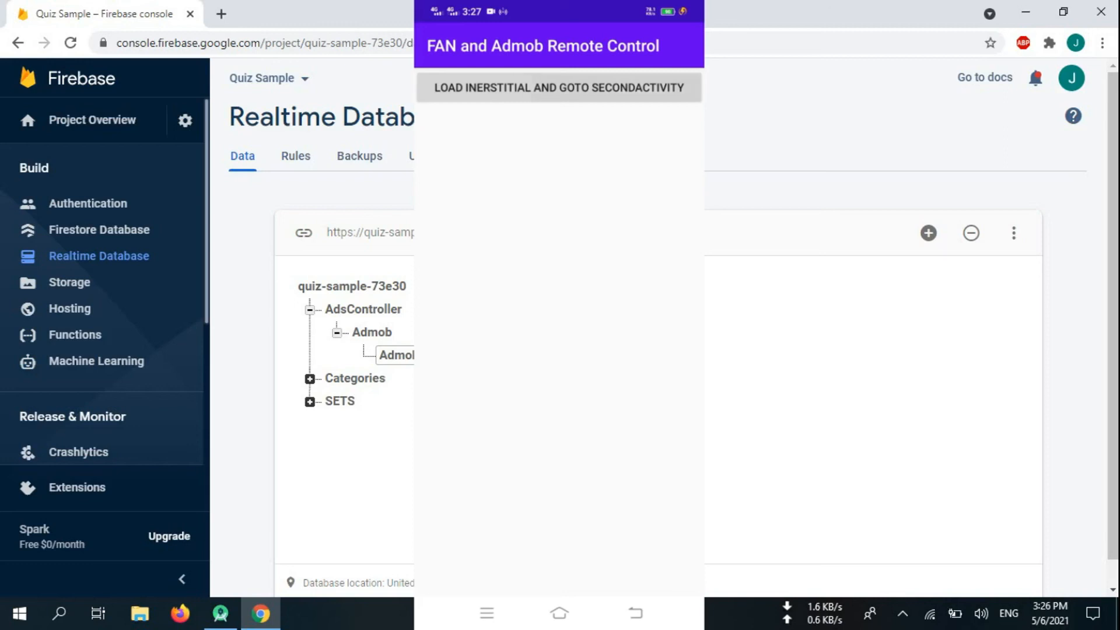
left_click(559, 87)
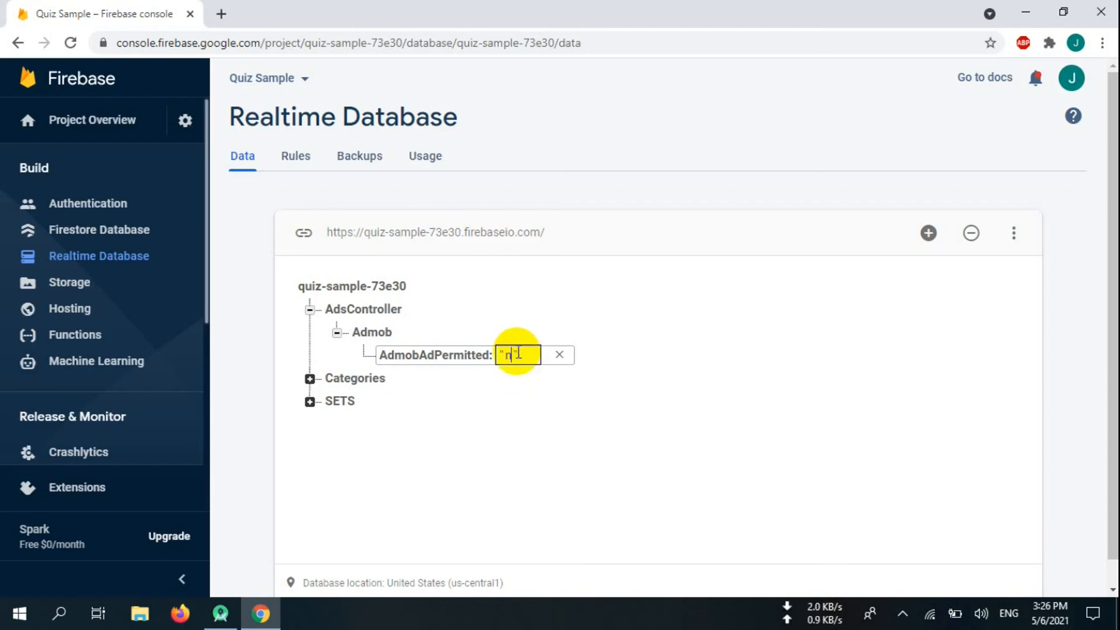
Set the AdmobAdPermitted value under AdsController > Admob to yes
type("y")
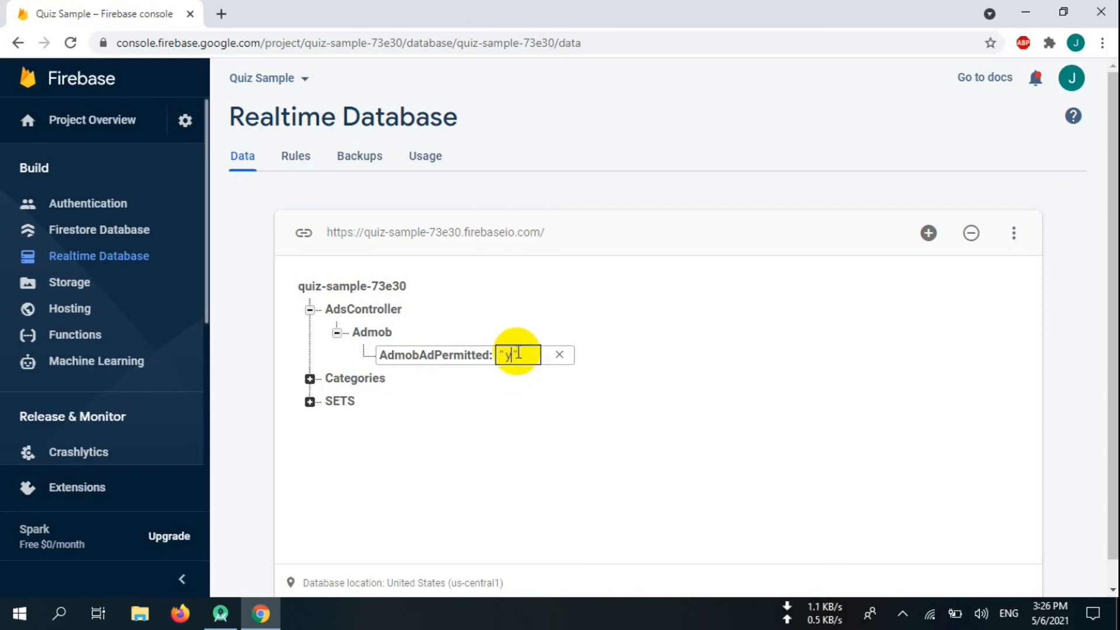
type("es")
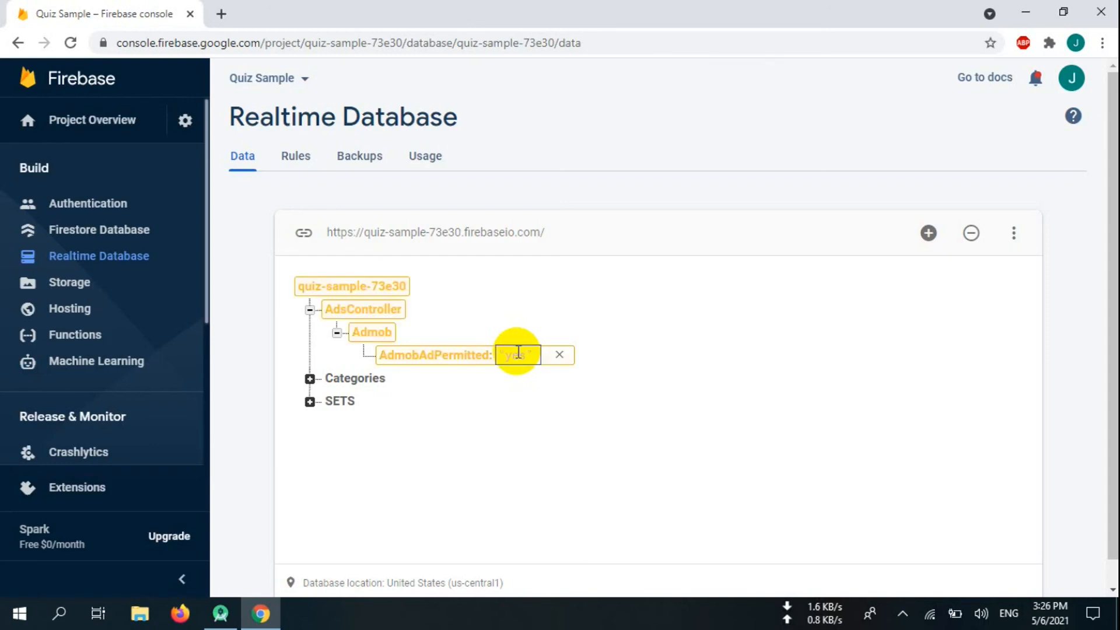